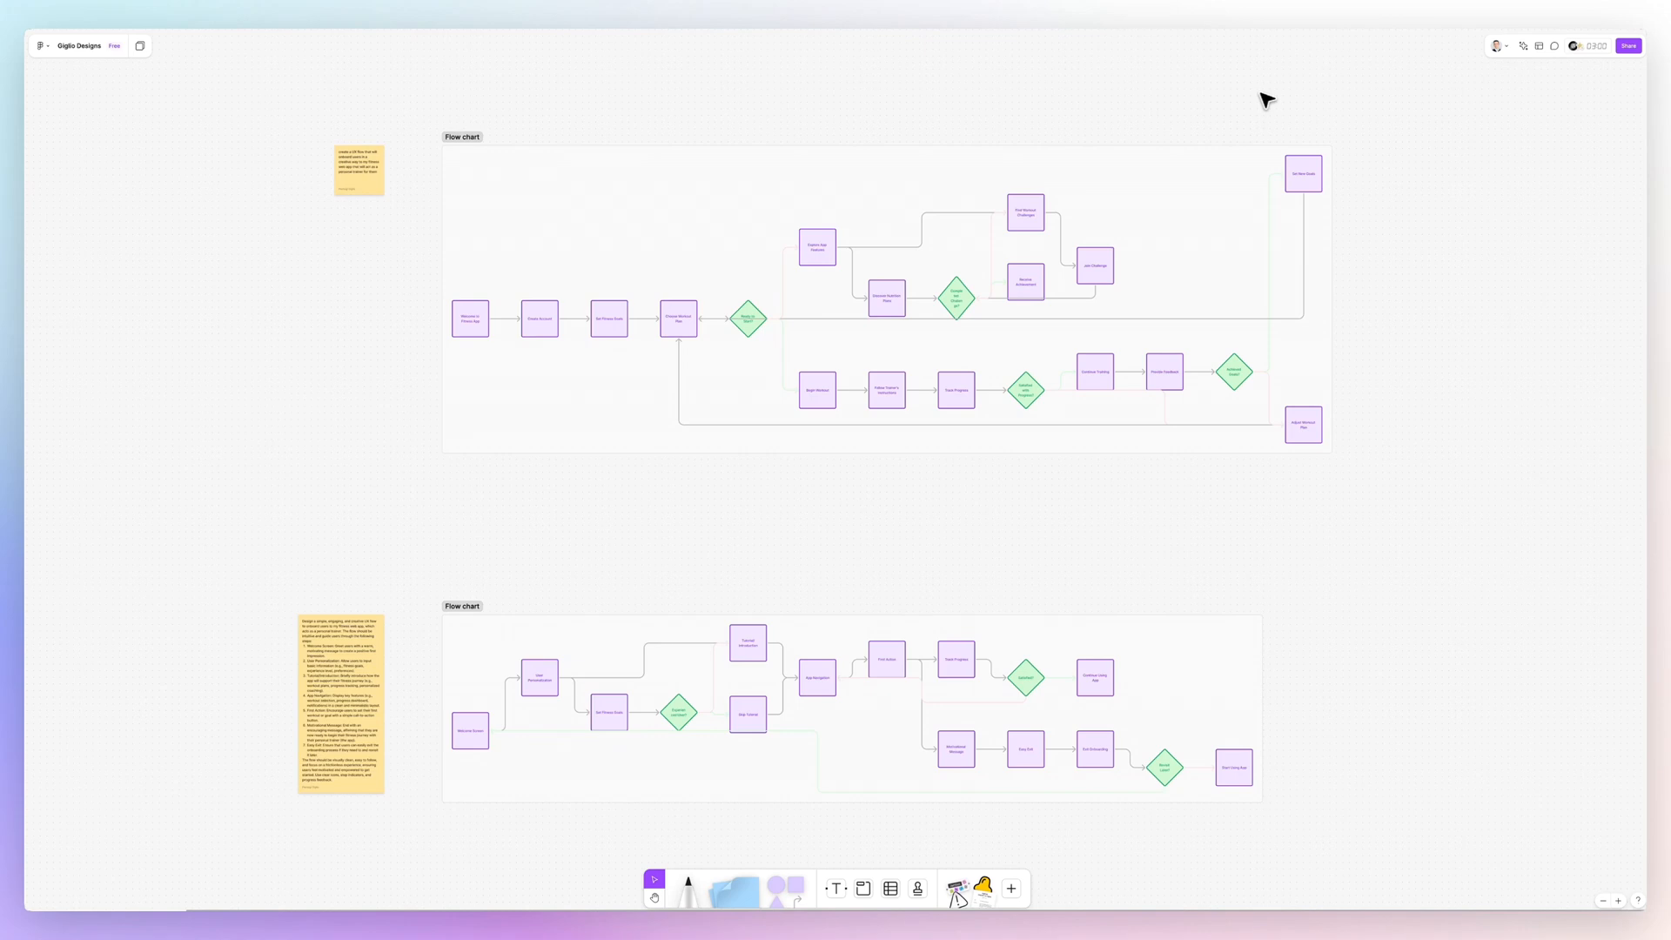
mouse_move(1136, 96)
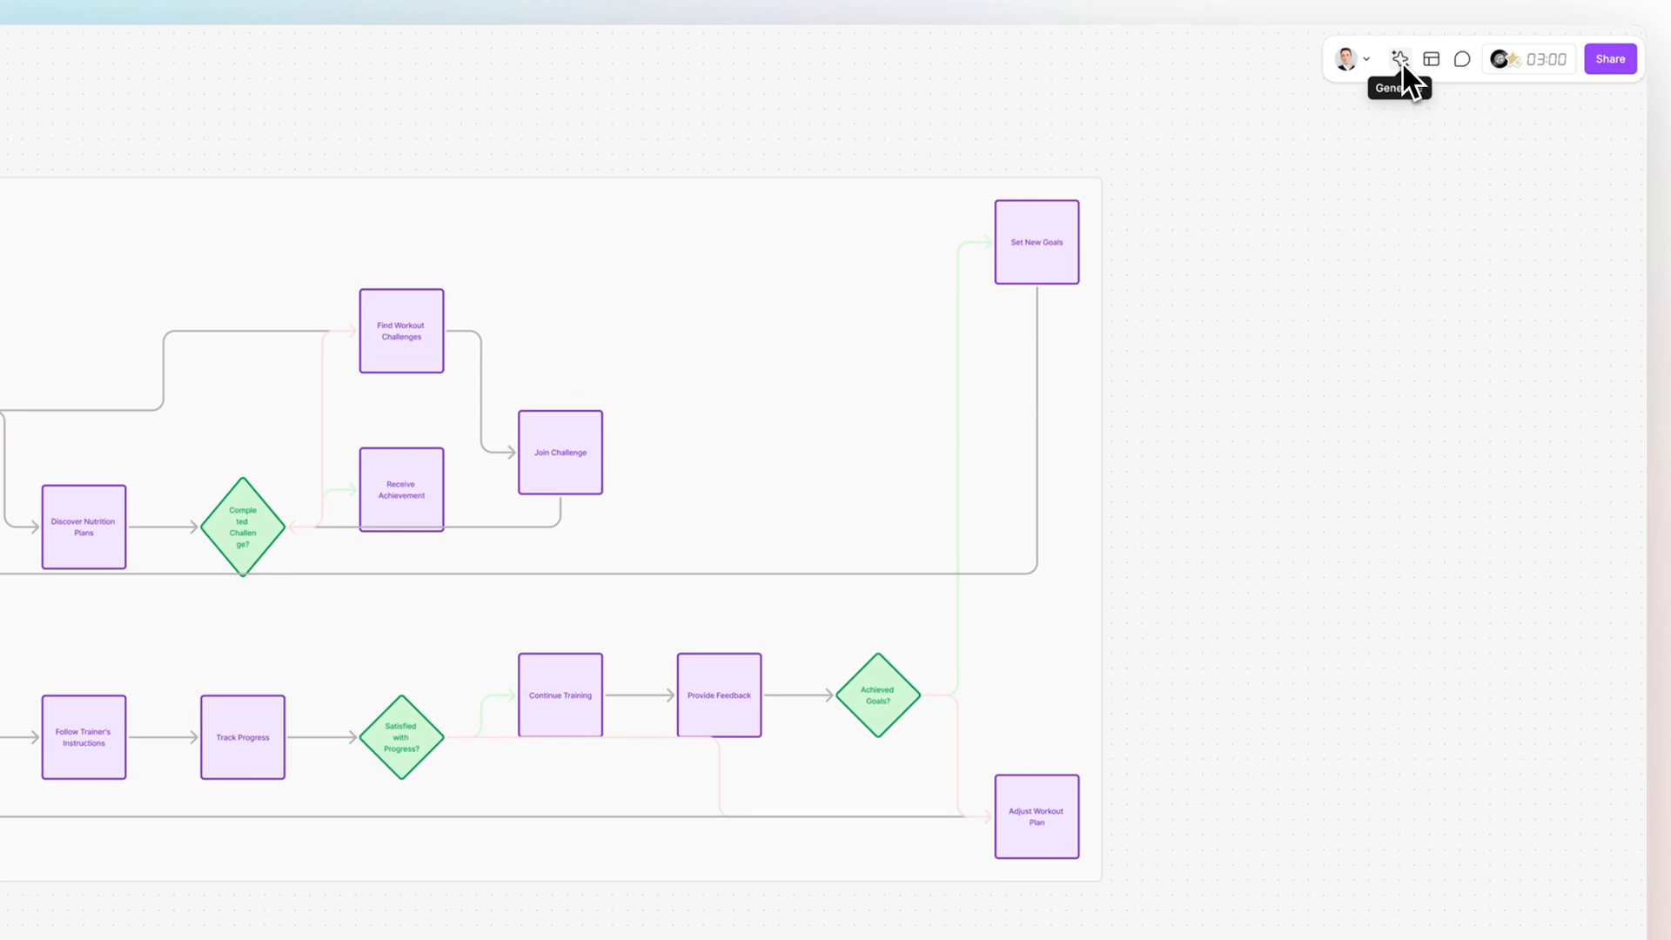
- Open FigJam's AI Generate panel to see its Flow chart and Mind map presets
left_click(1399, 59)
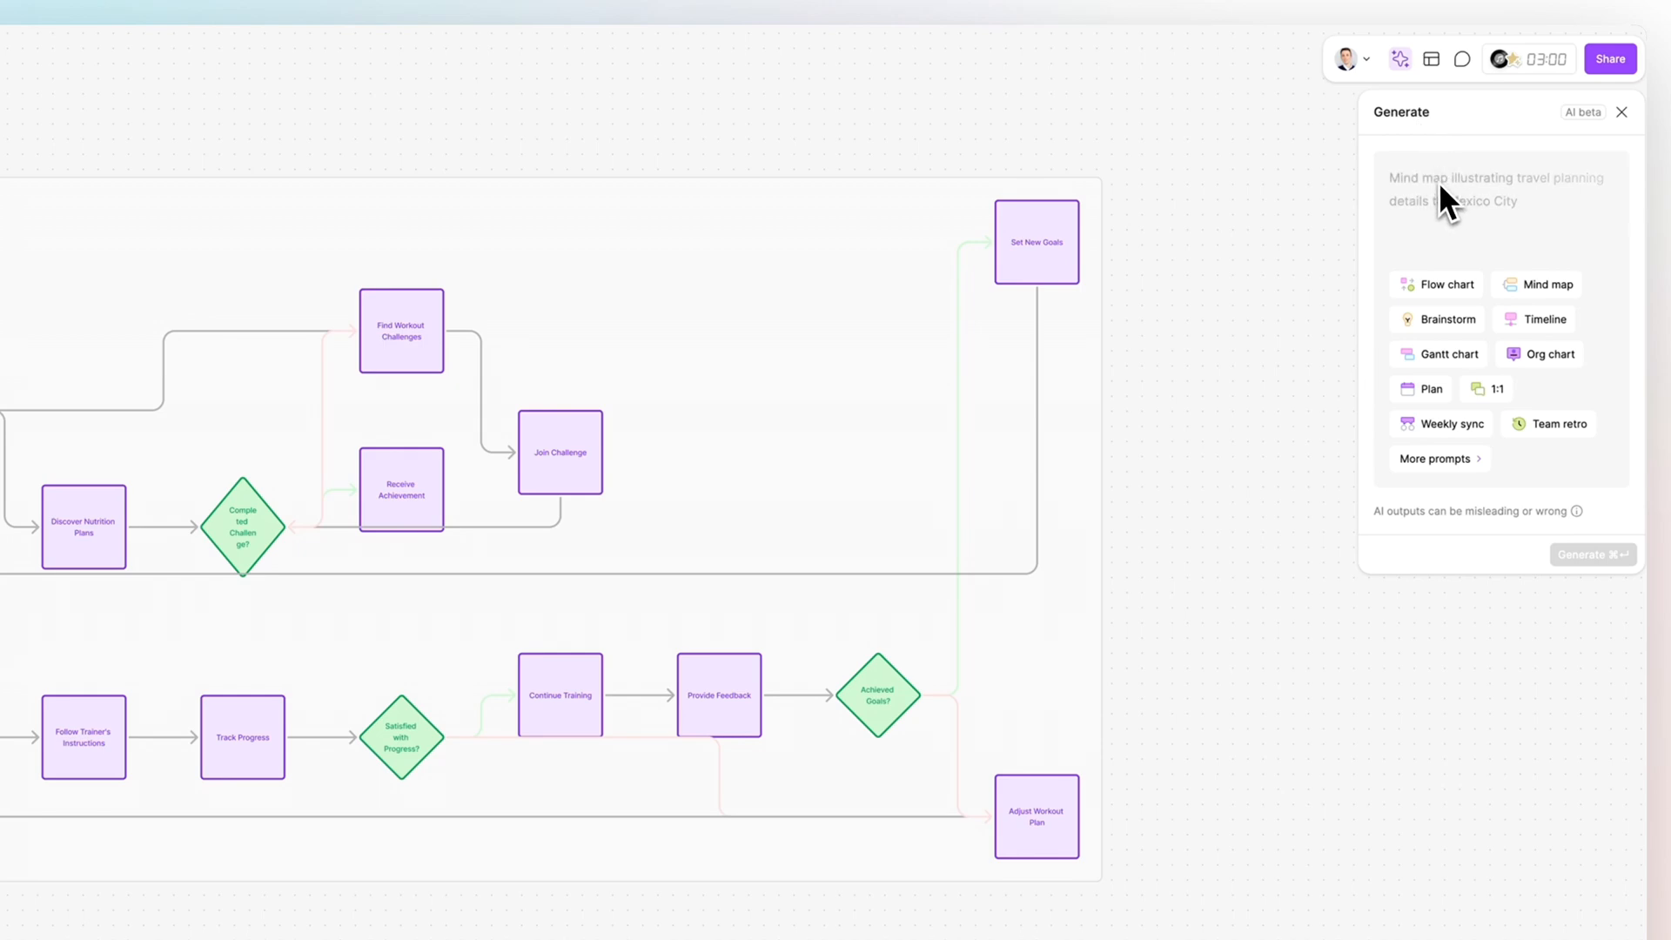
mouse_move(1493, 229)
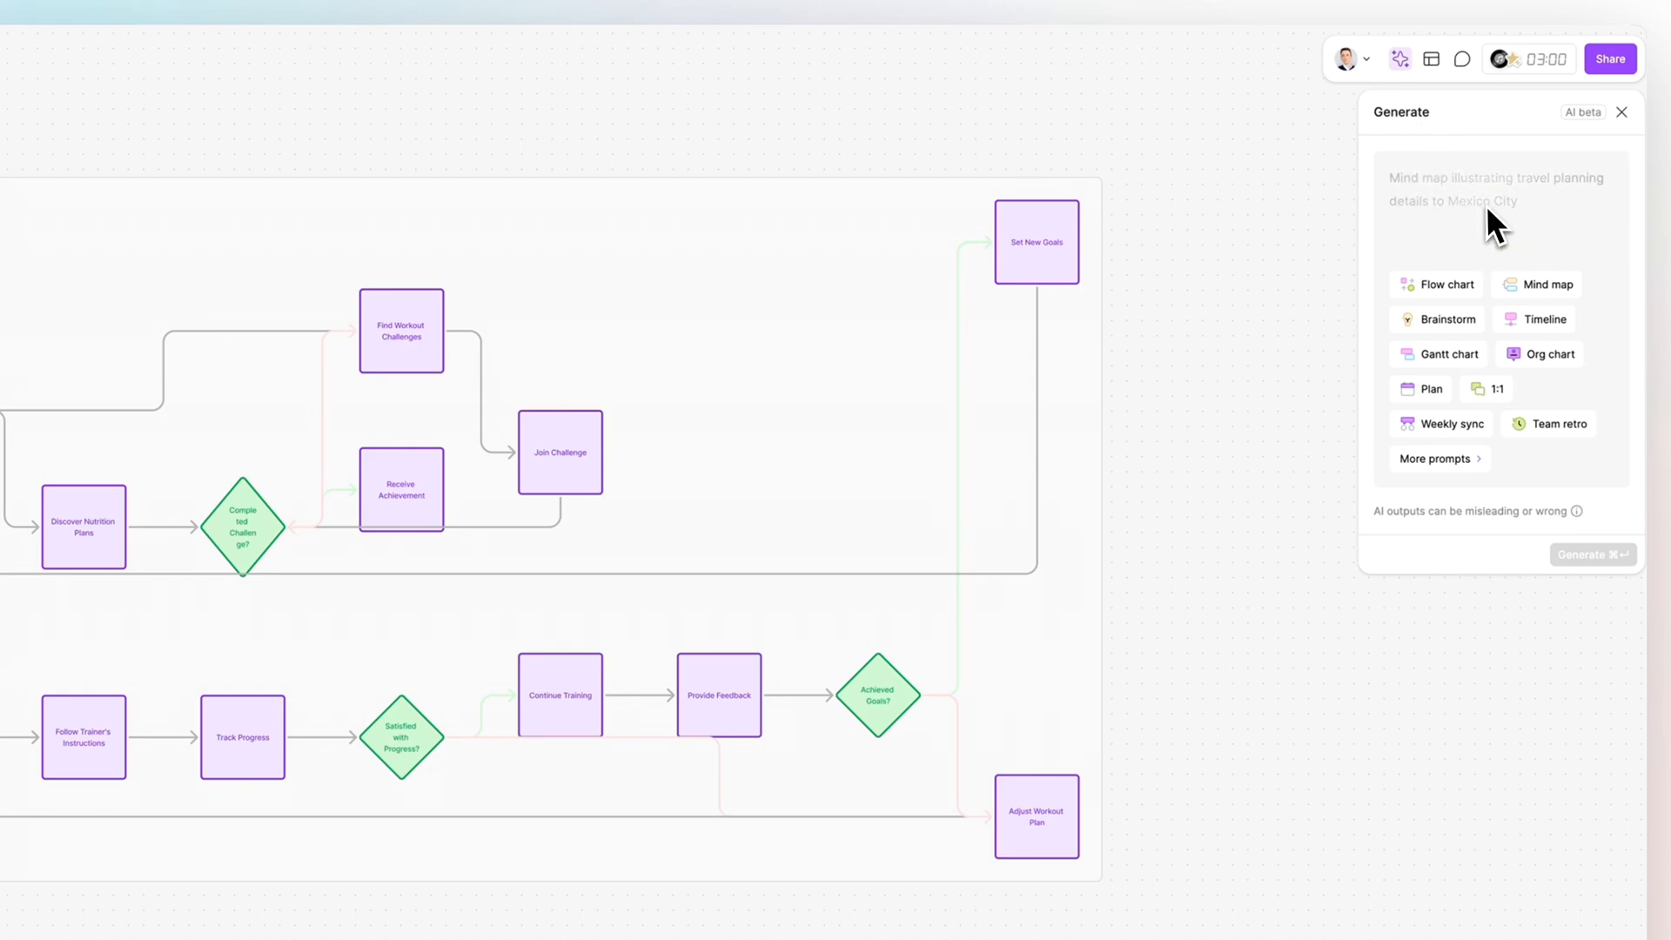
mouse_move(1486, 265)
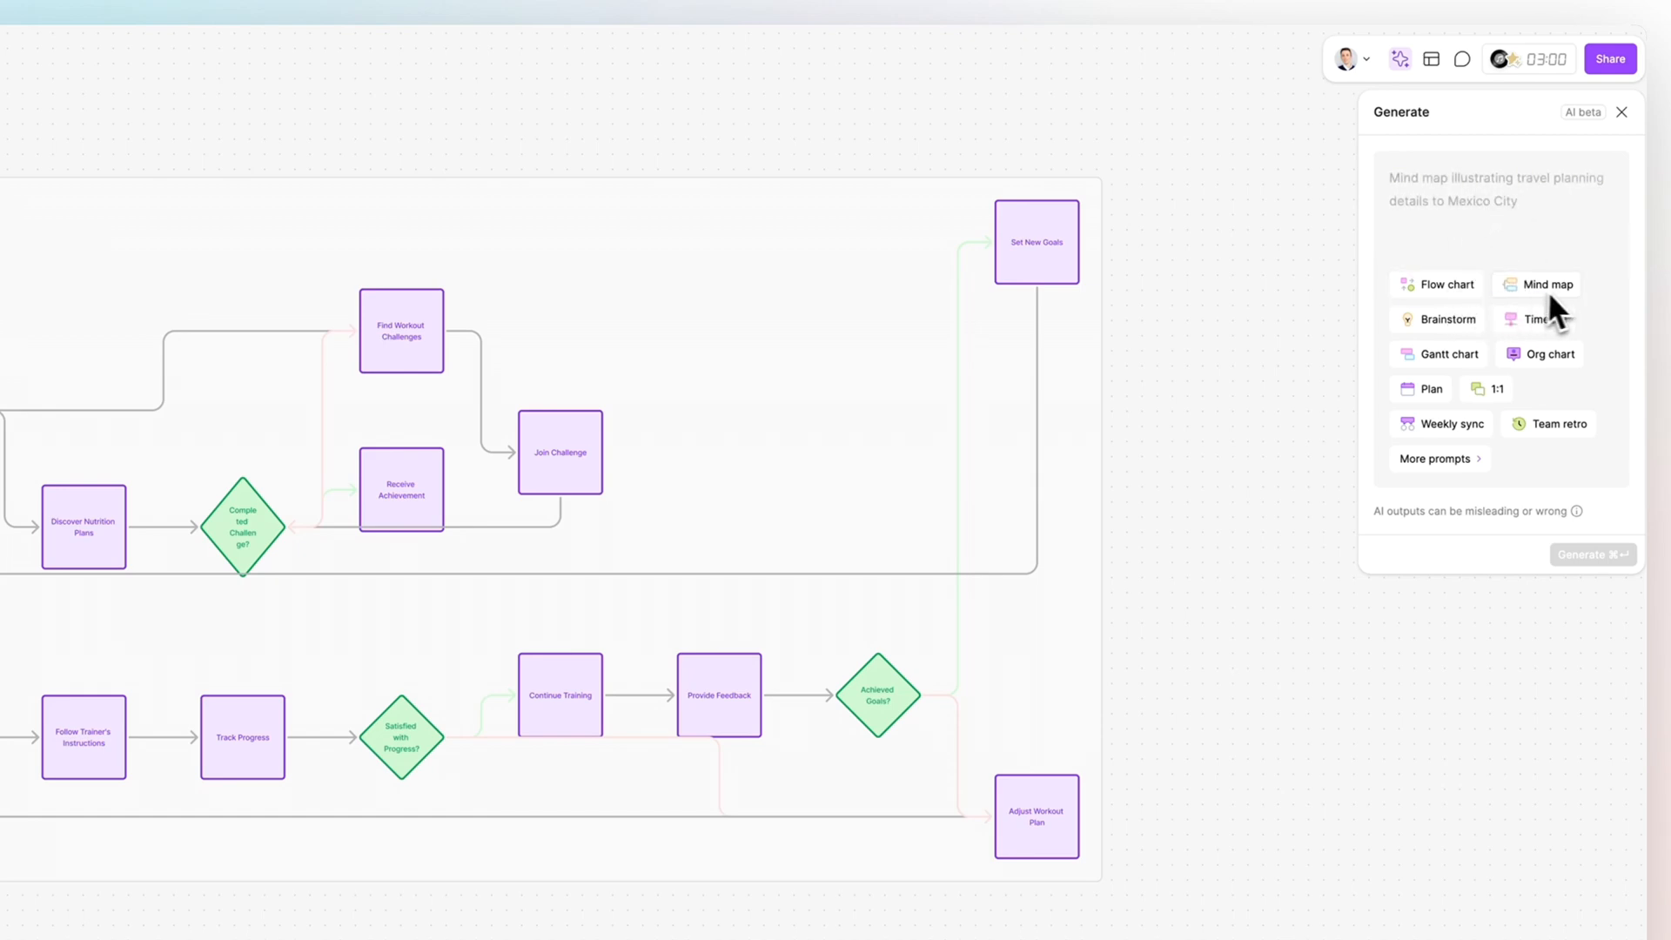
mouse_move(1551, 336)
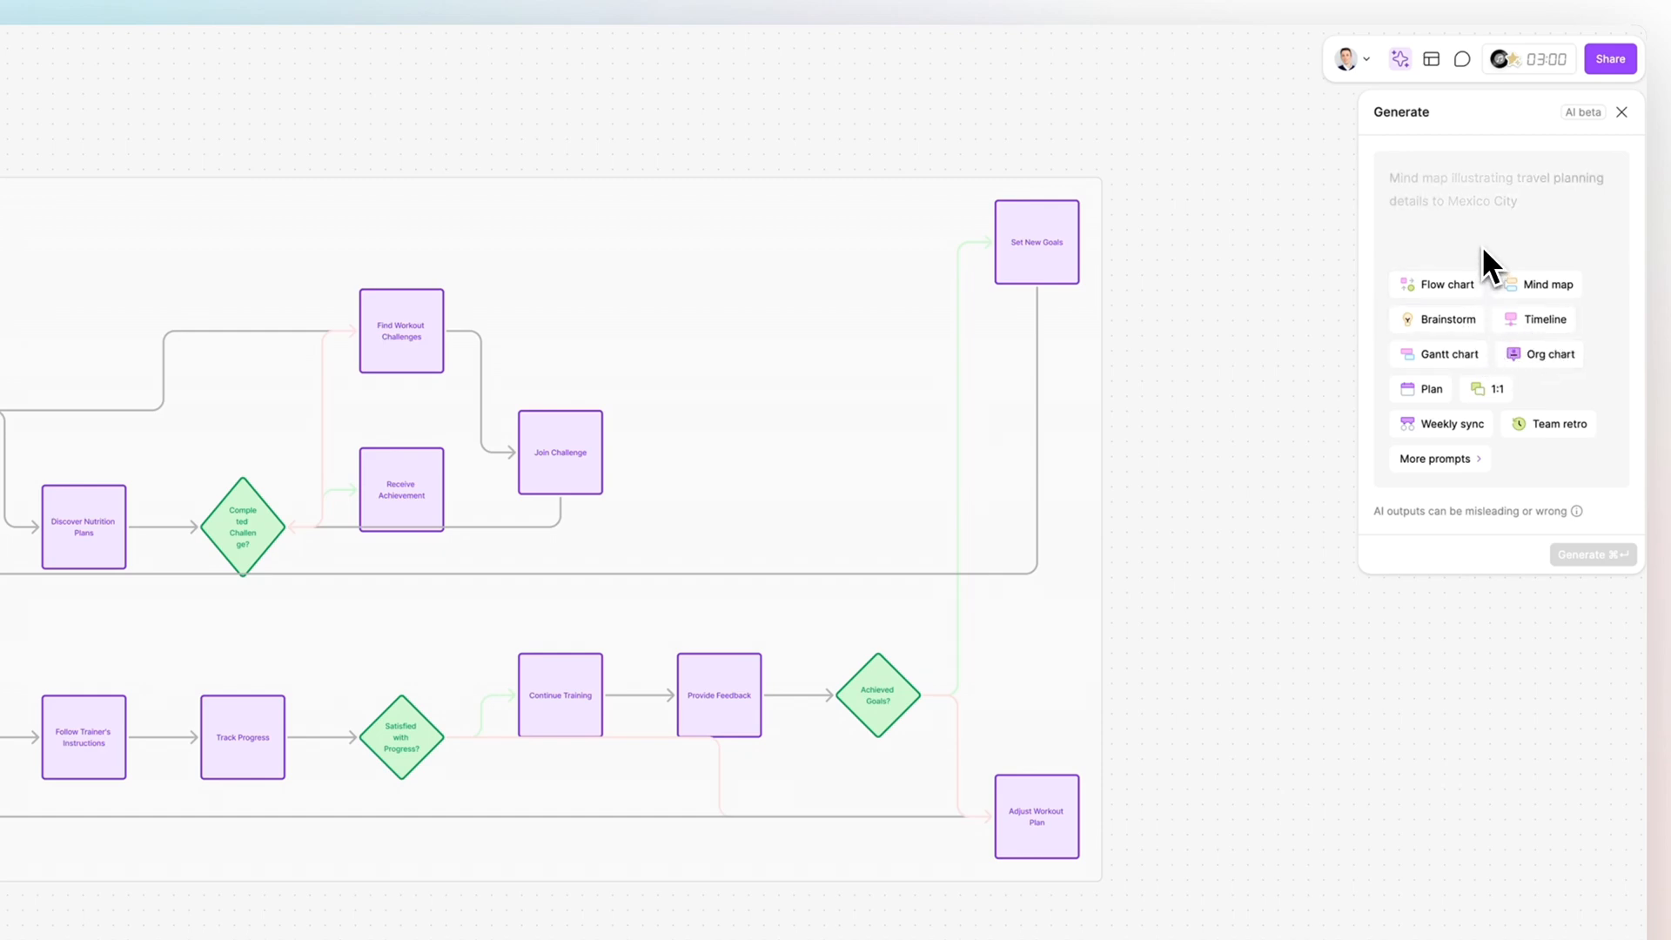
mouse_move(1471, 309)
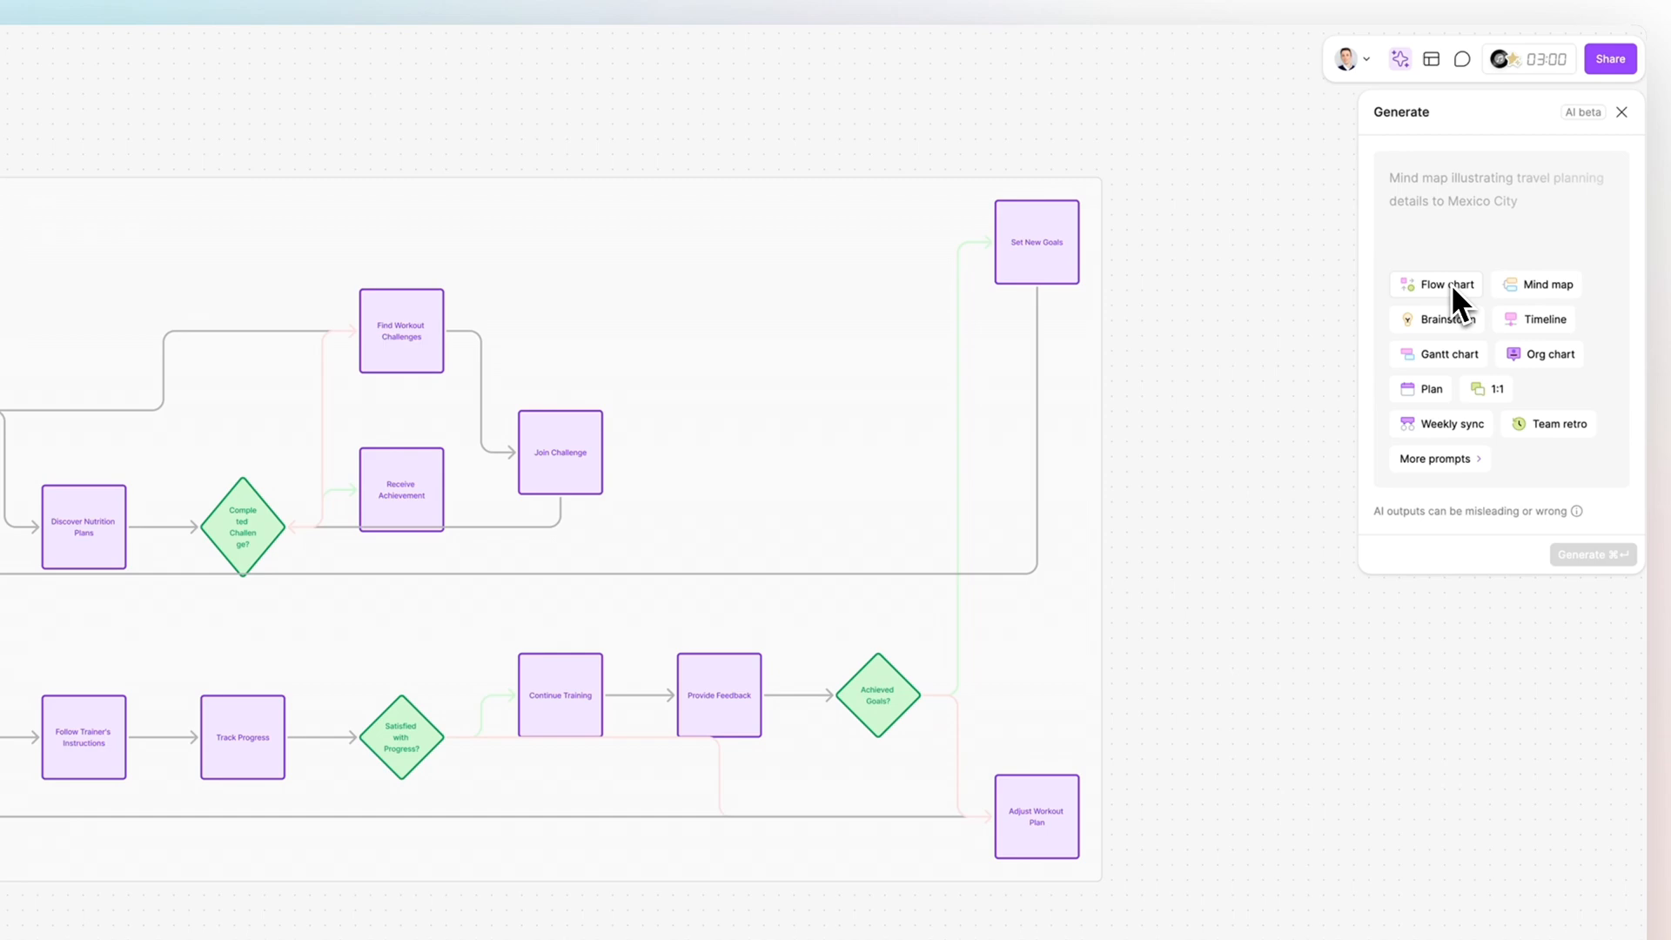
mouse_move(1487, 256)
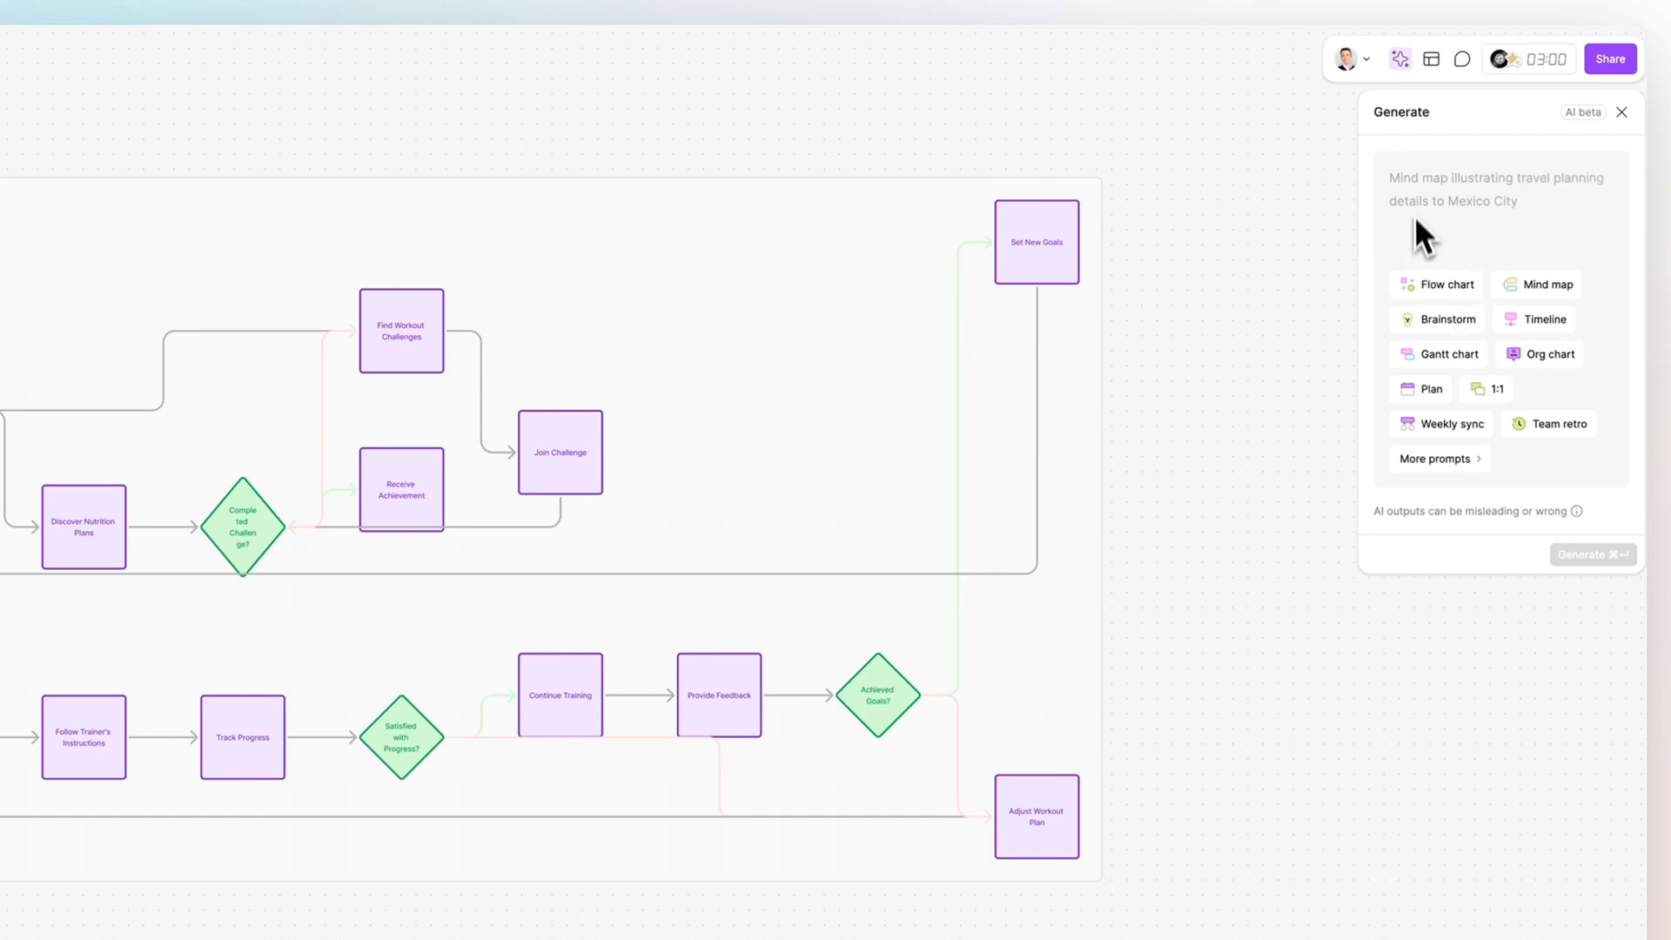
mouse_move(1504, 219)
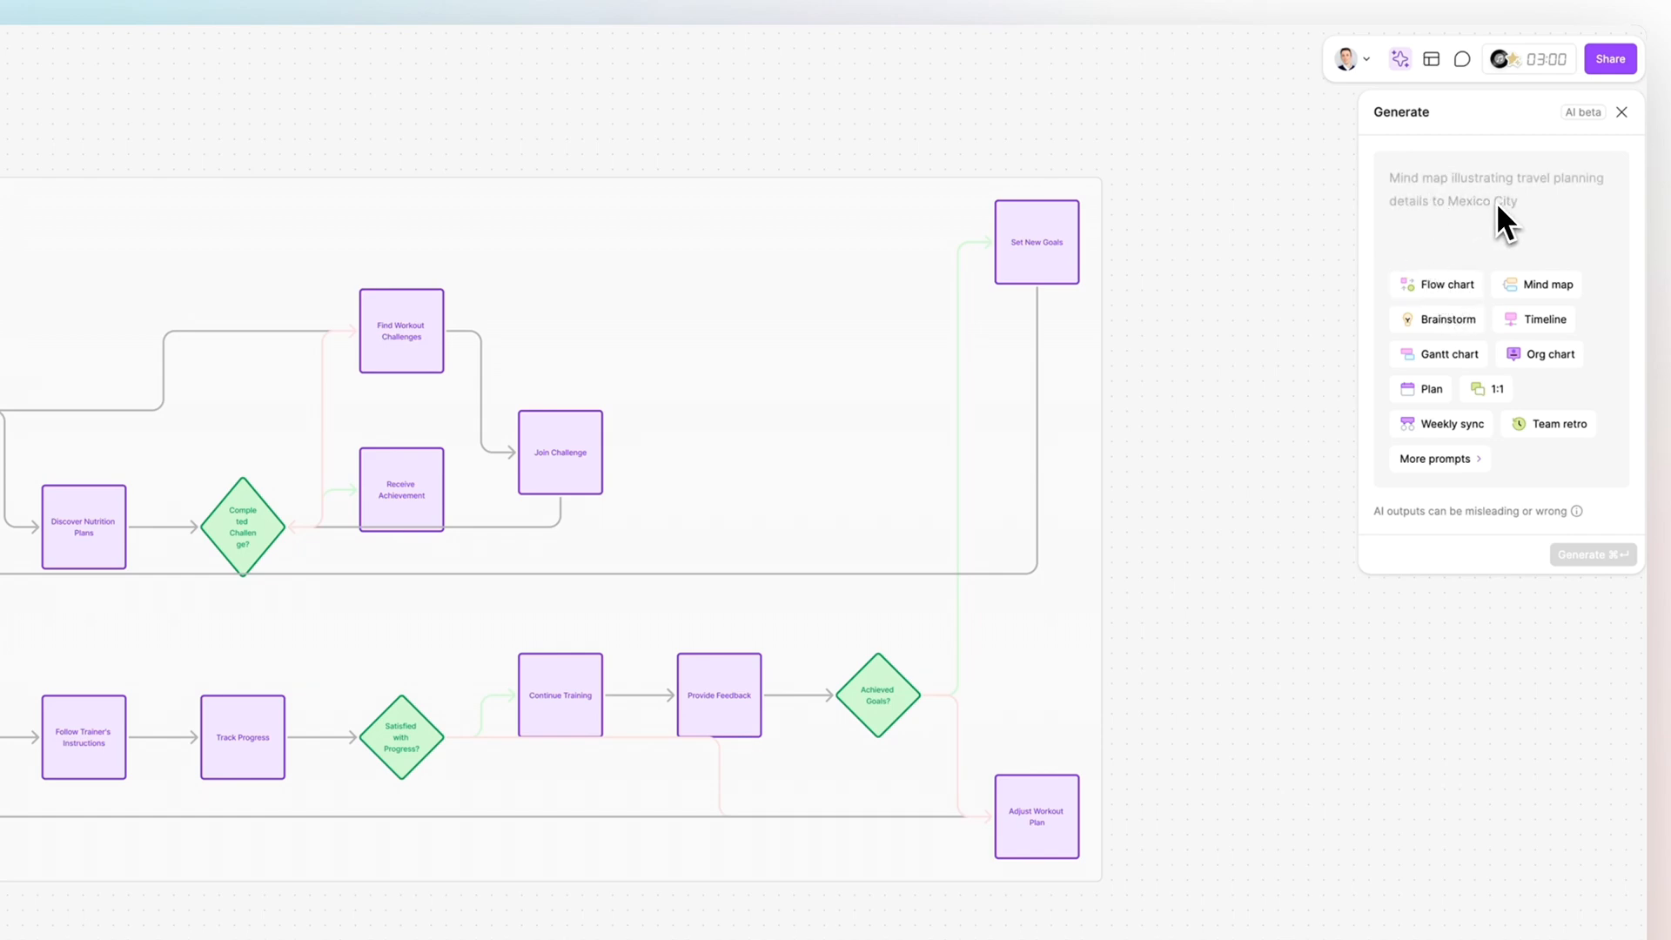
mouse_move(1480, 203)
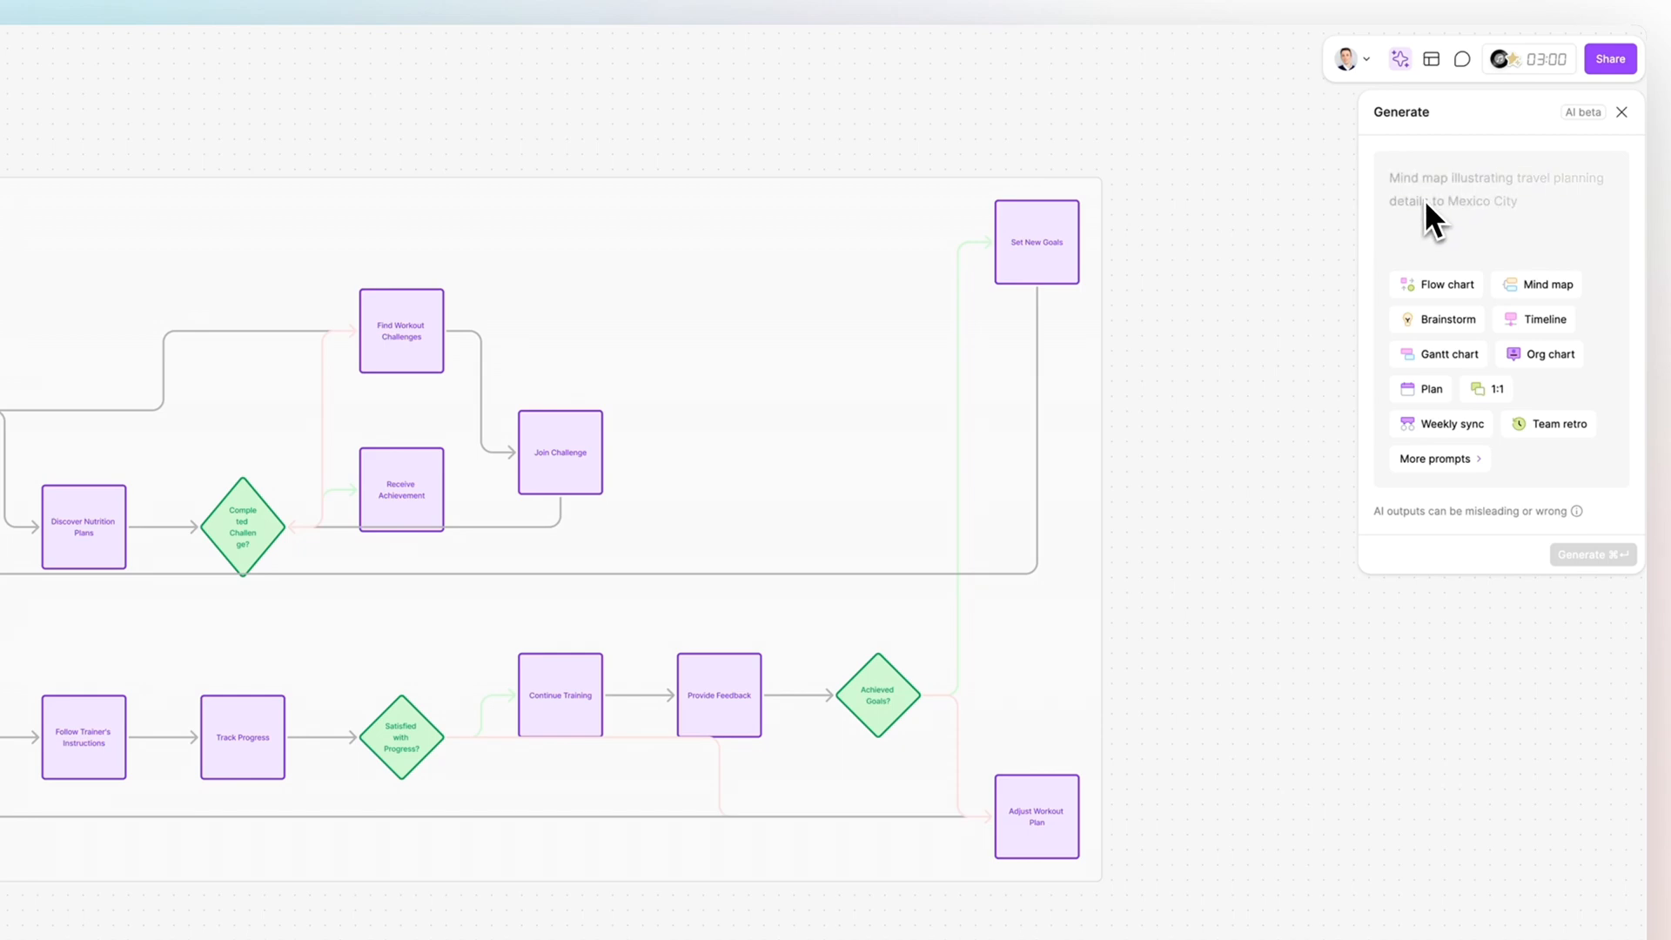
mouse_move(1457, 219)
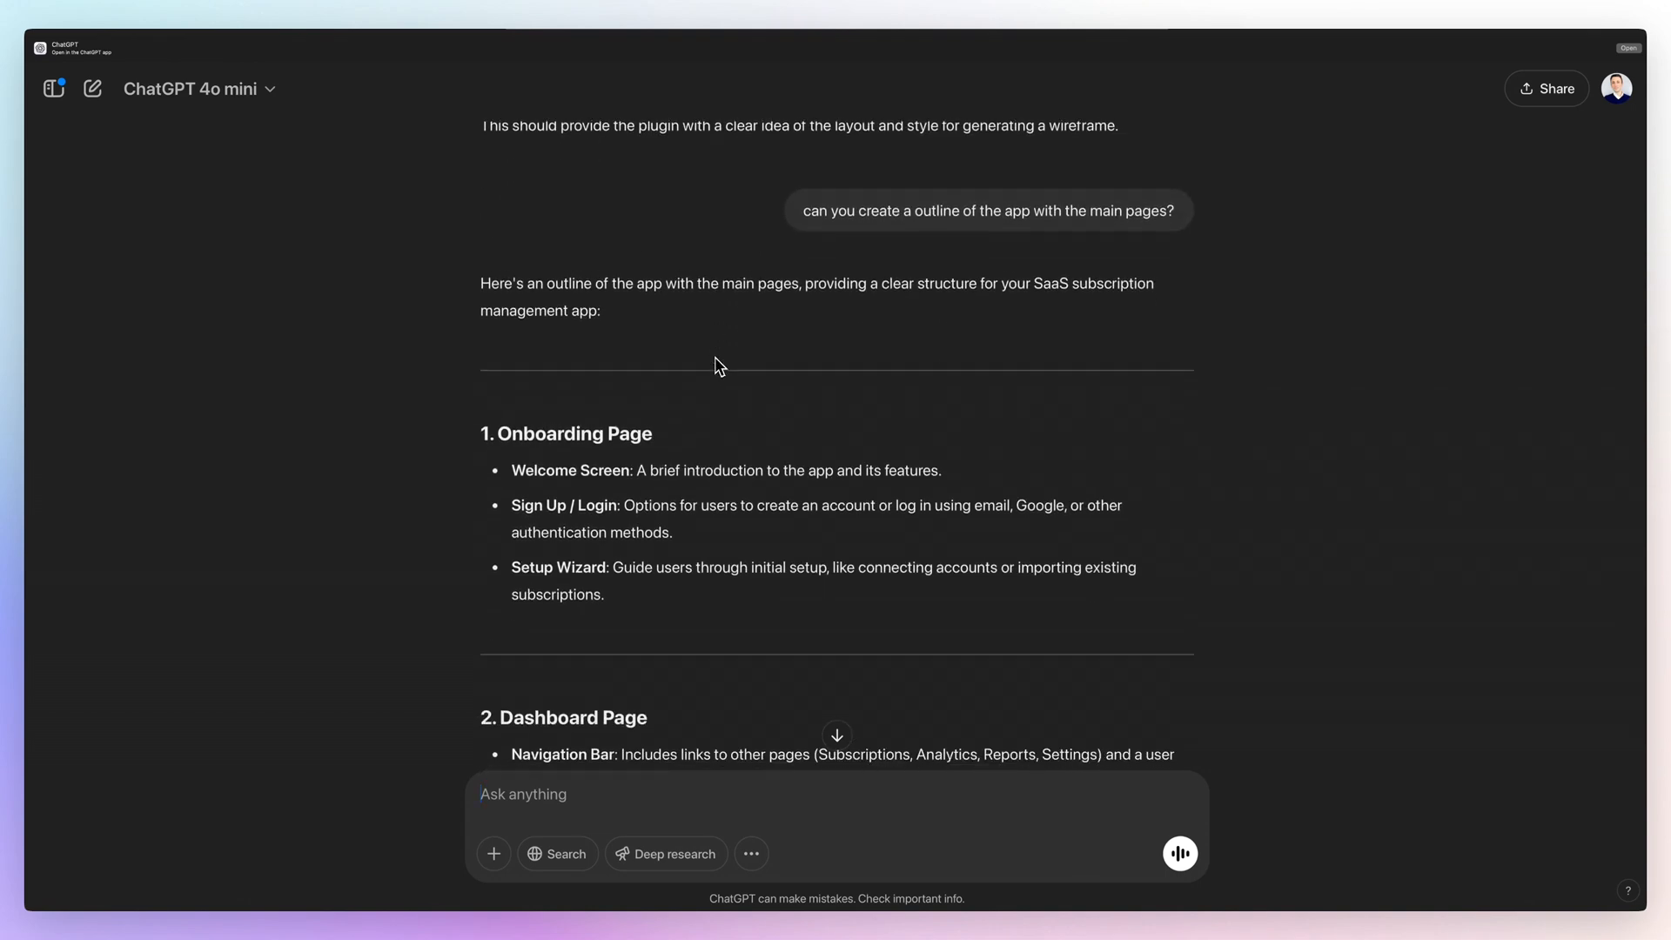
scroll("down", 3)
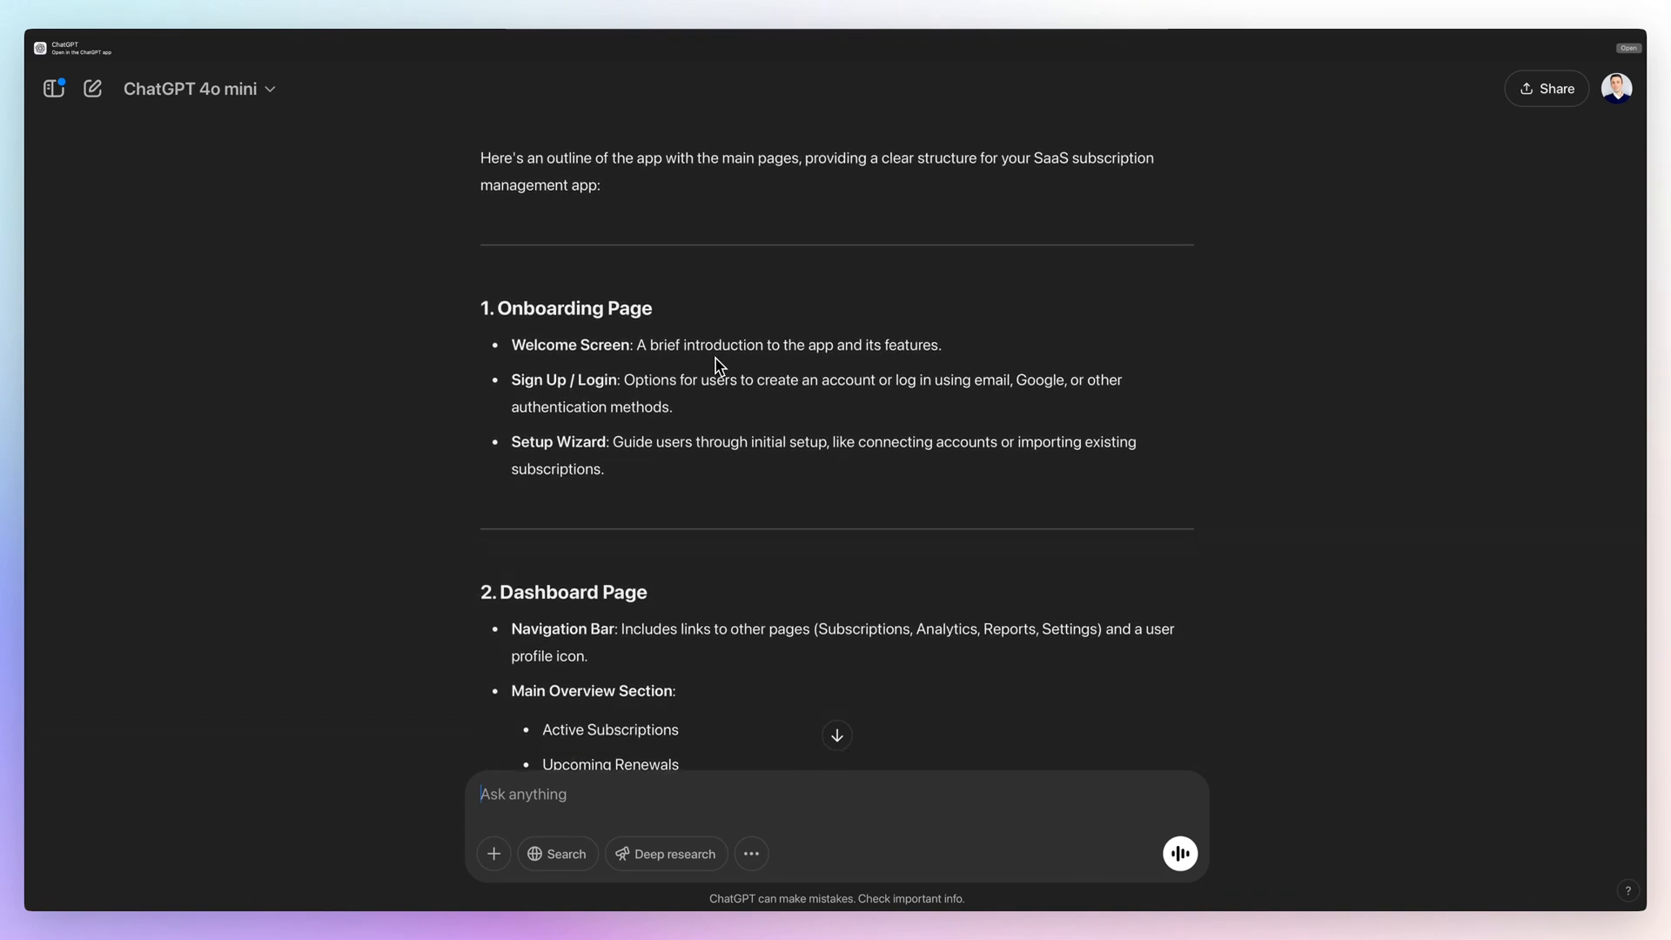
scroll("down", 3)
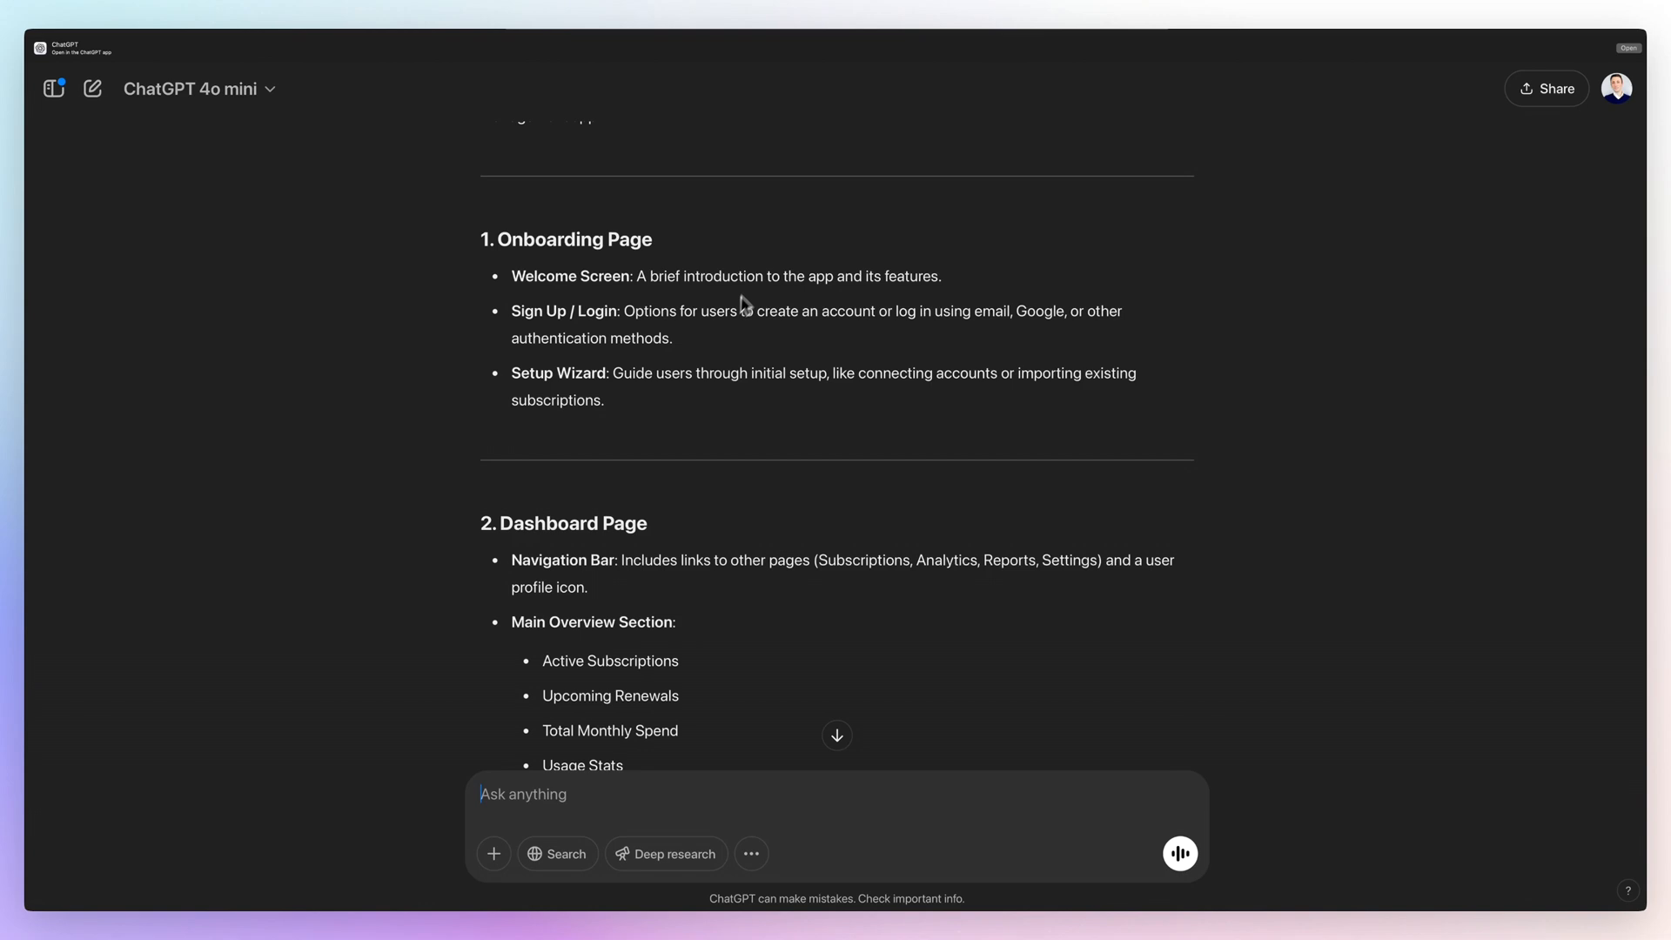
scroll("down", 3)
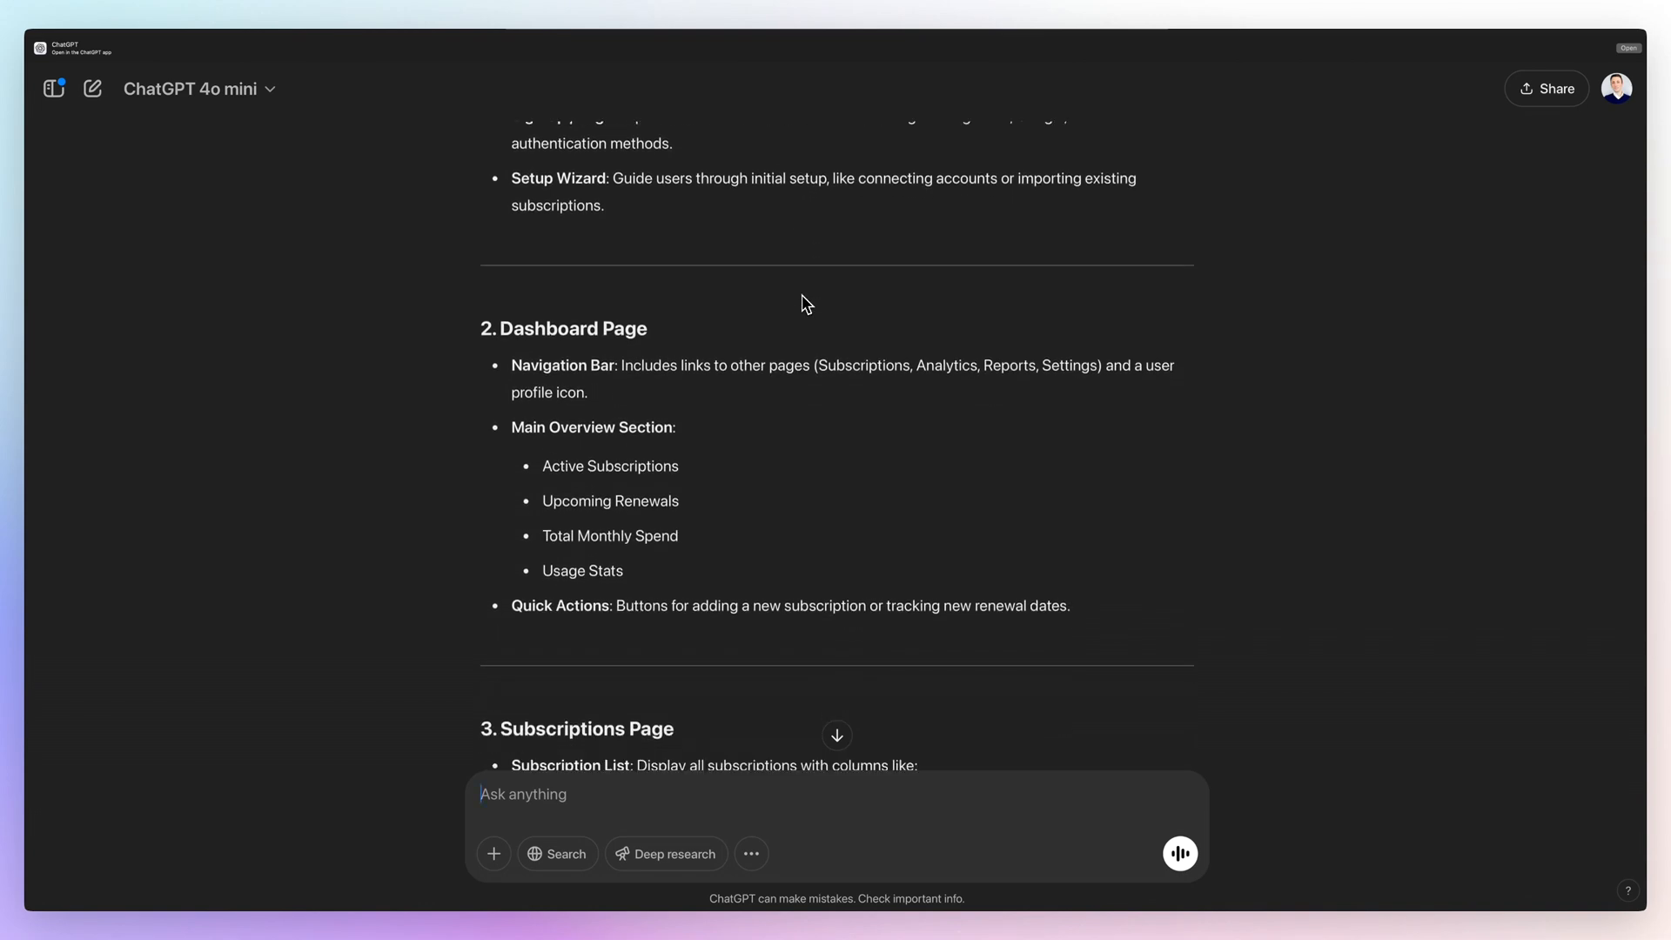
scroll("down", 3)
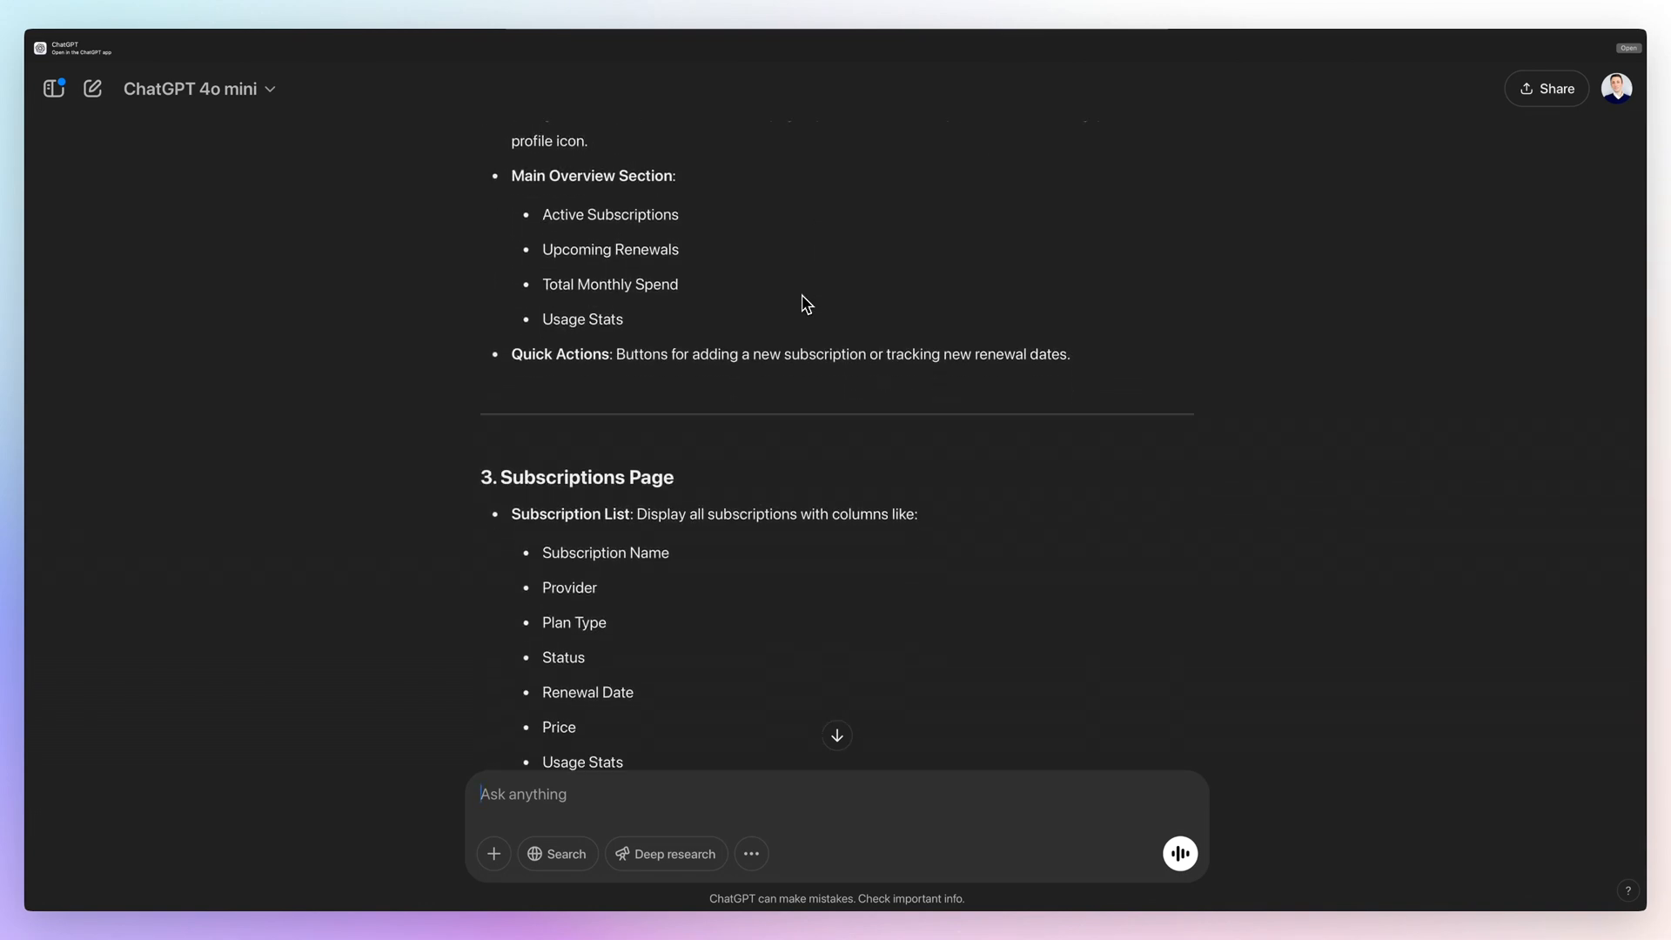
scroll("down", 3)
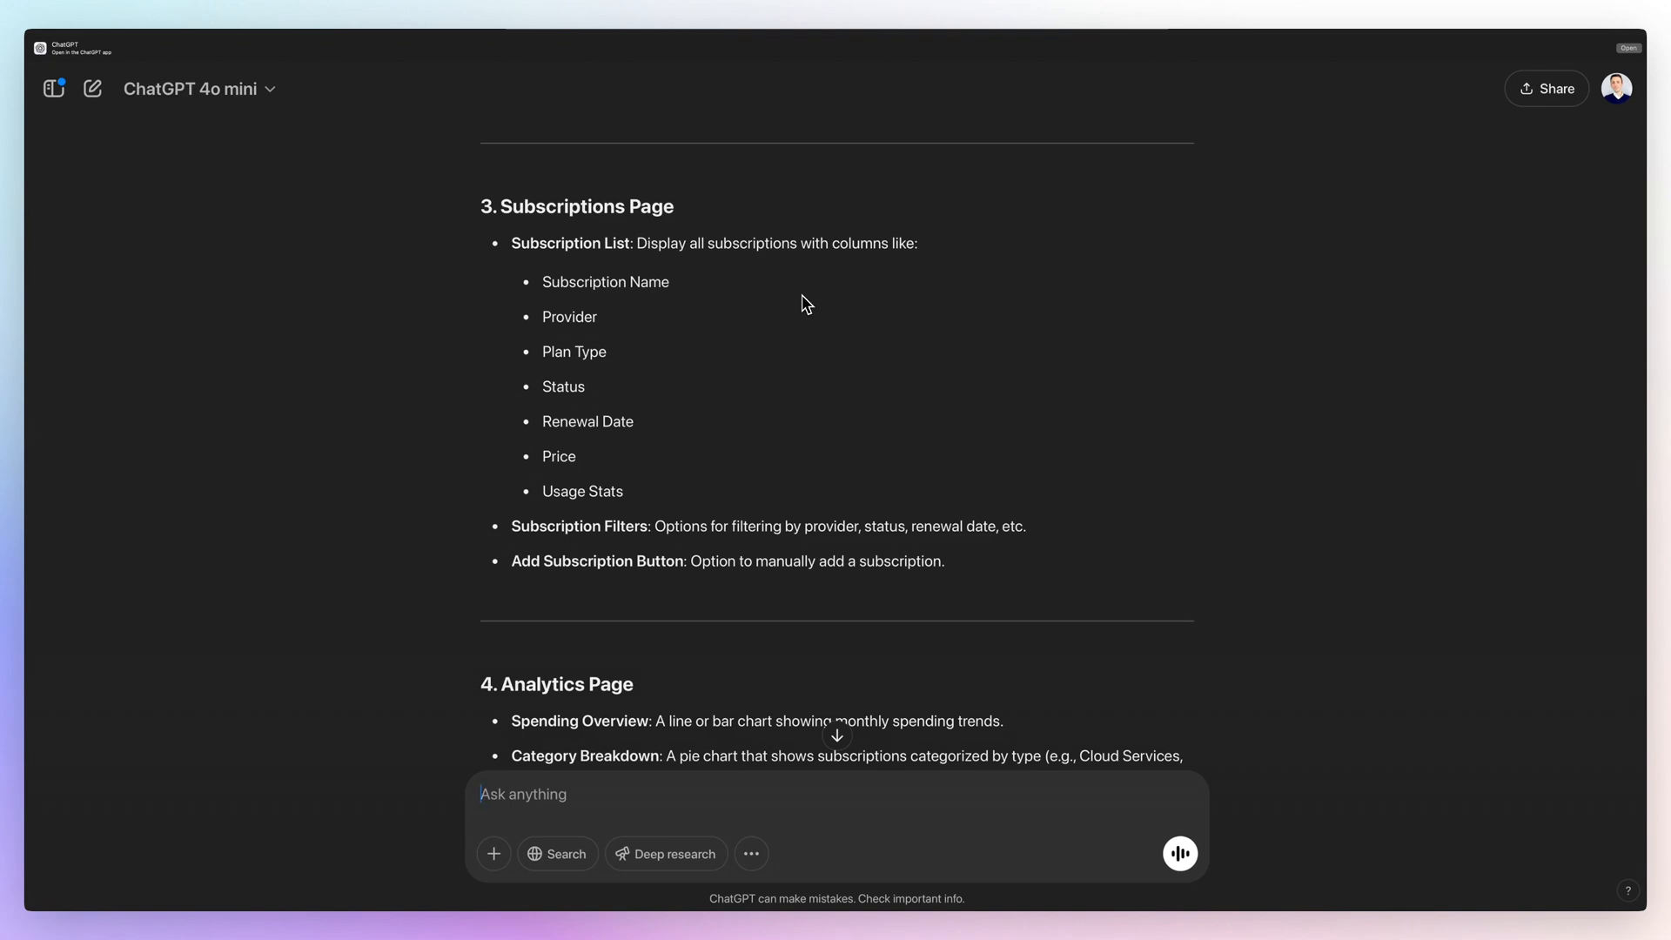
scroll("down", 3)
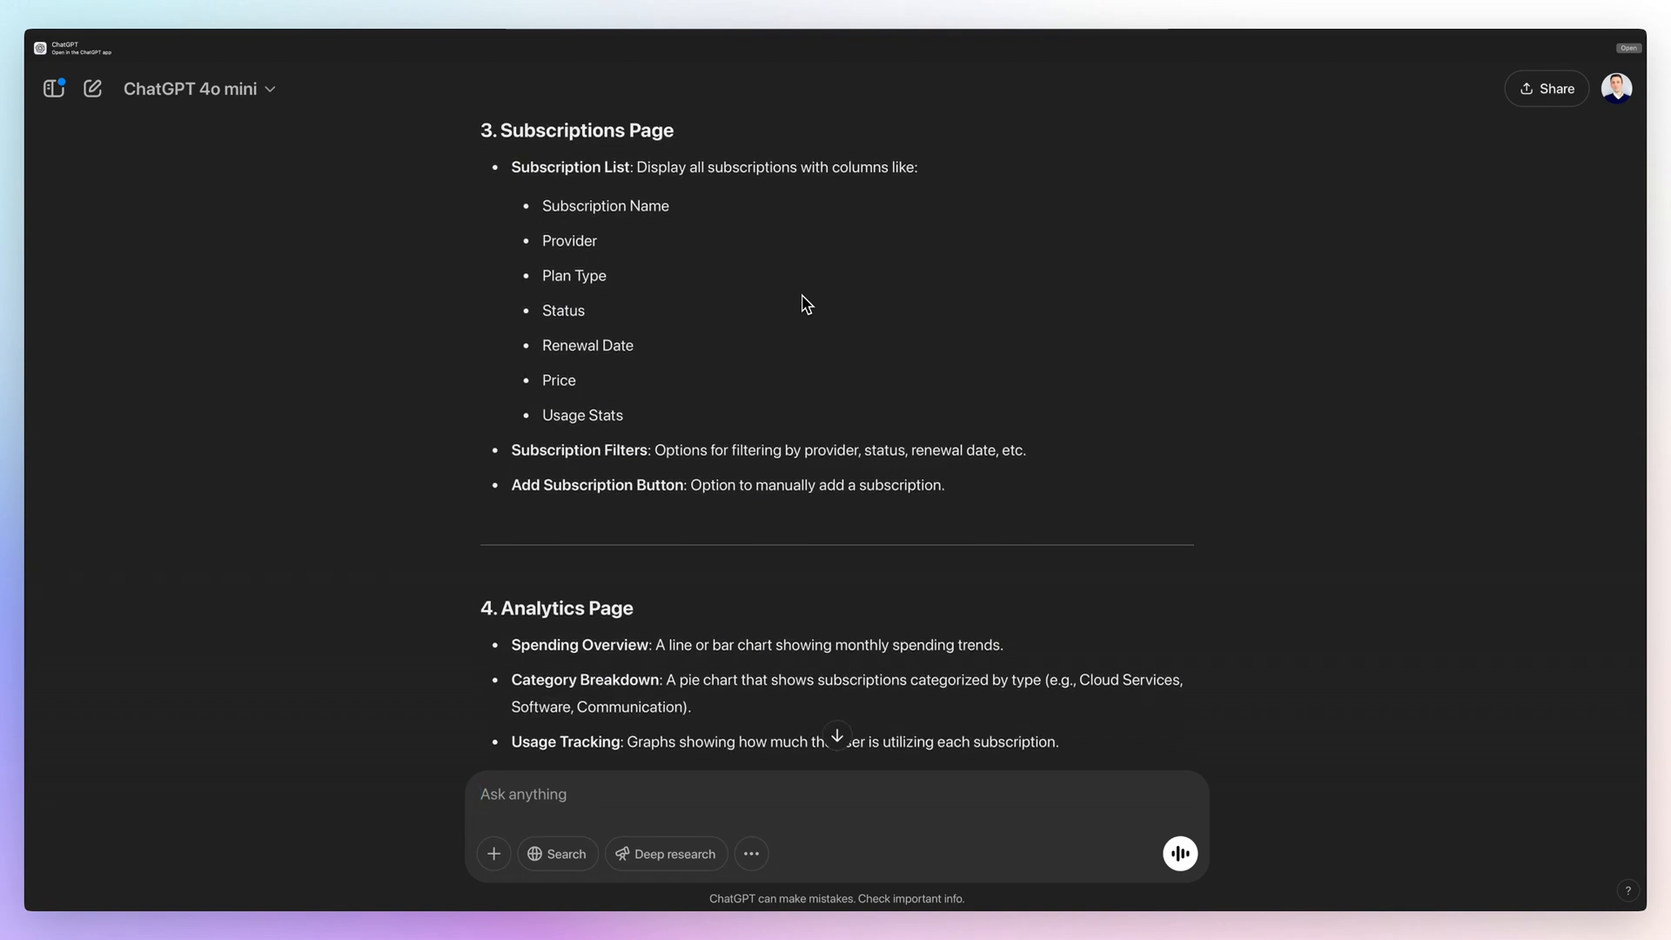
scroll("down", 3)
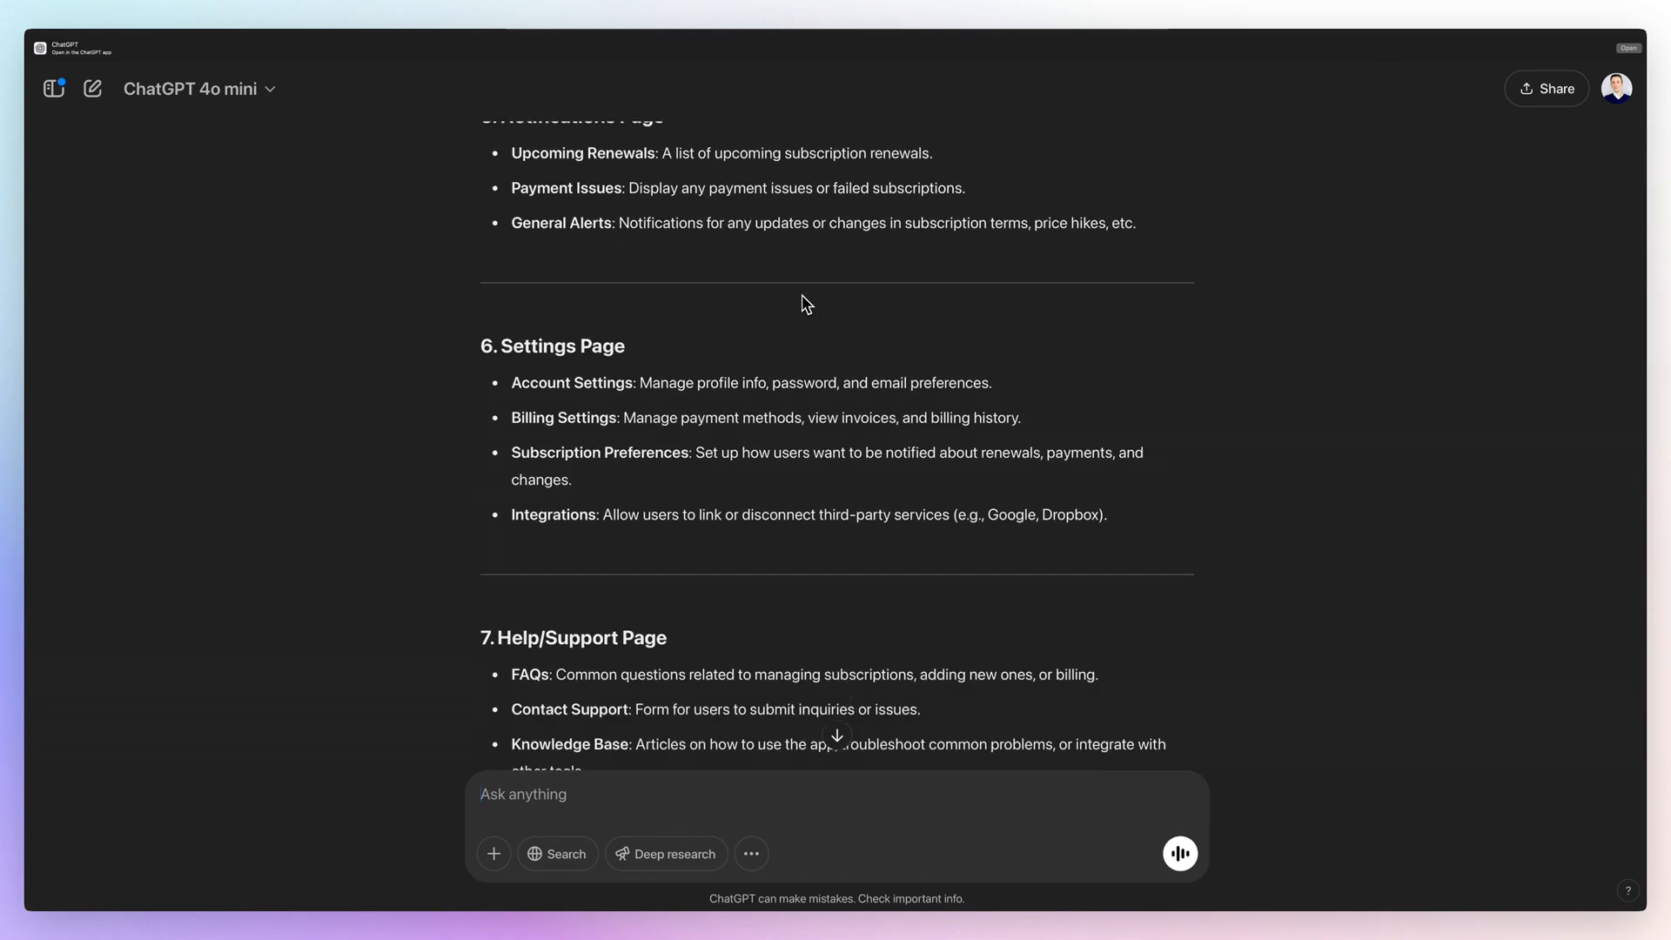
scroll("down", 3)
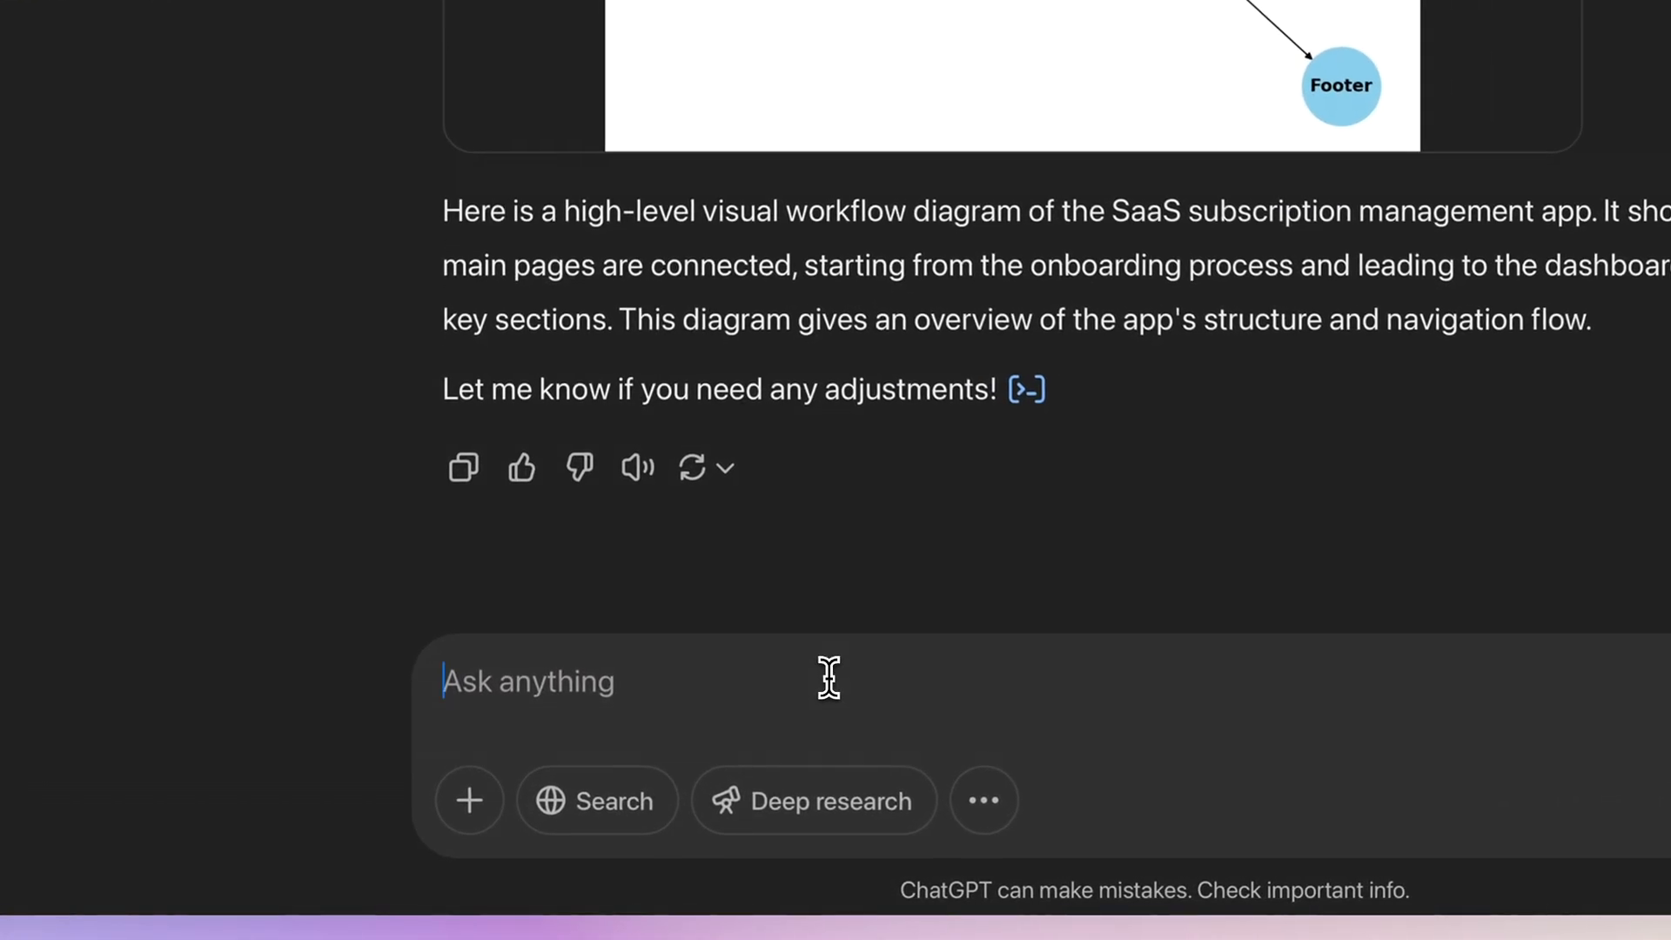
- Ask ChatGPT for a FigJam AI prompt for a high-level app wireflow with visual hierarchy
type("can you give me a prompt that I can add into Figjam AI")
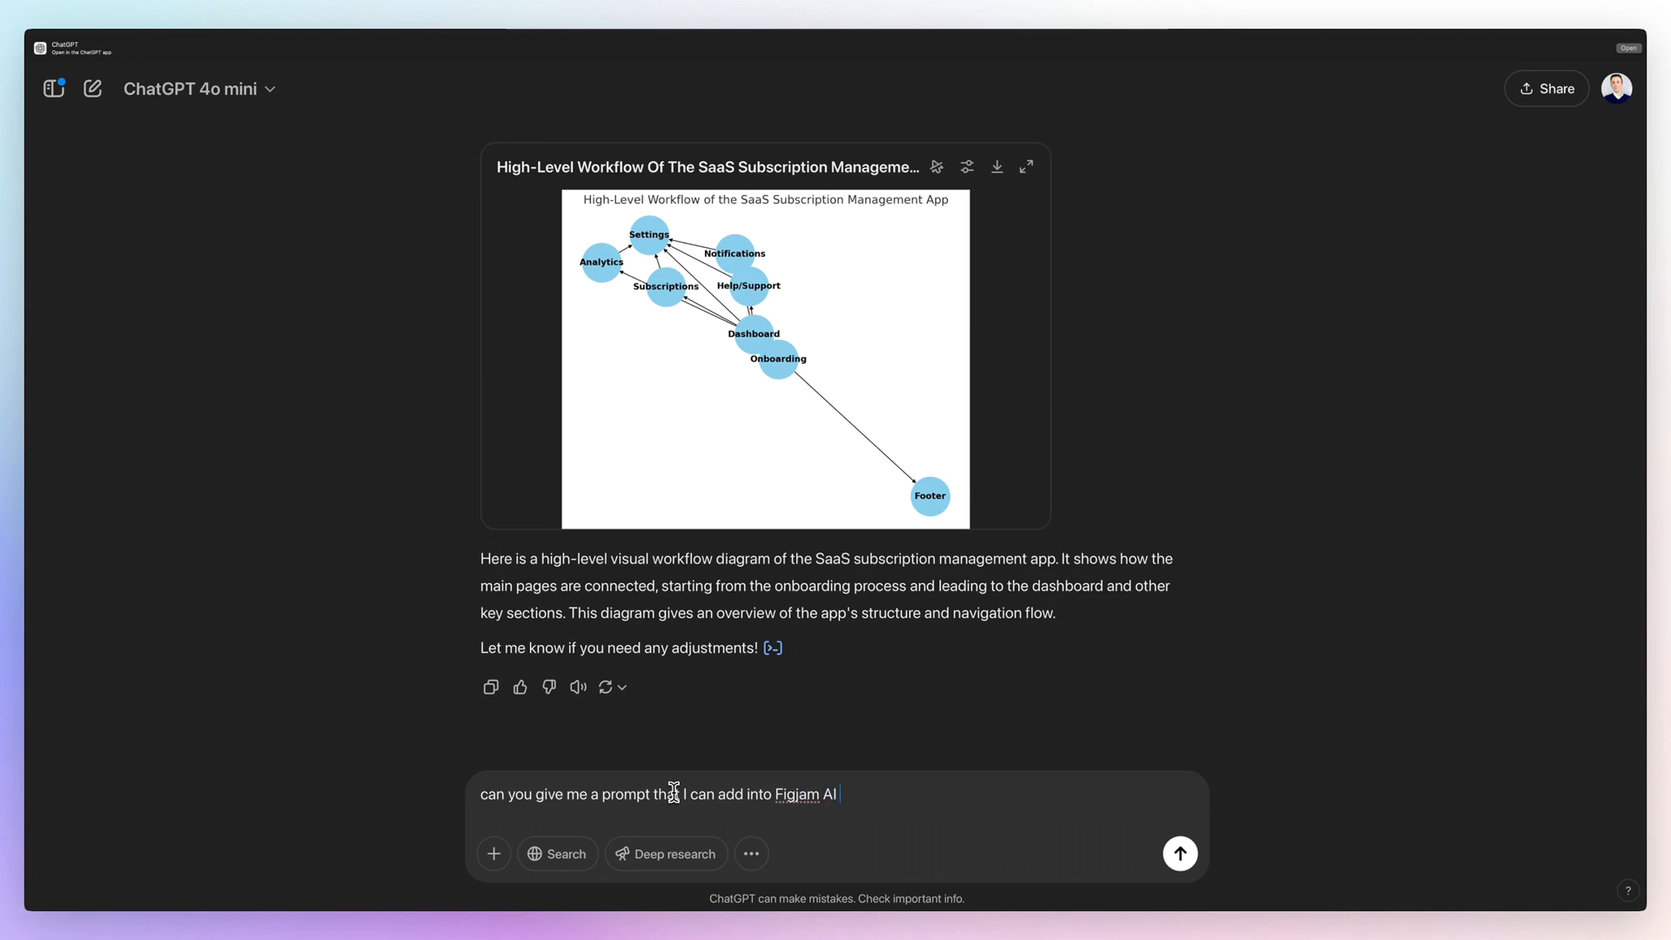
type("in order for it to g")
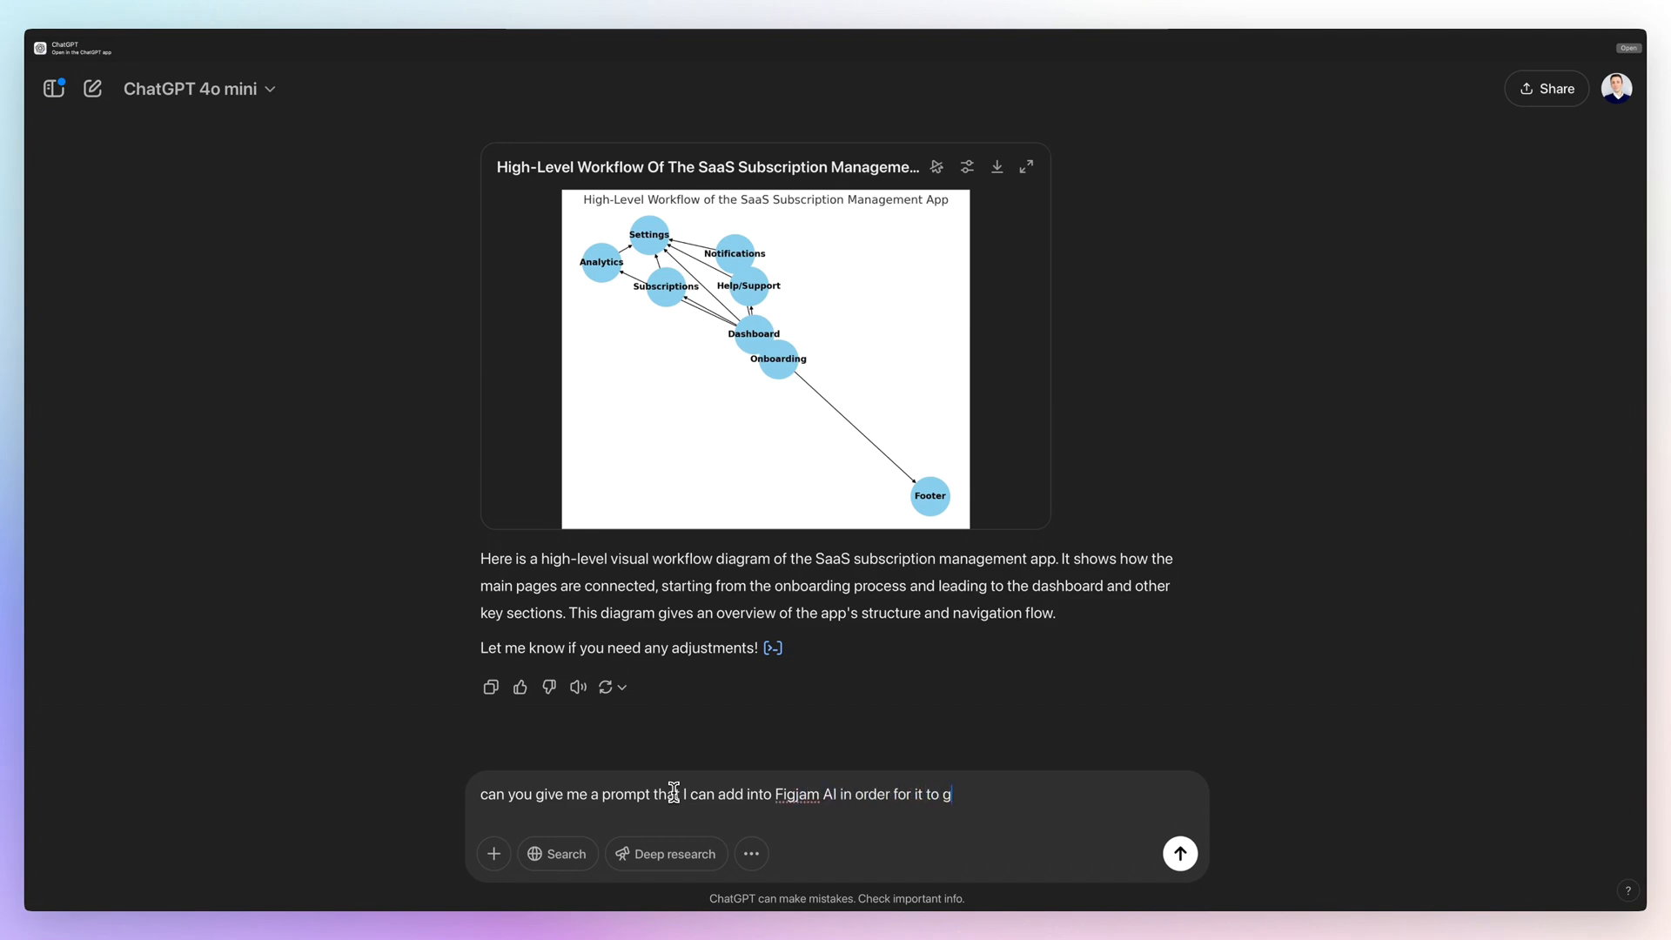
type("enerate a high level")
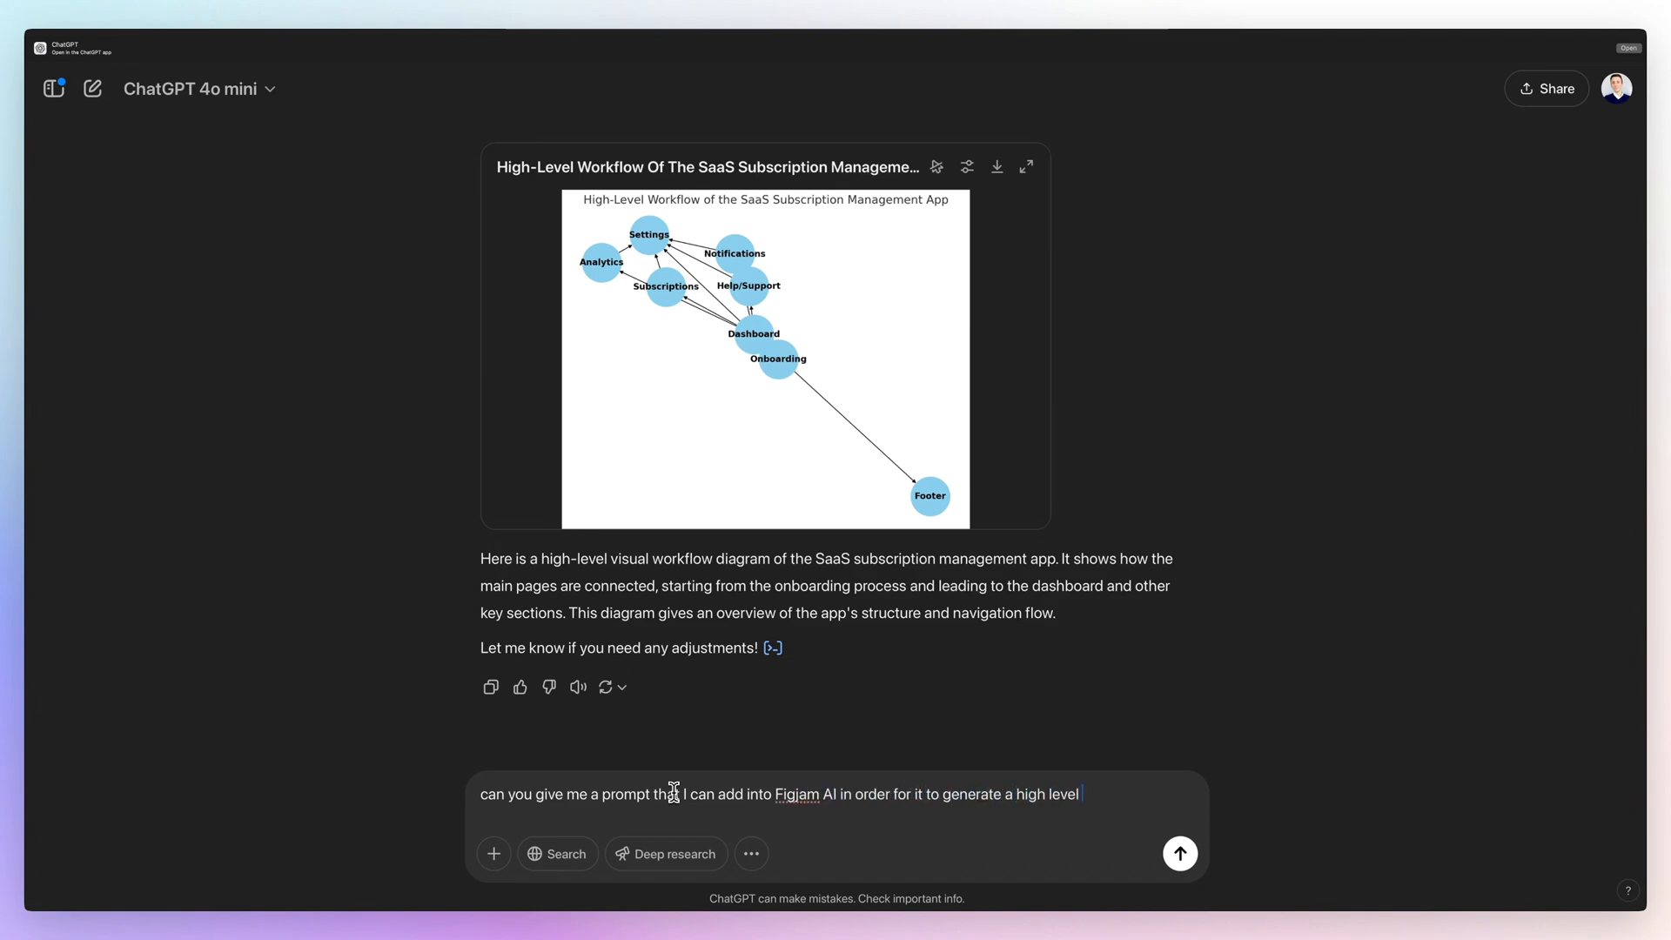
type("wireflow of the app, so I can see the")
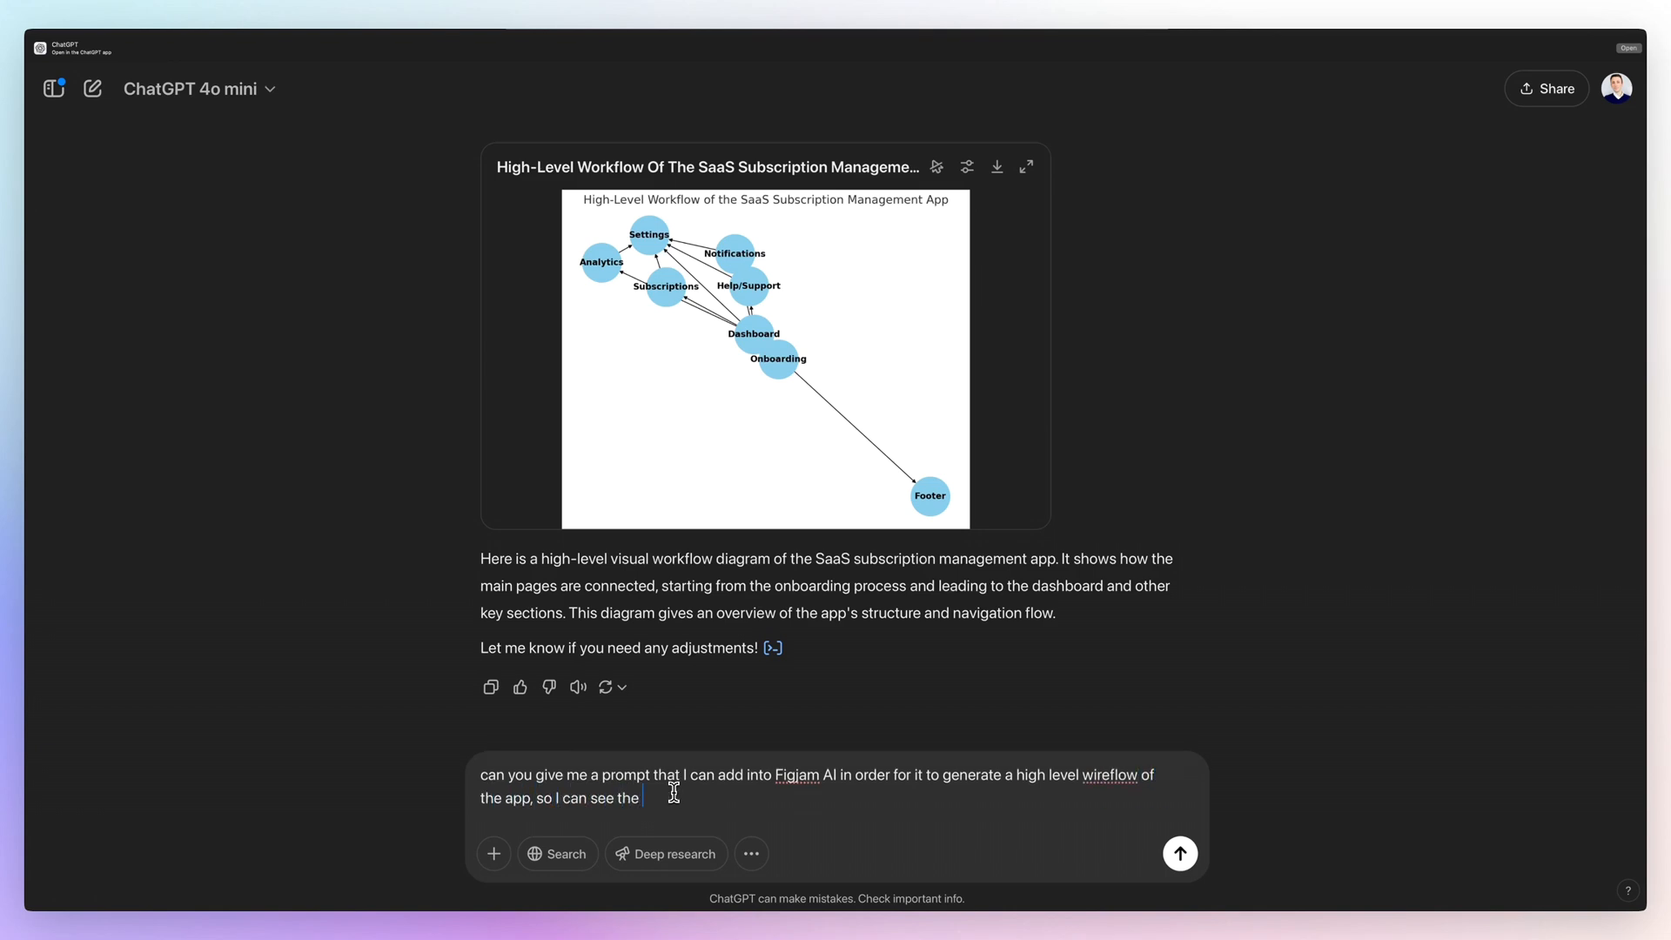
type("visual hierarchy and")
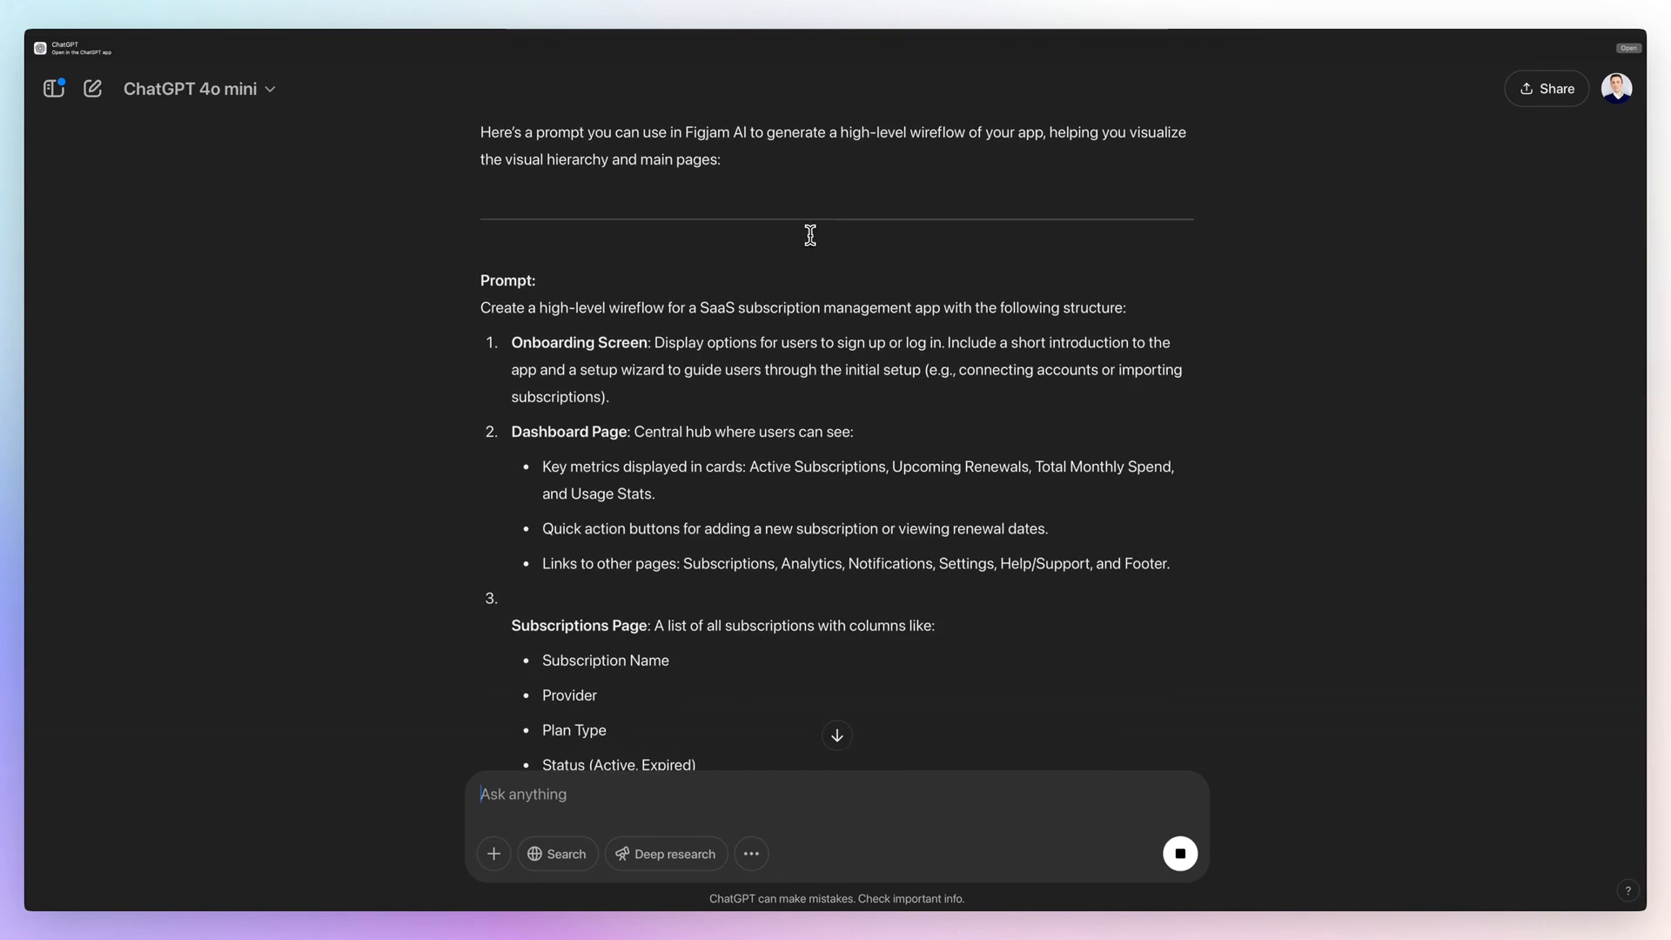
- Copy the subscription-management wireflow prompt from ChatGPT's response and review the rest
scroll("down", 3)
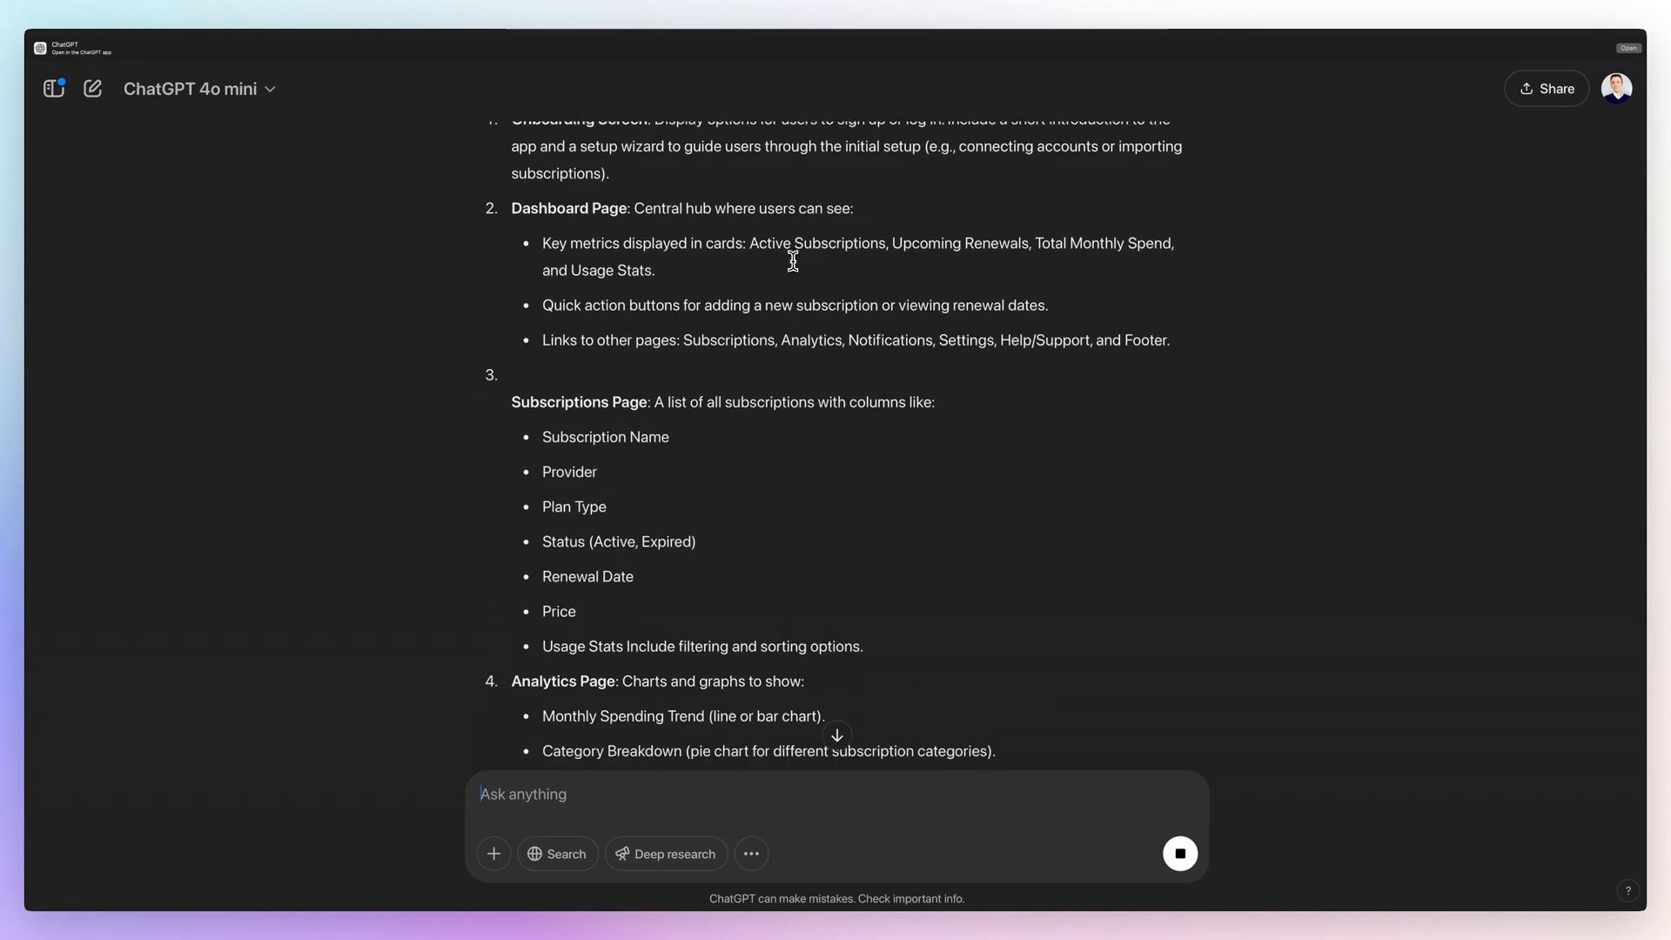
scroll("down", 3)
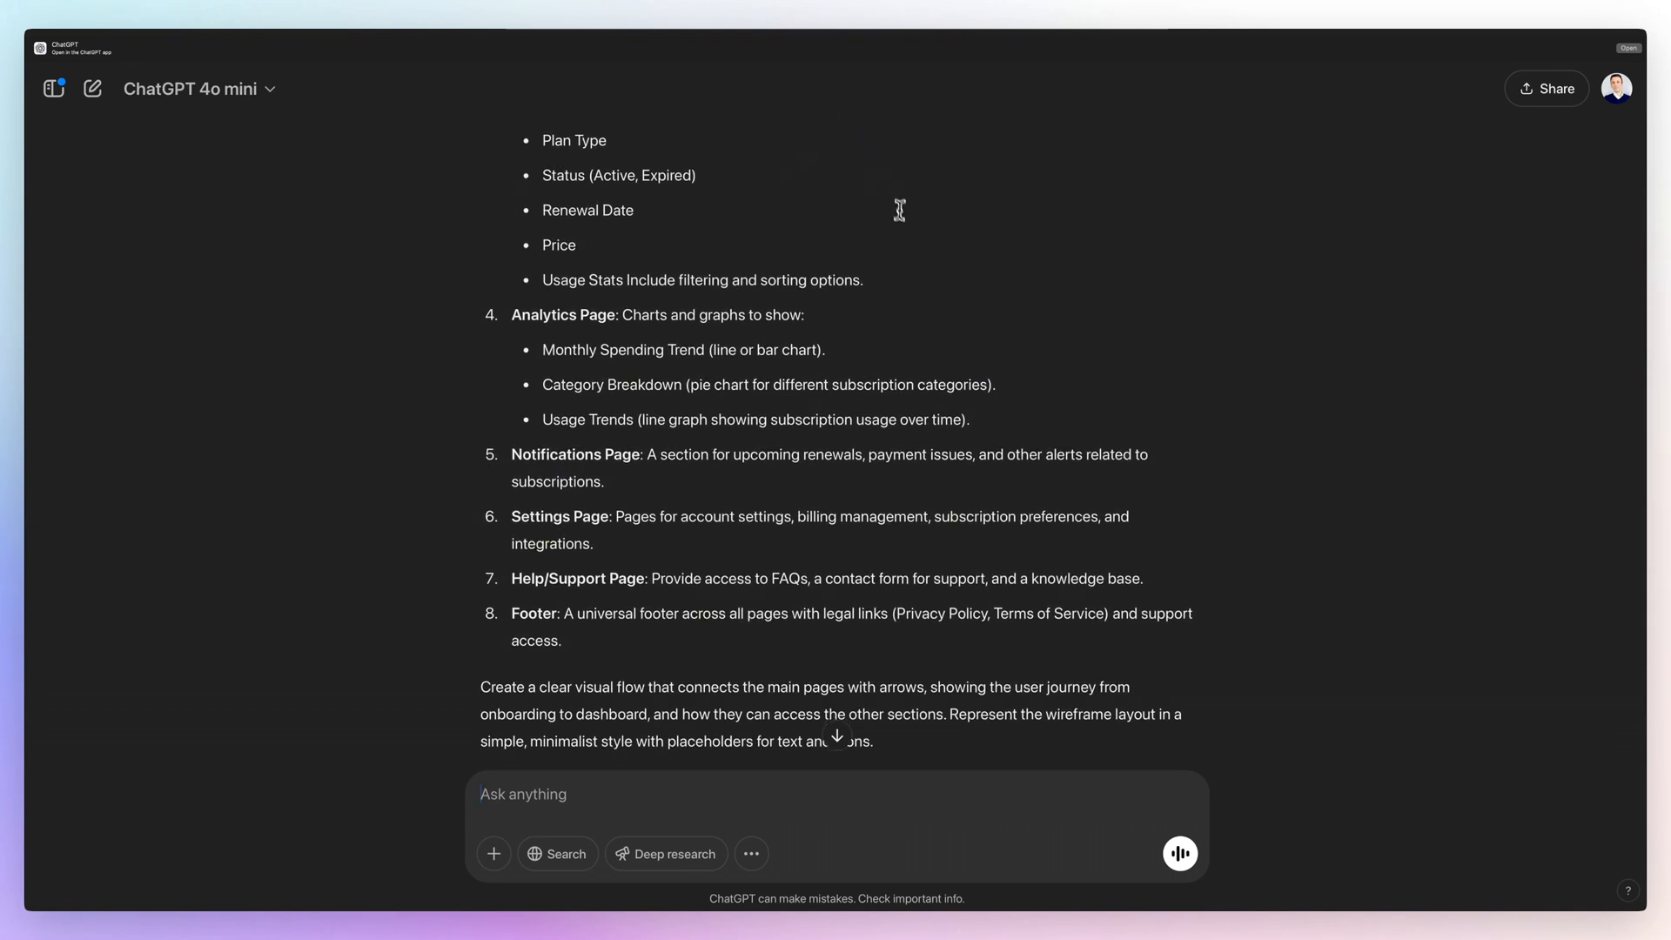
scroll("down", 3)
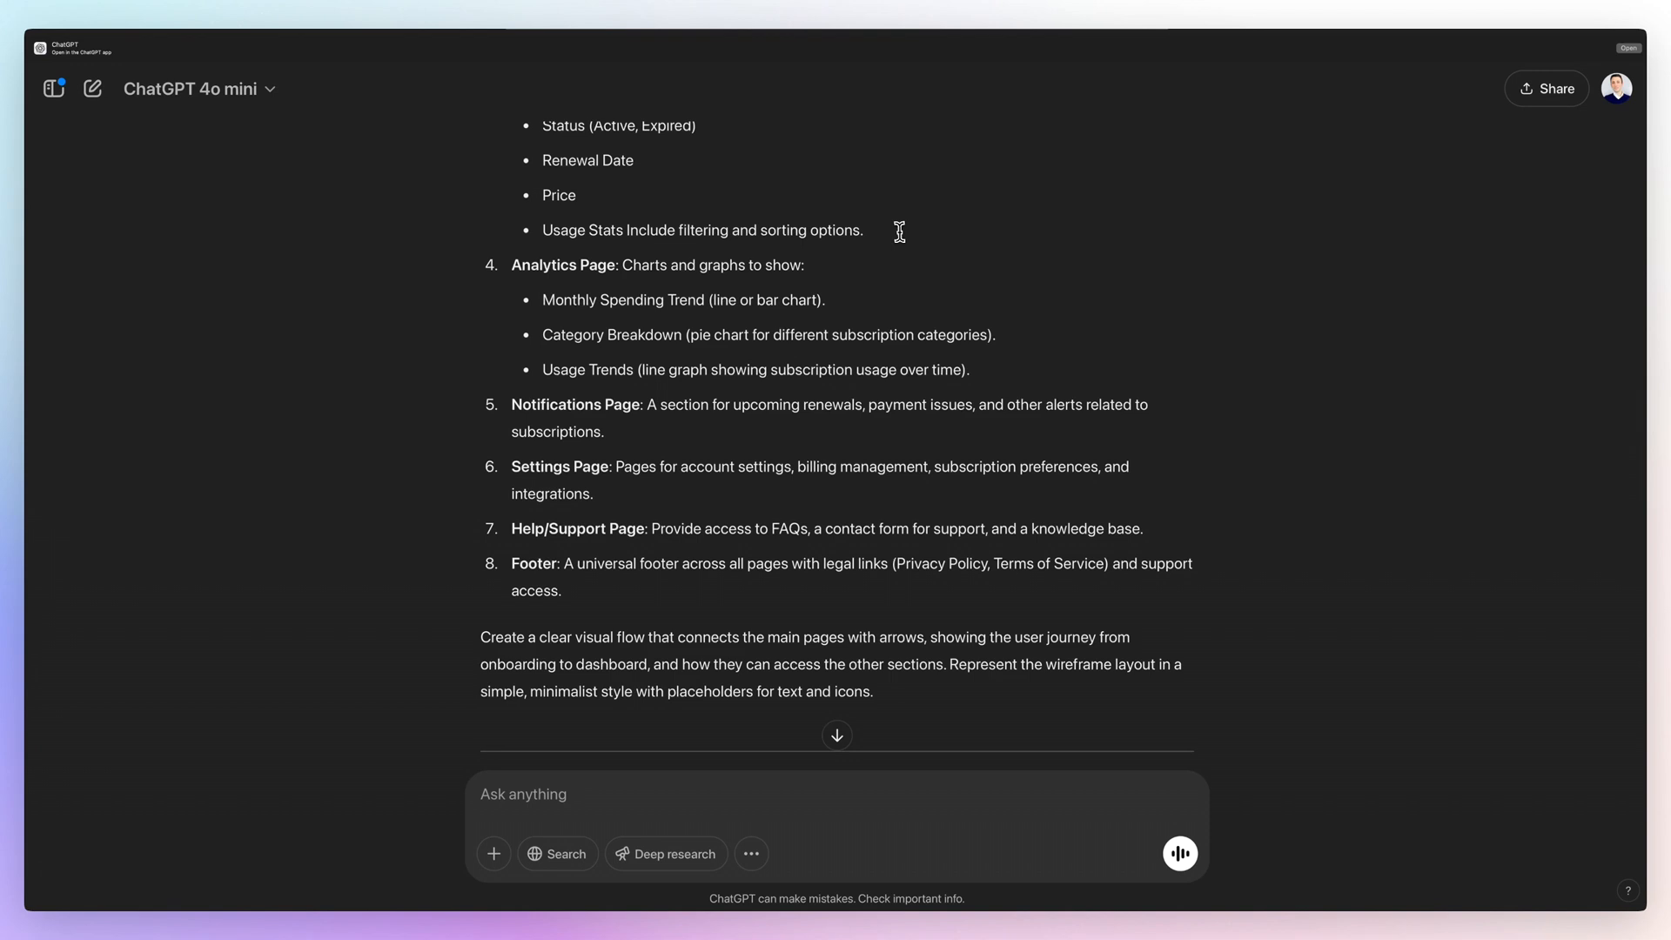
scroll("down", 3)
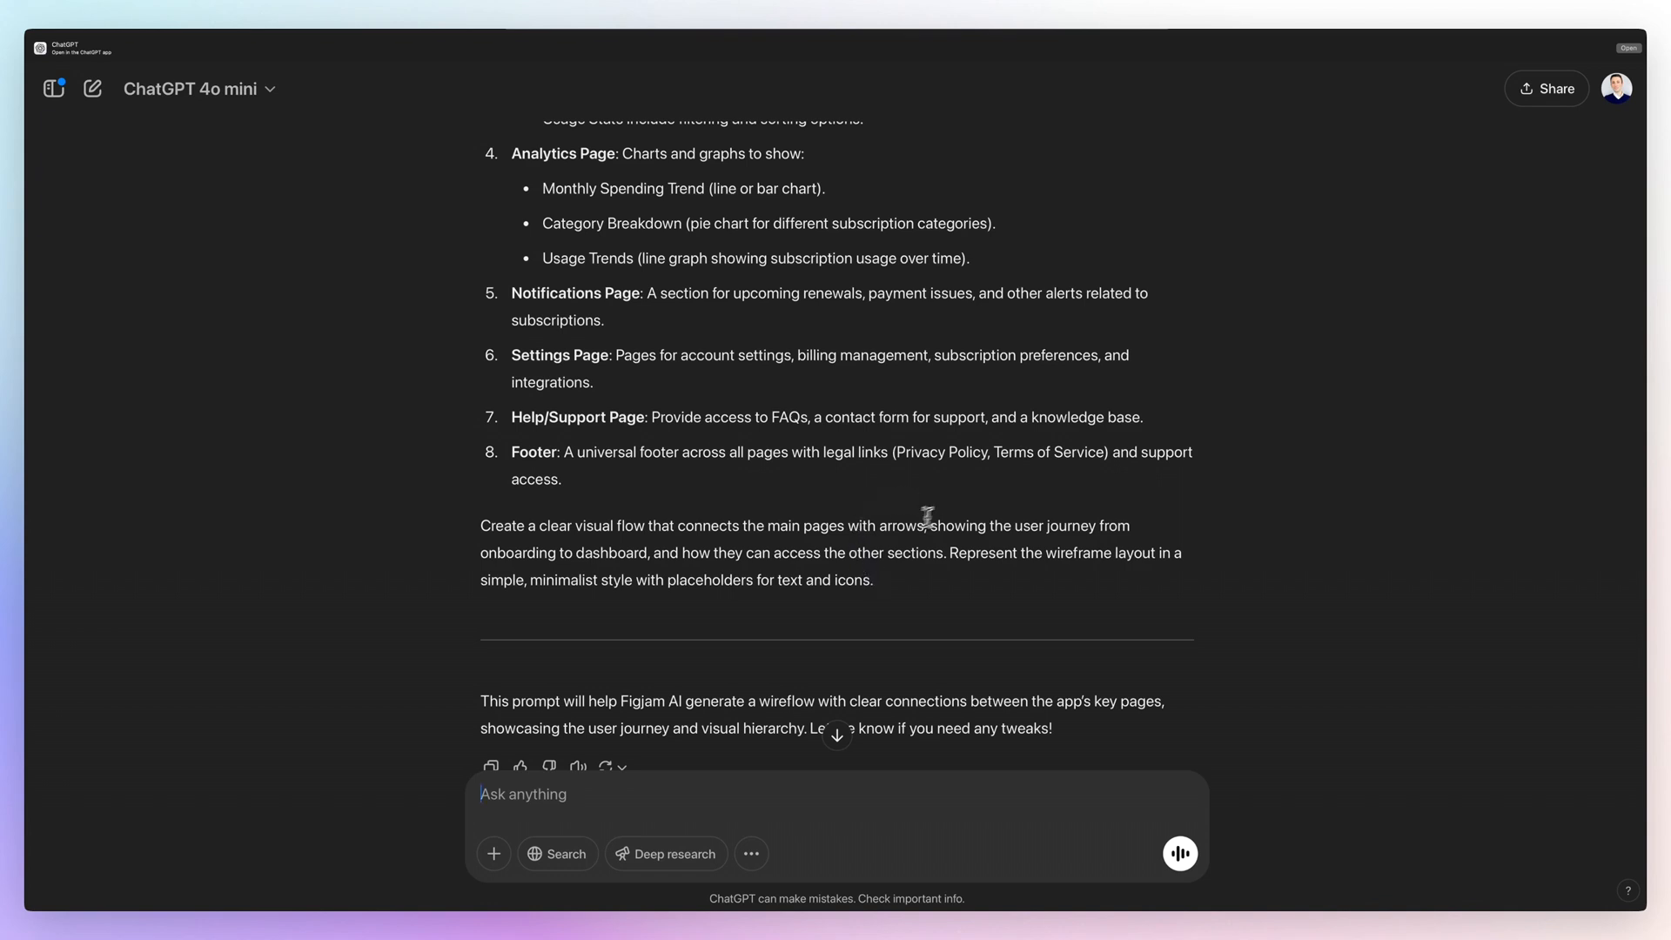
mouse_move(879, 579)
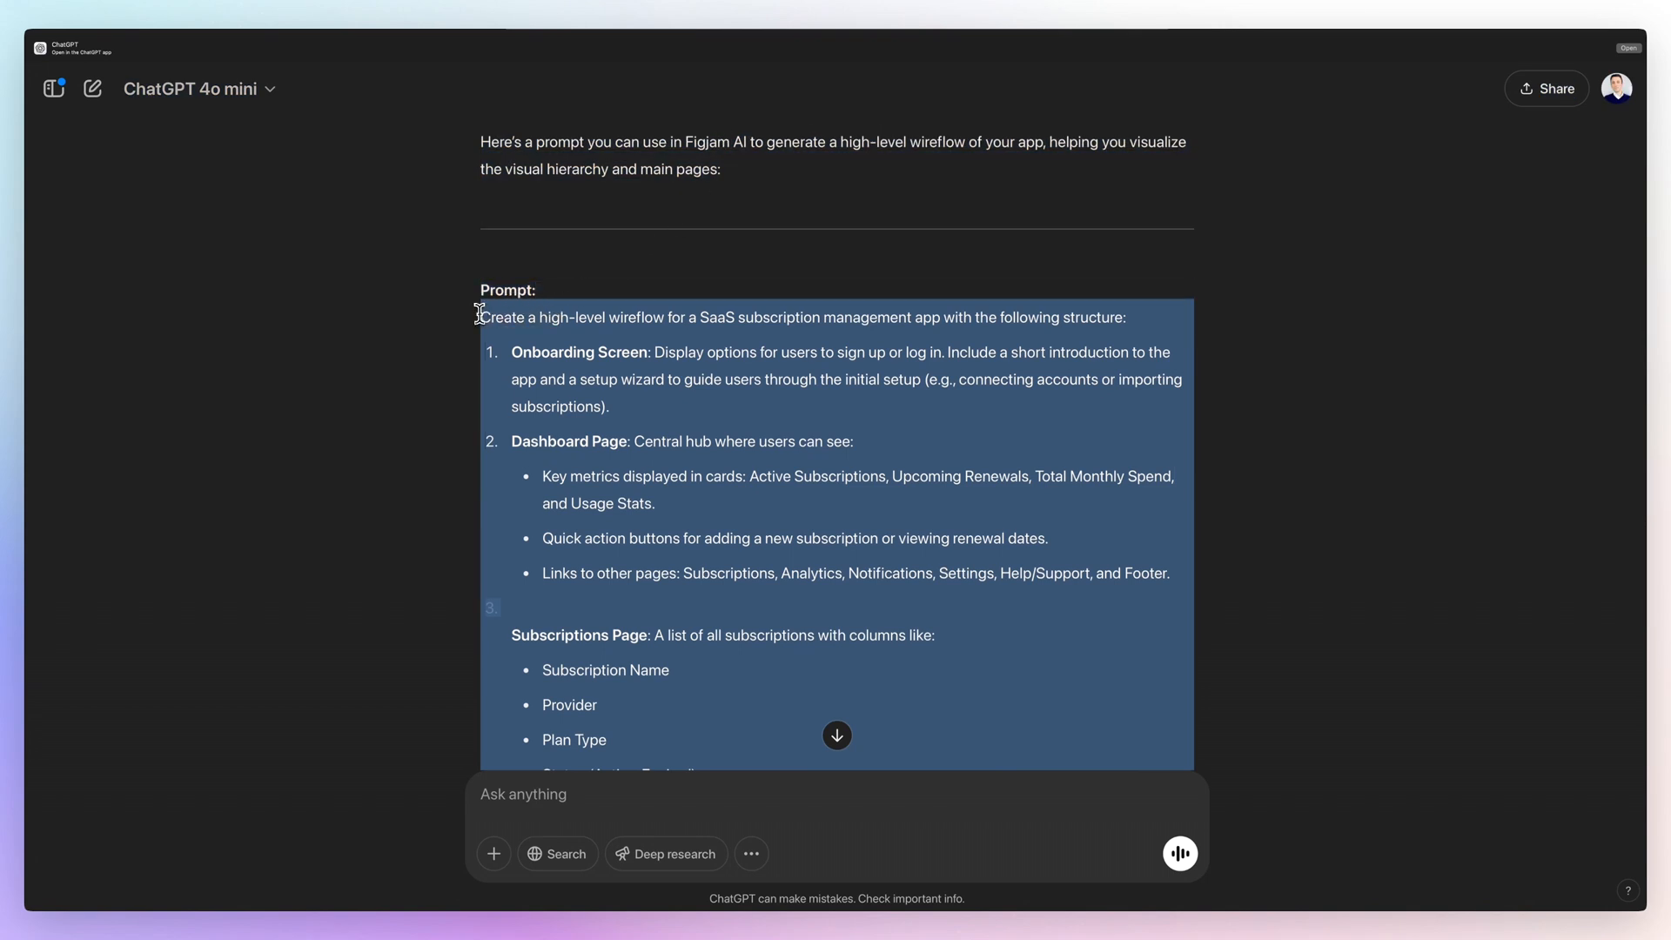
left_click(554, 319)
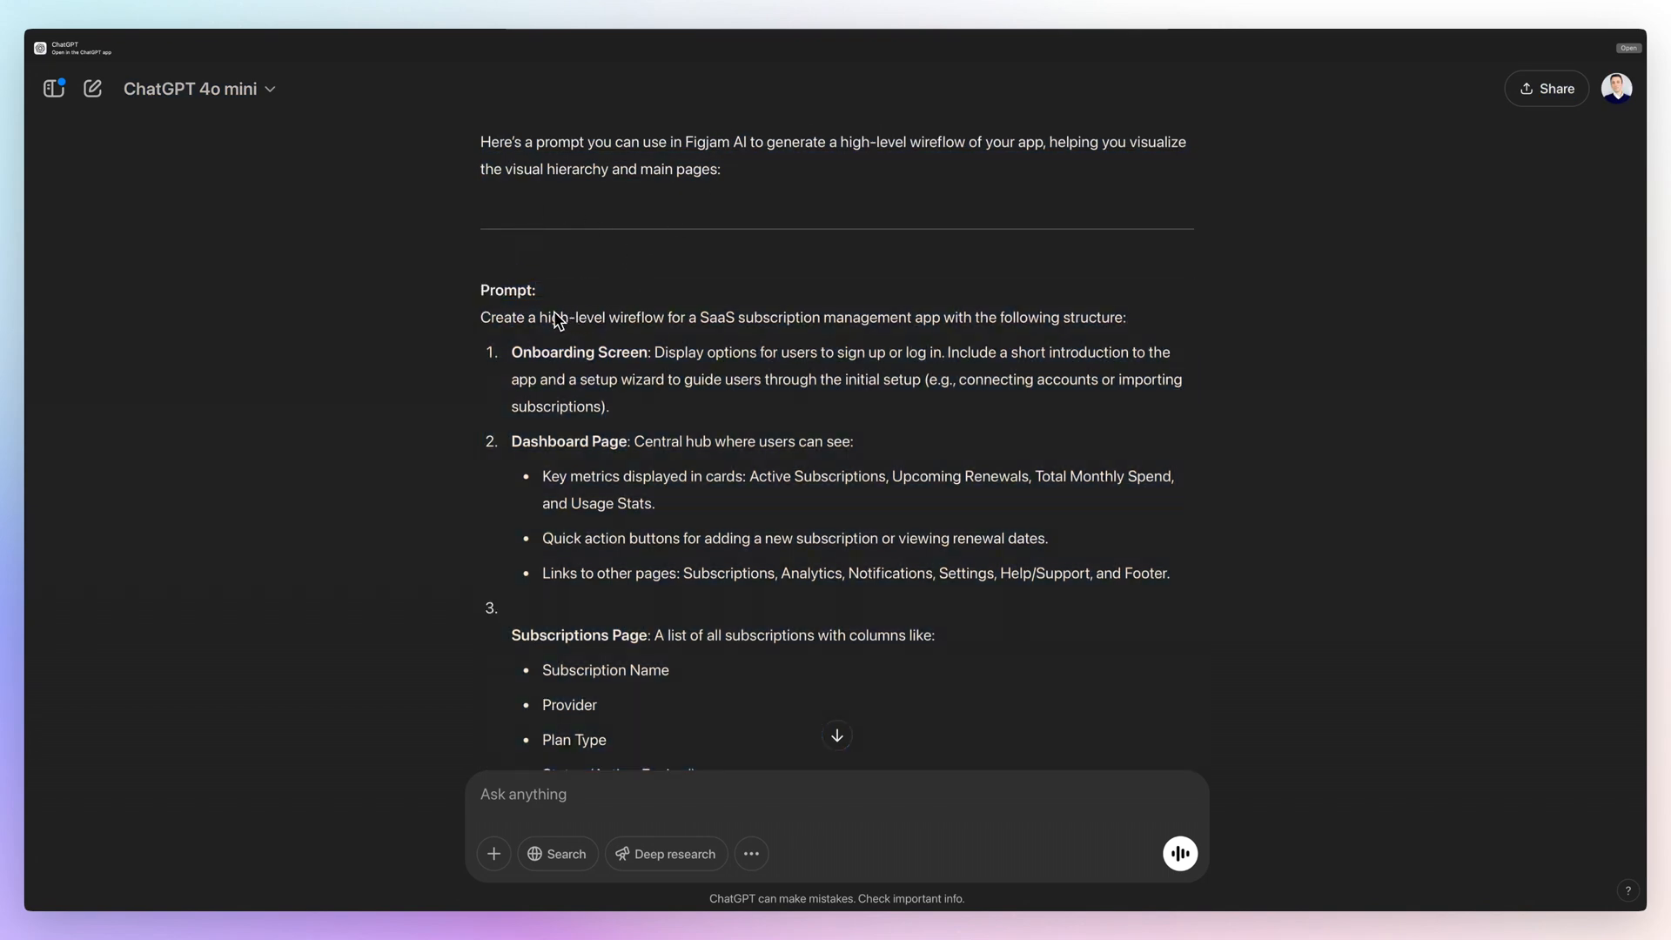
mouse_move(693, 339)
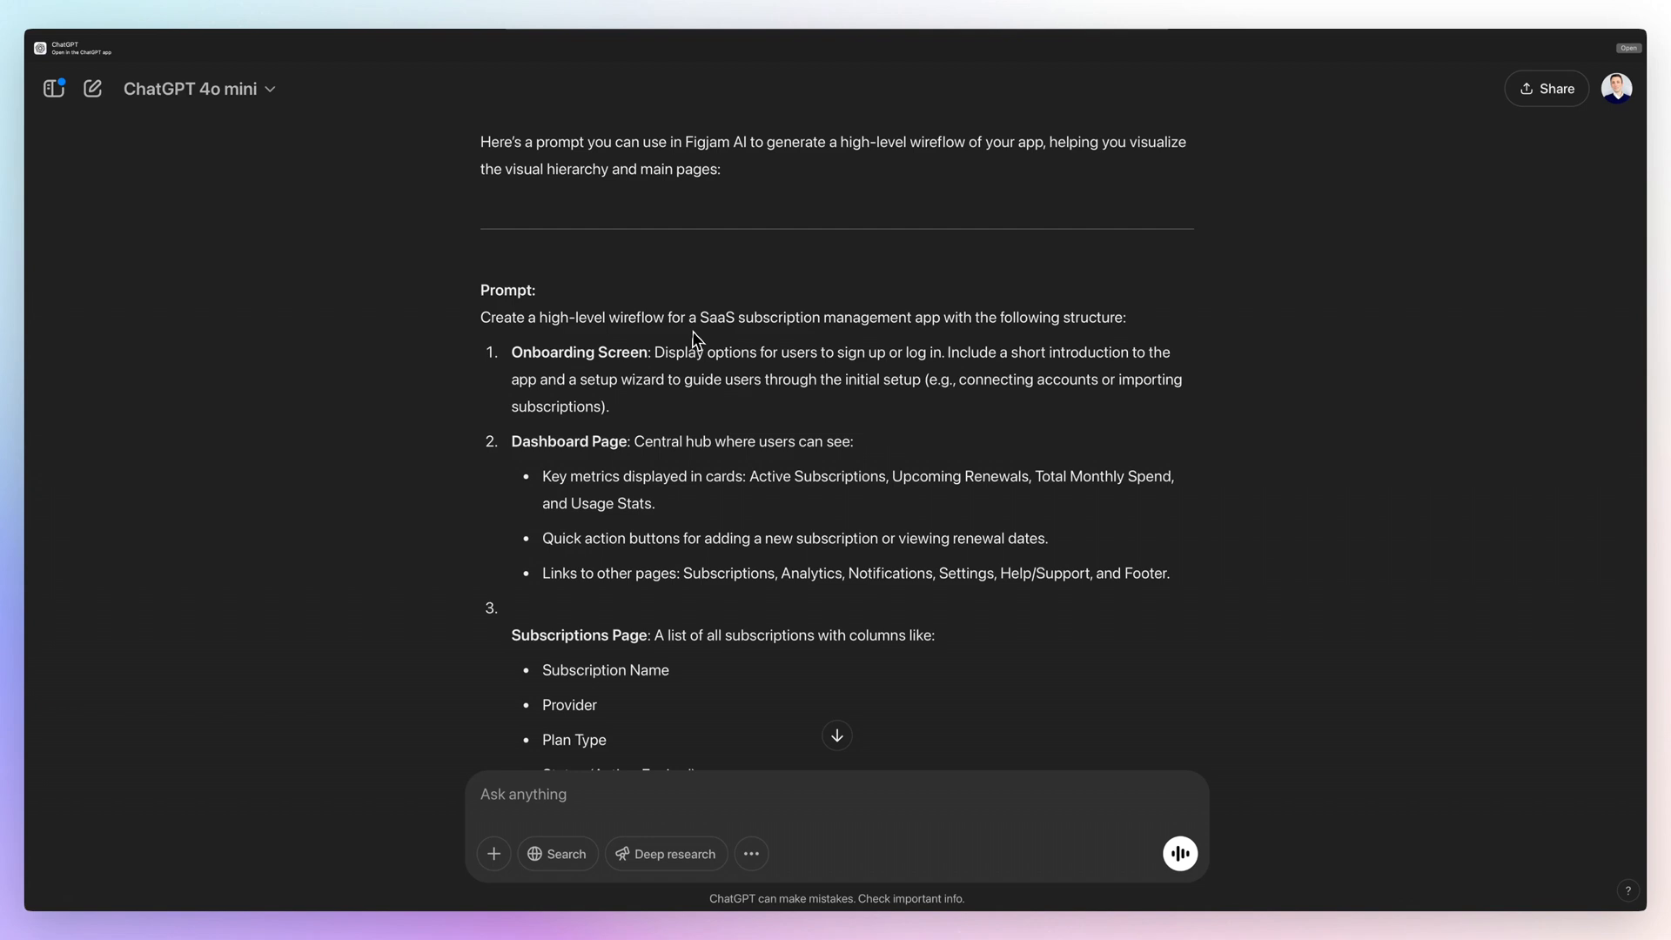
mouse_move(935, 337)
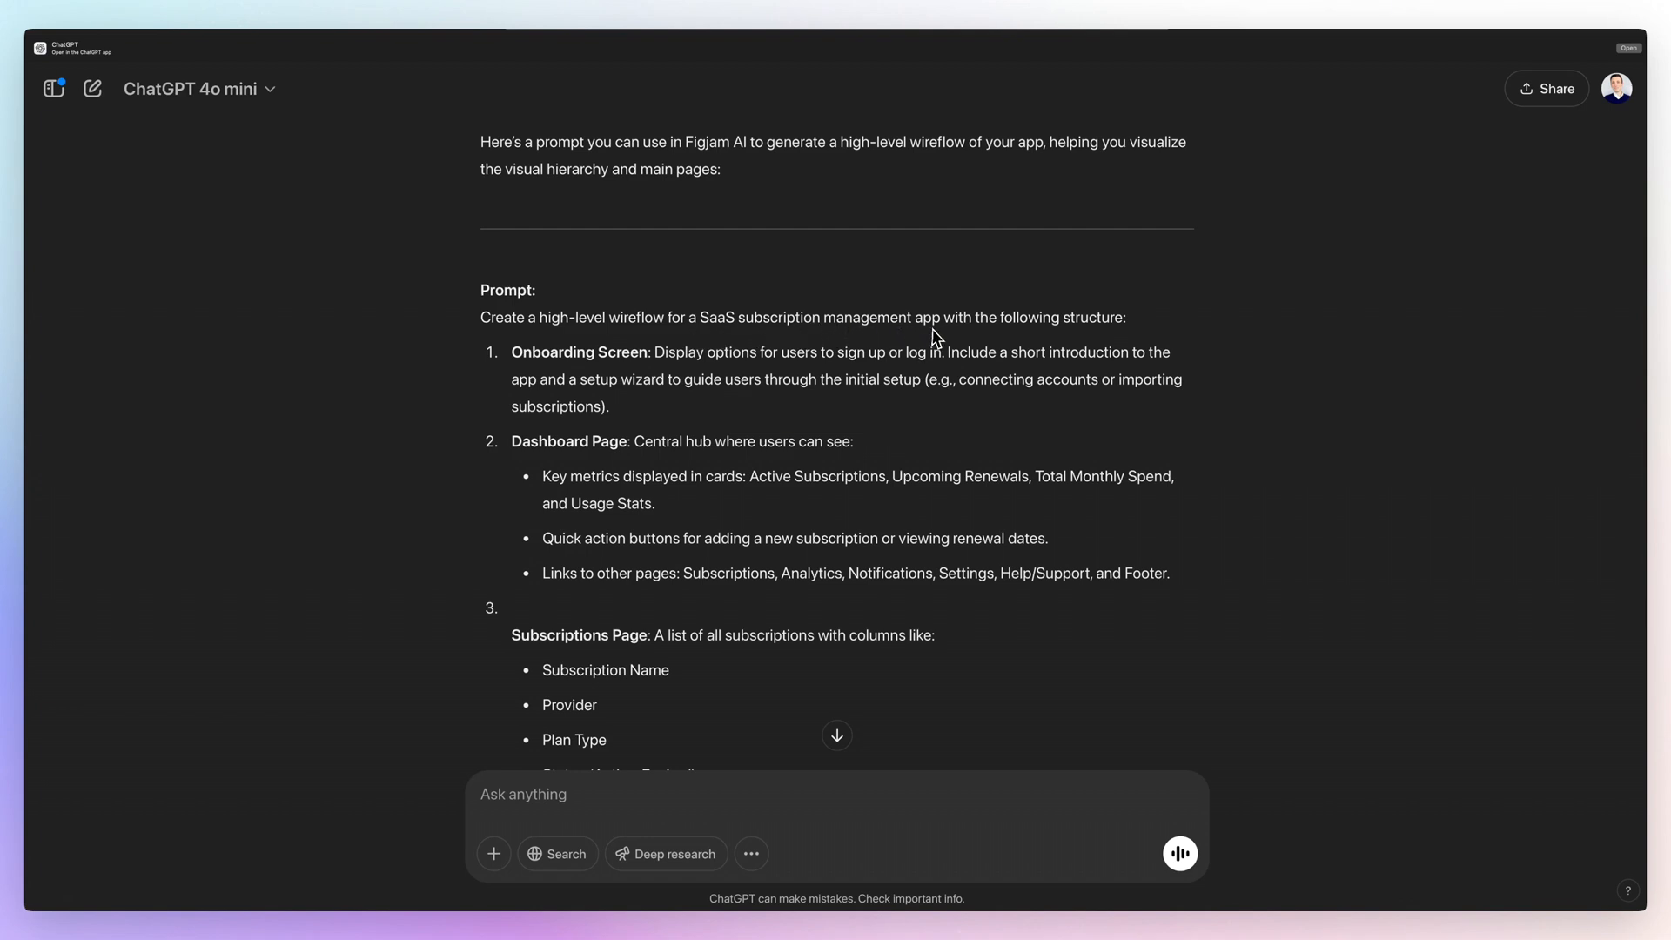
mouse_move(592, 368)
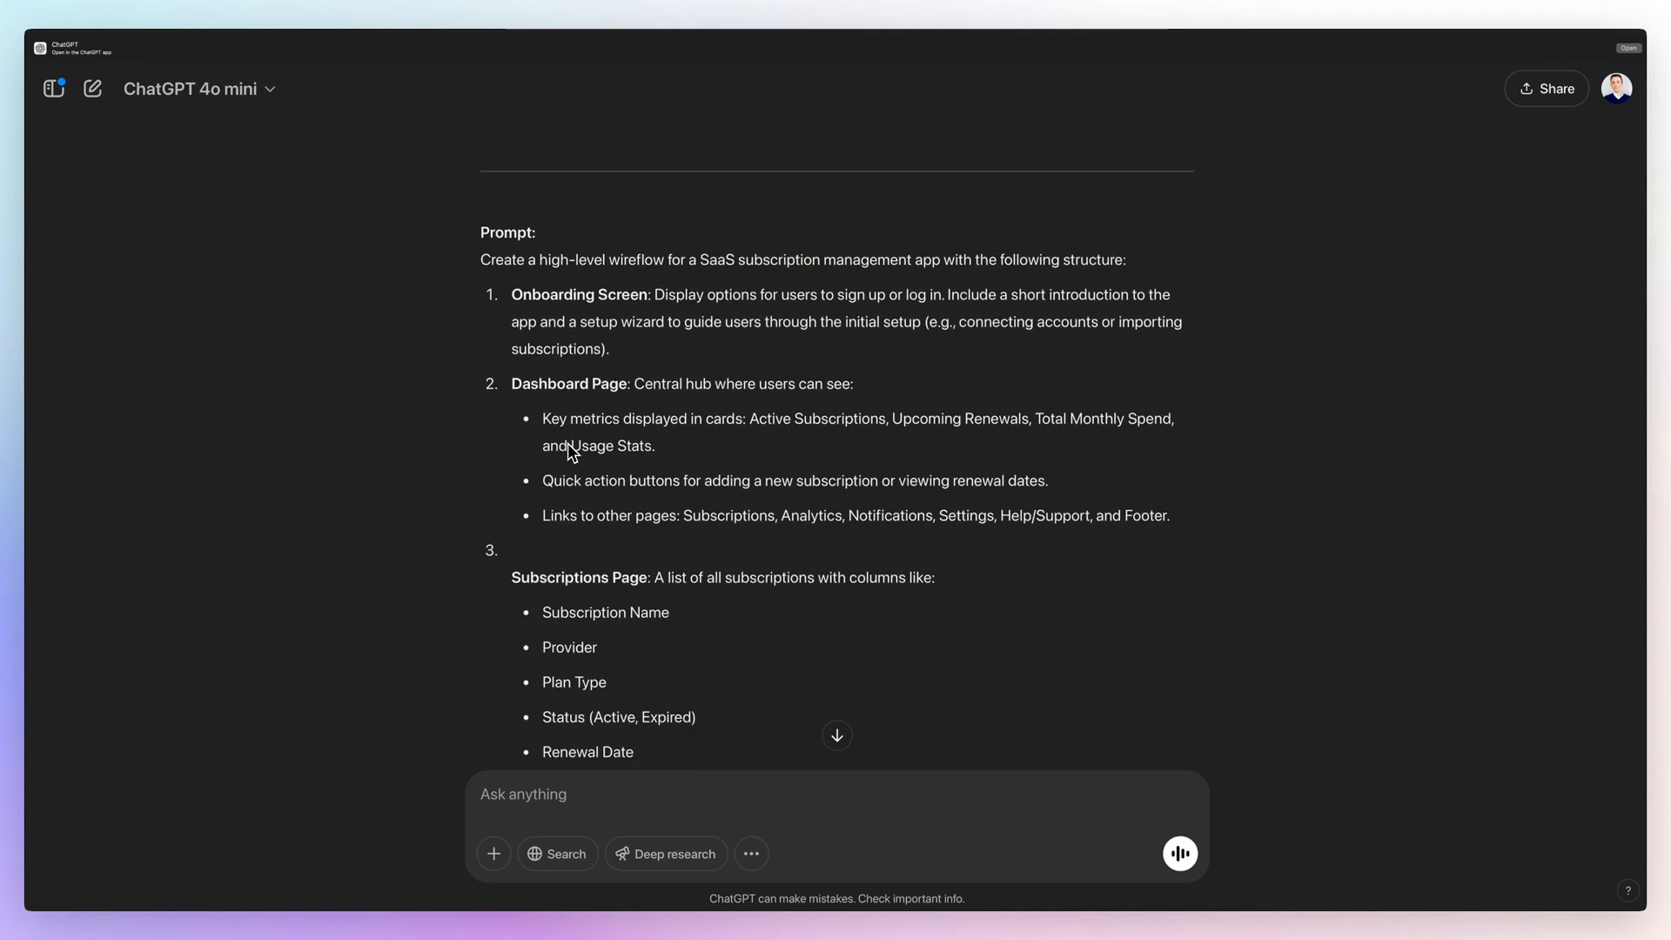
scroll("down", 3)
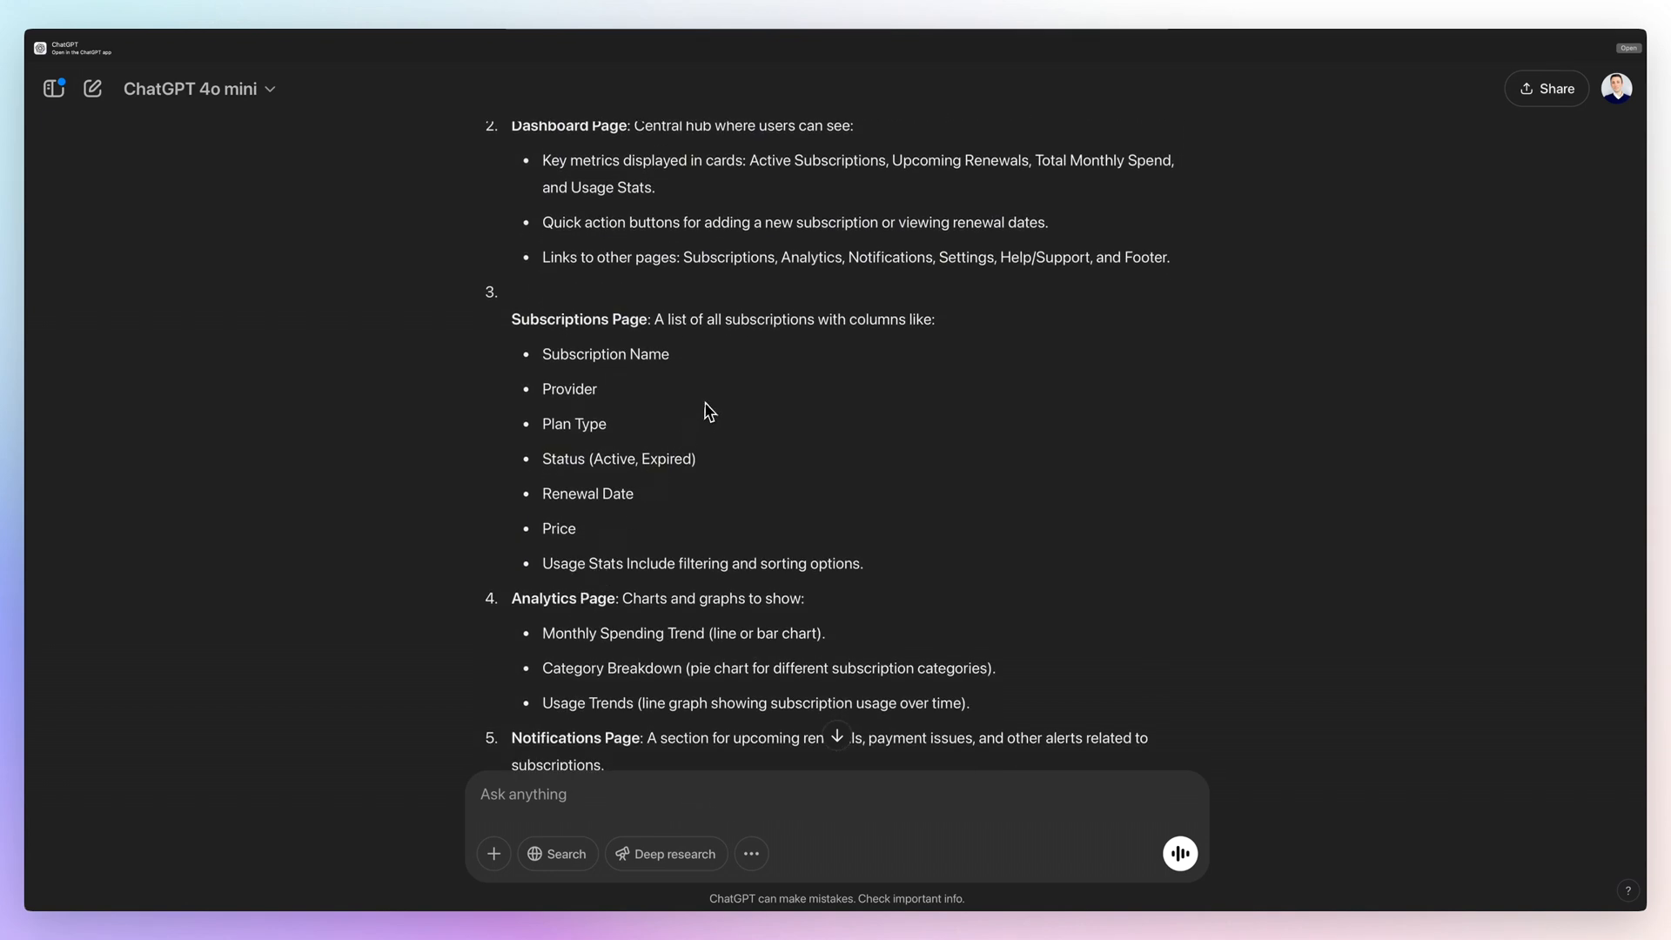
mouse_move(749, 428)
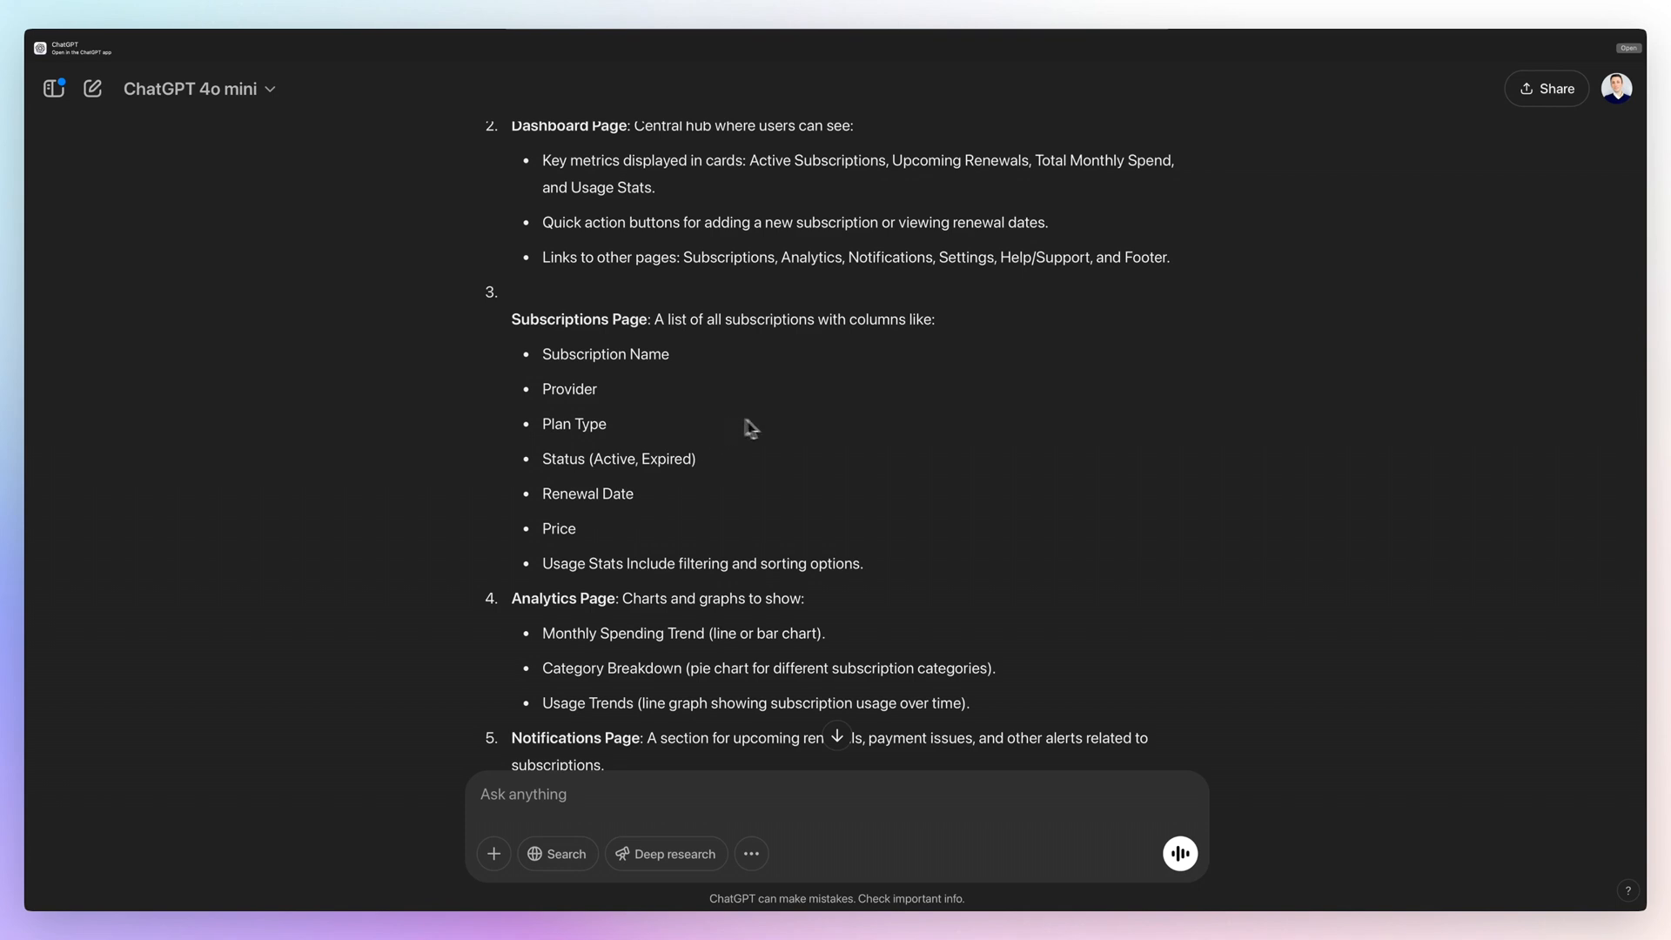
scroll("up", 3)
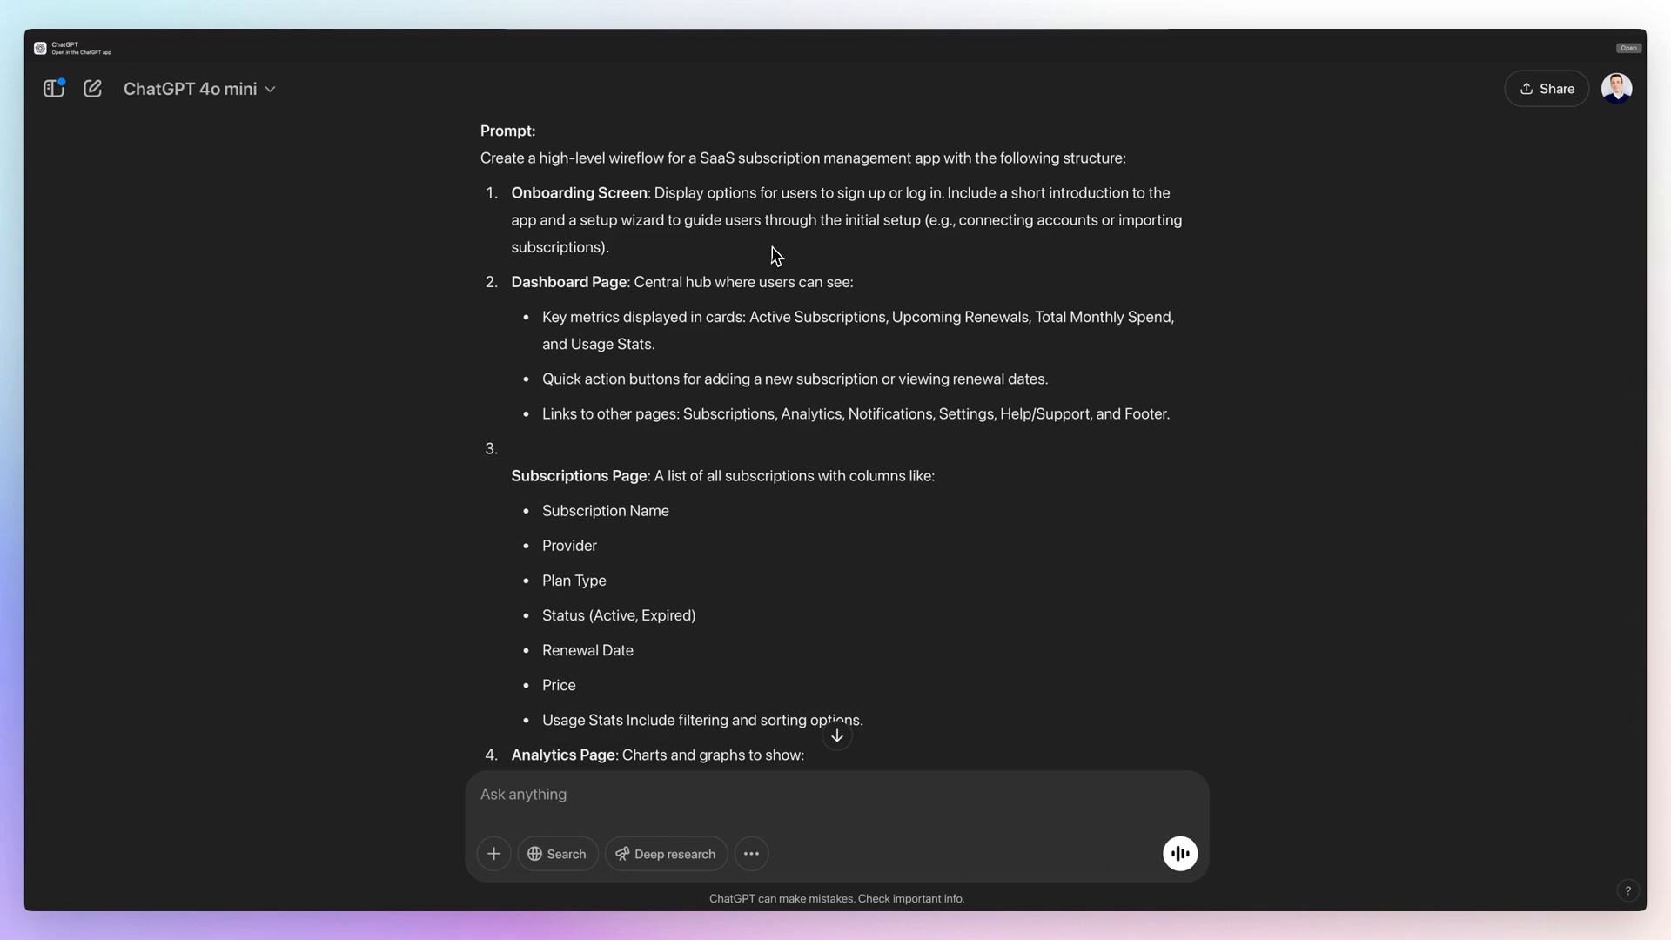
mouse_move(819, 242)
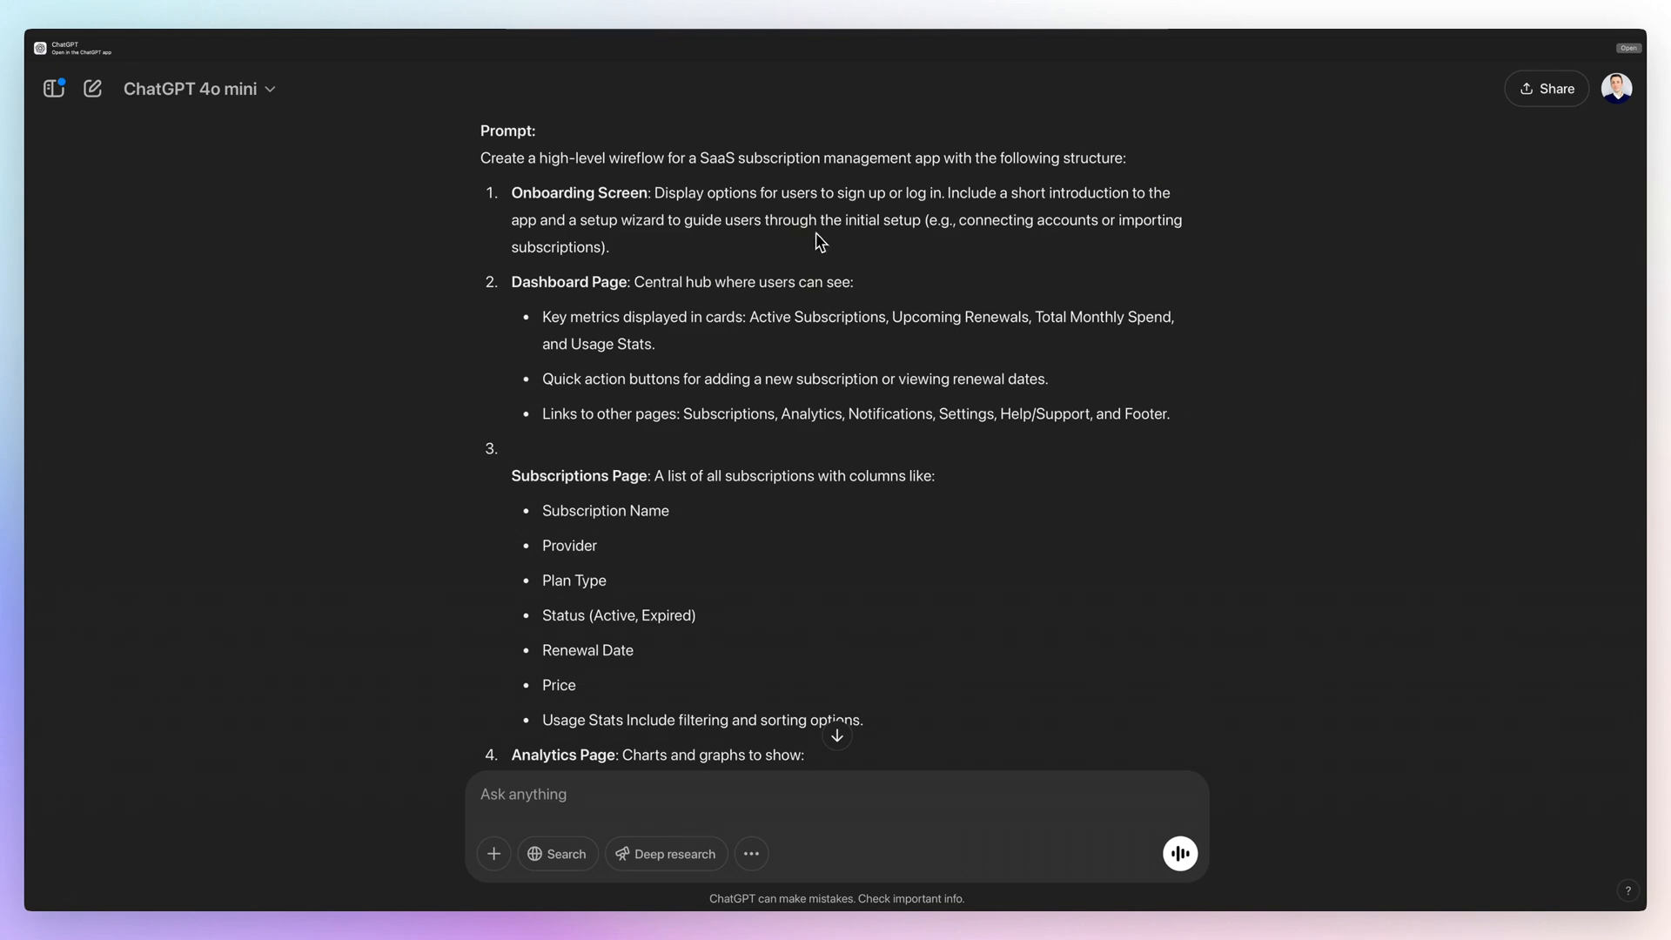
scroll("down", 3)
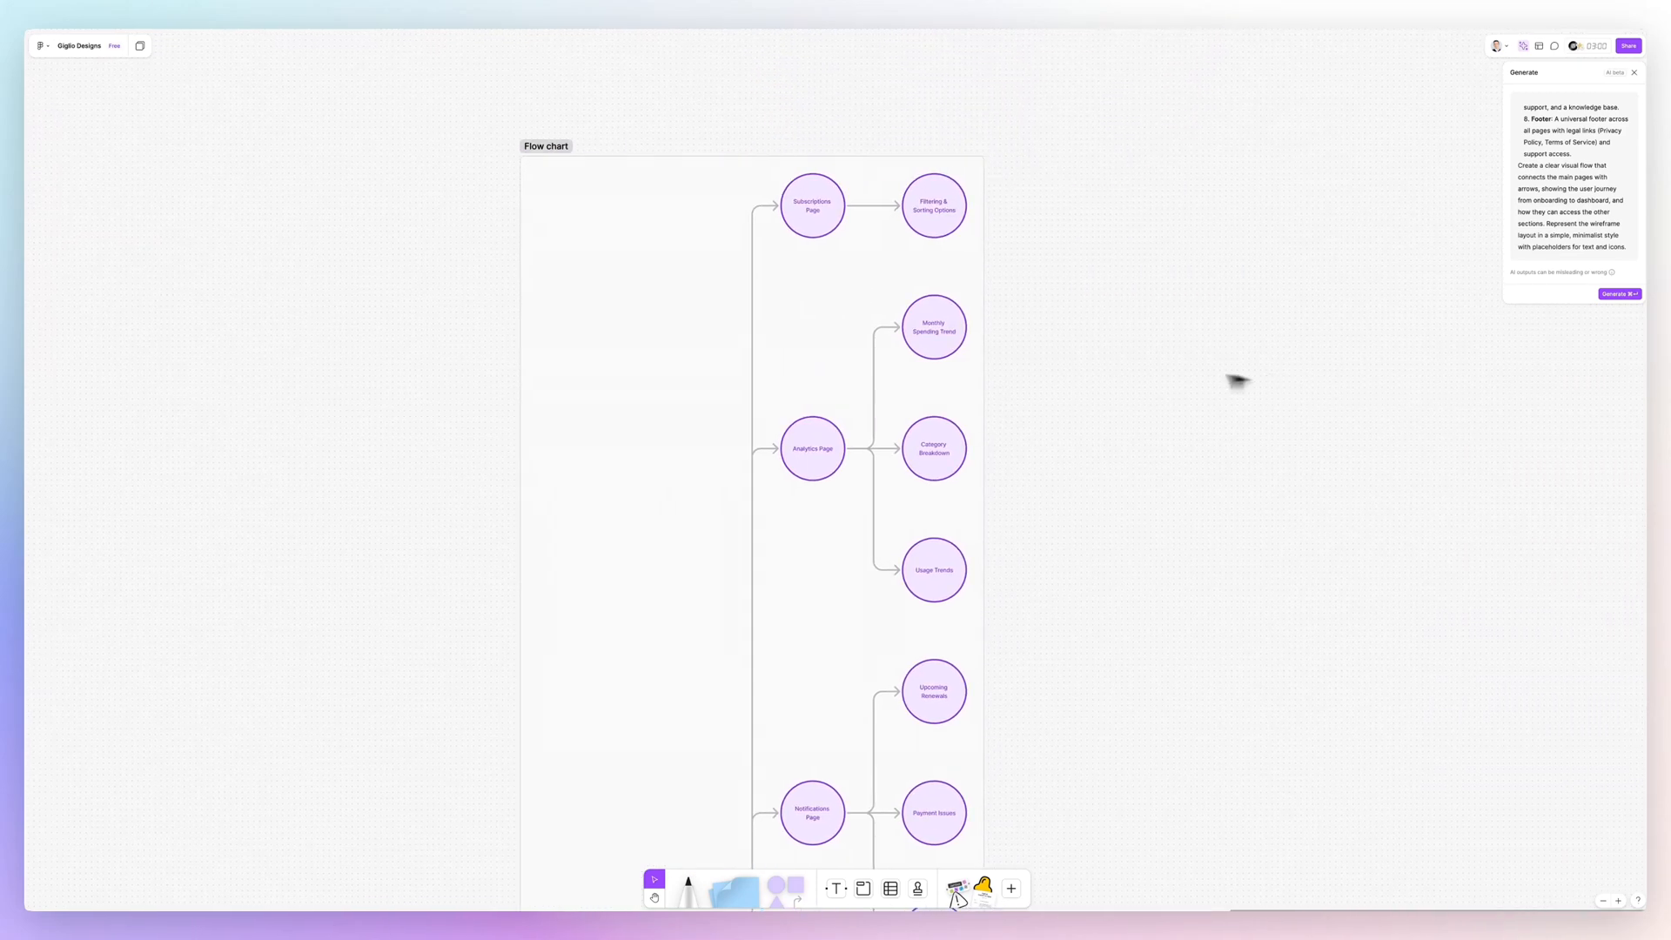
mouse_move(1010, 252)
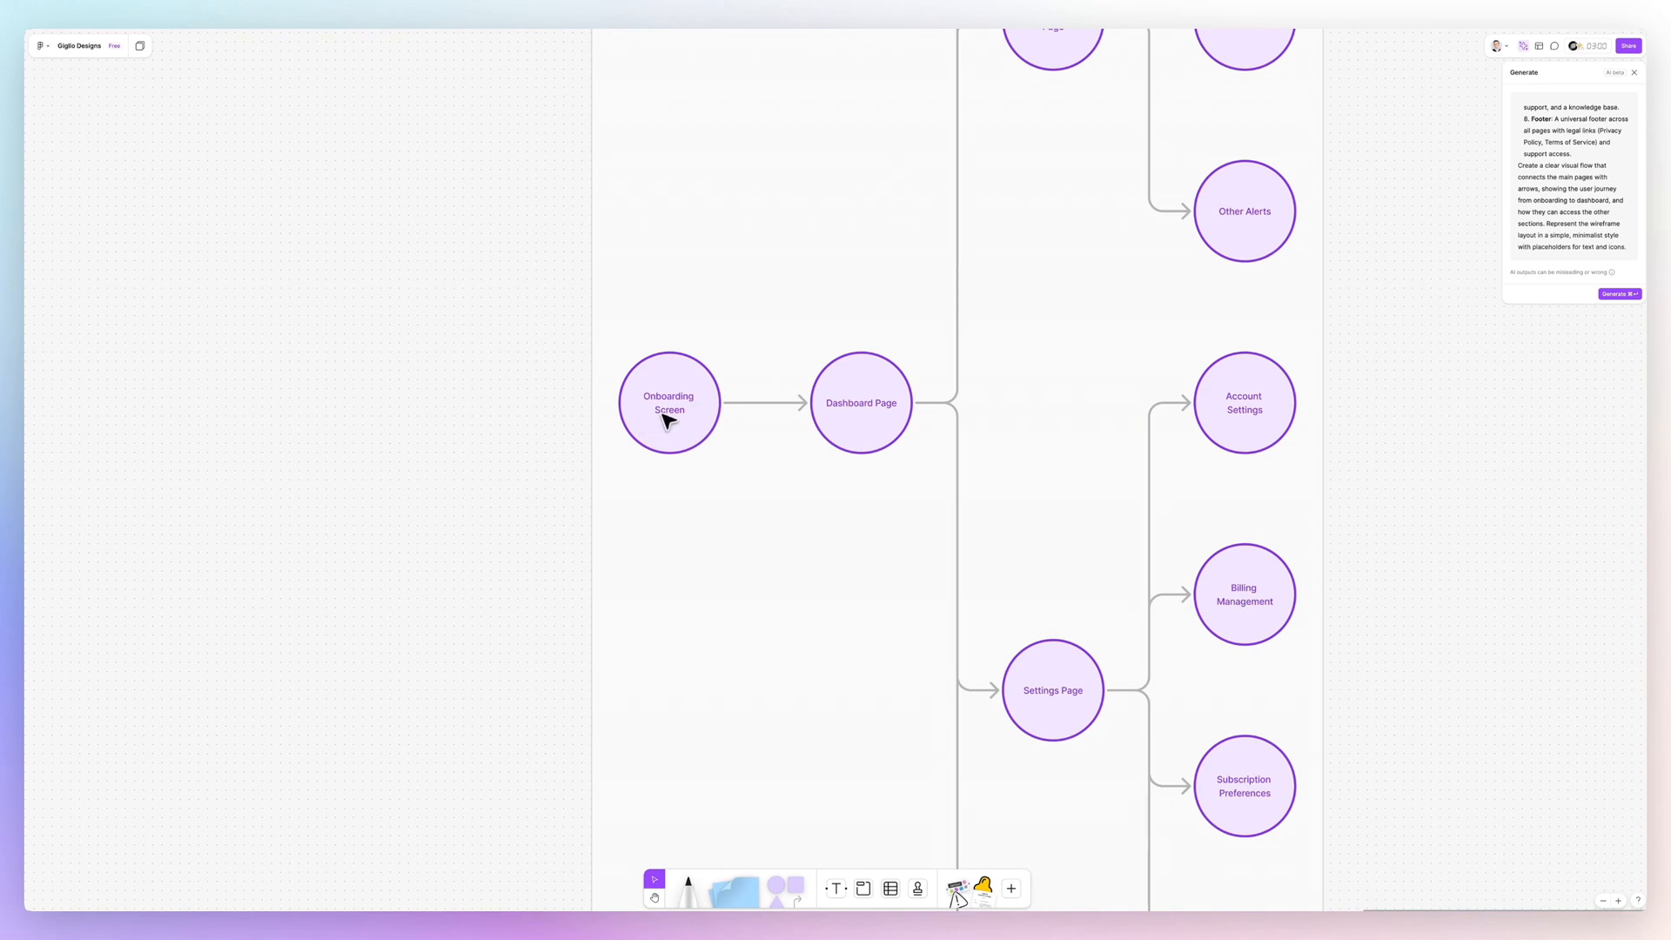
mouse_move(687, 419)
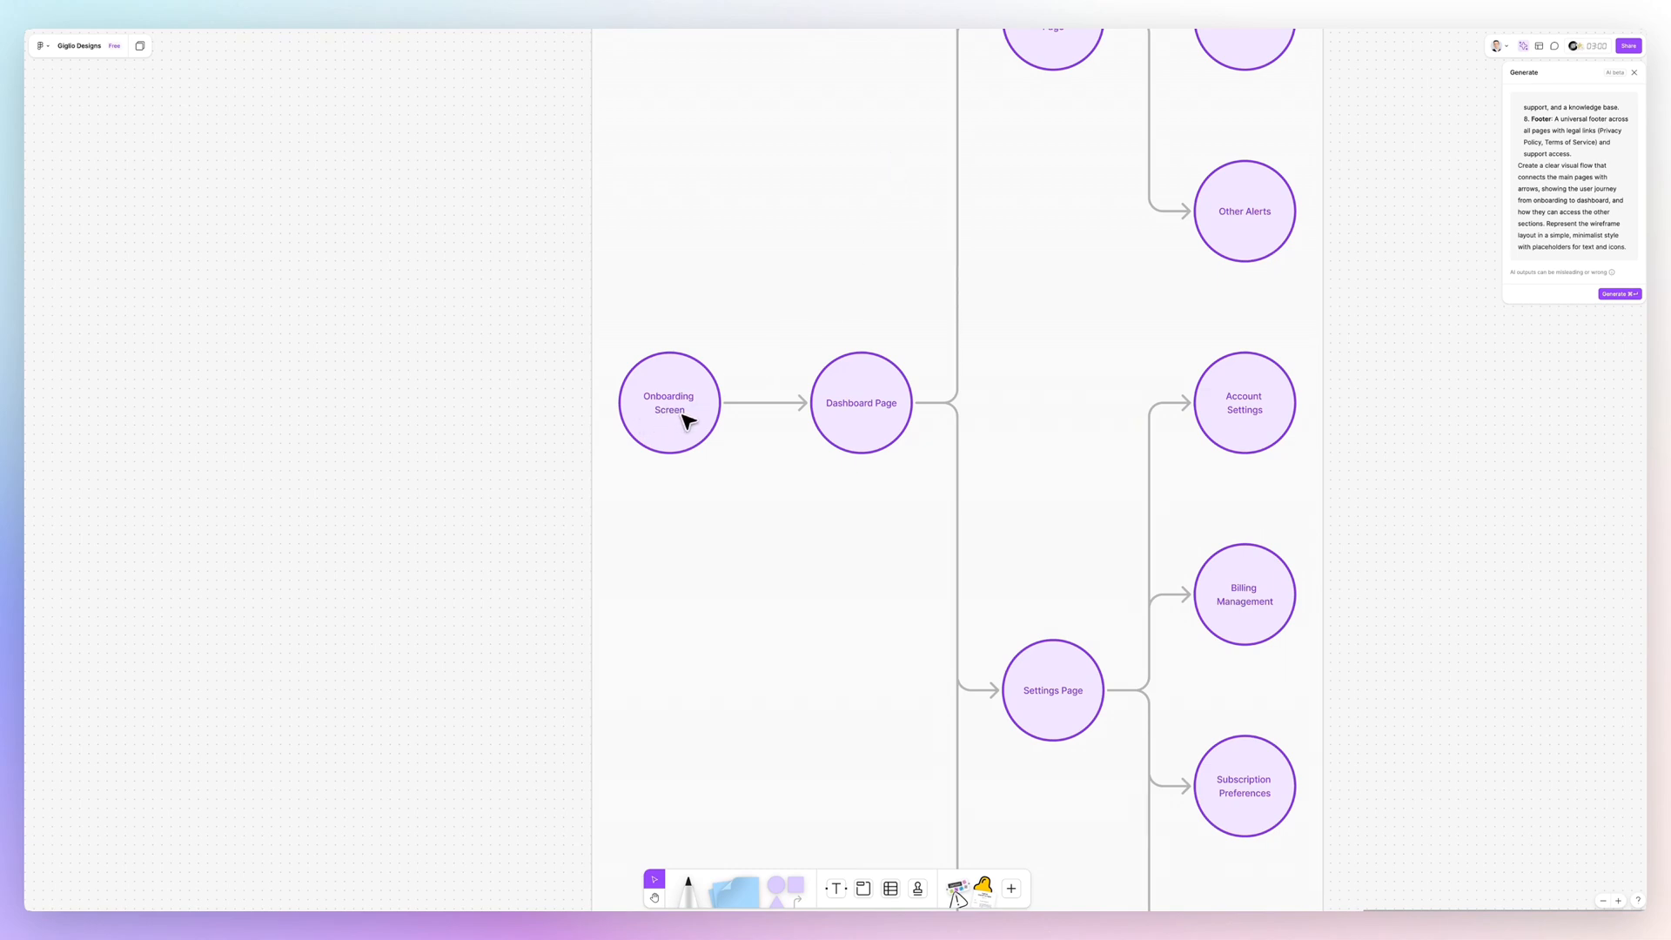
mouse_move(870, 427)
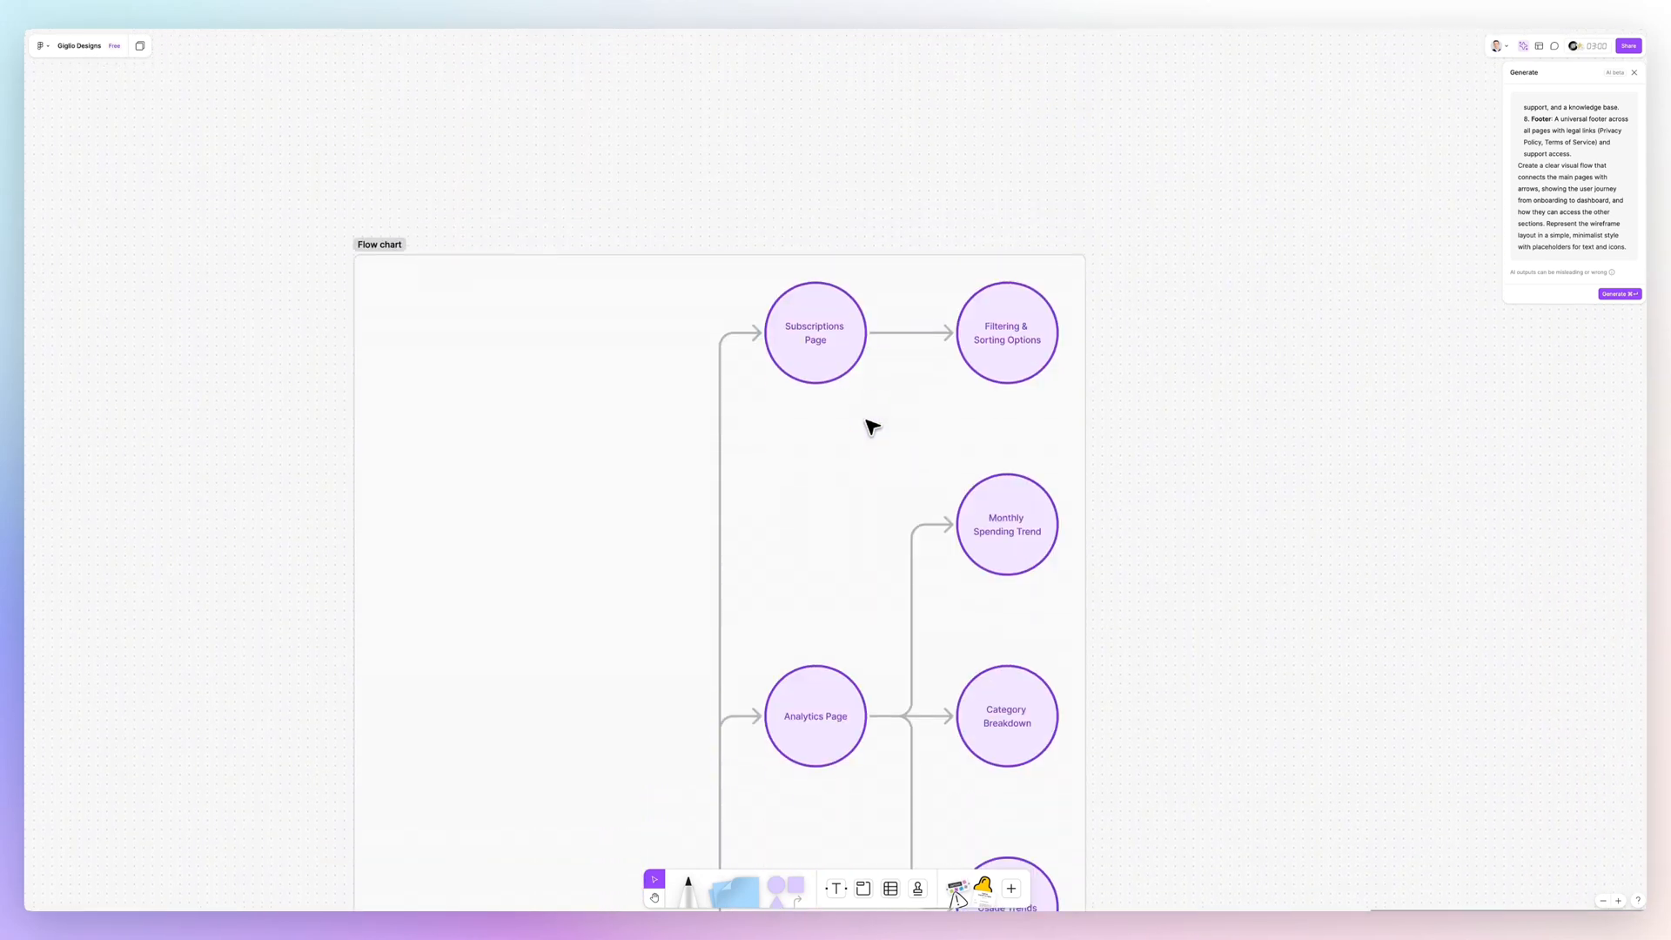
scroll("down", 3)
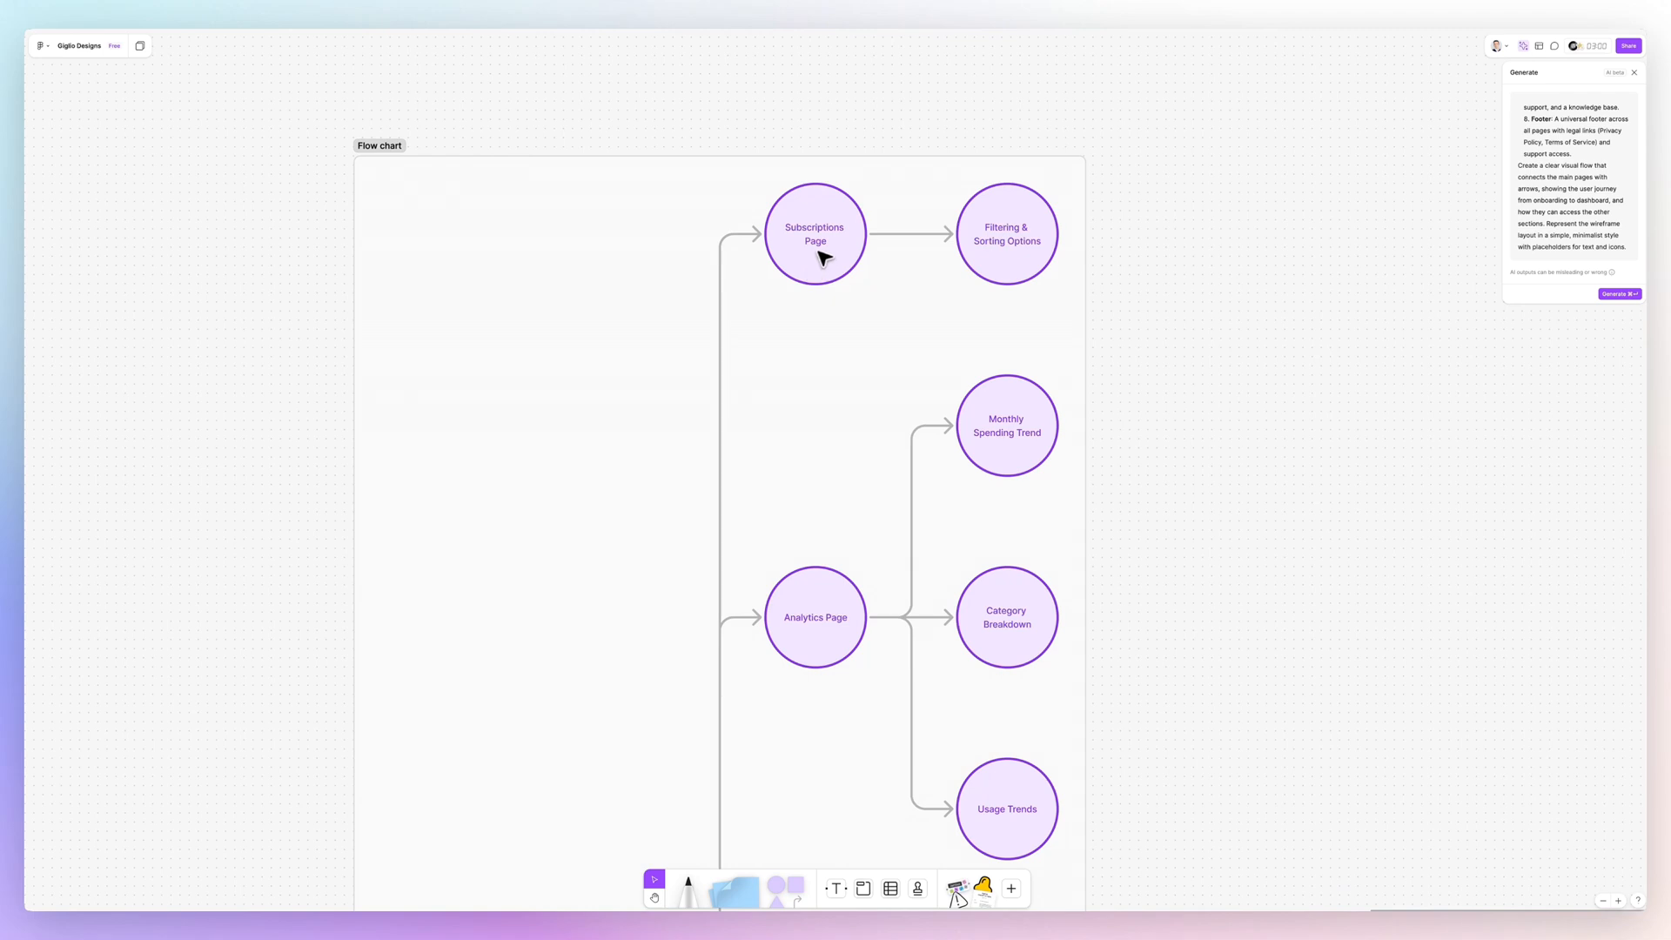
scroll("down", 3)
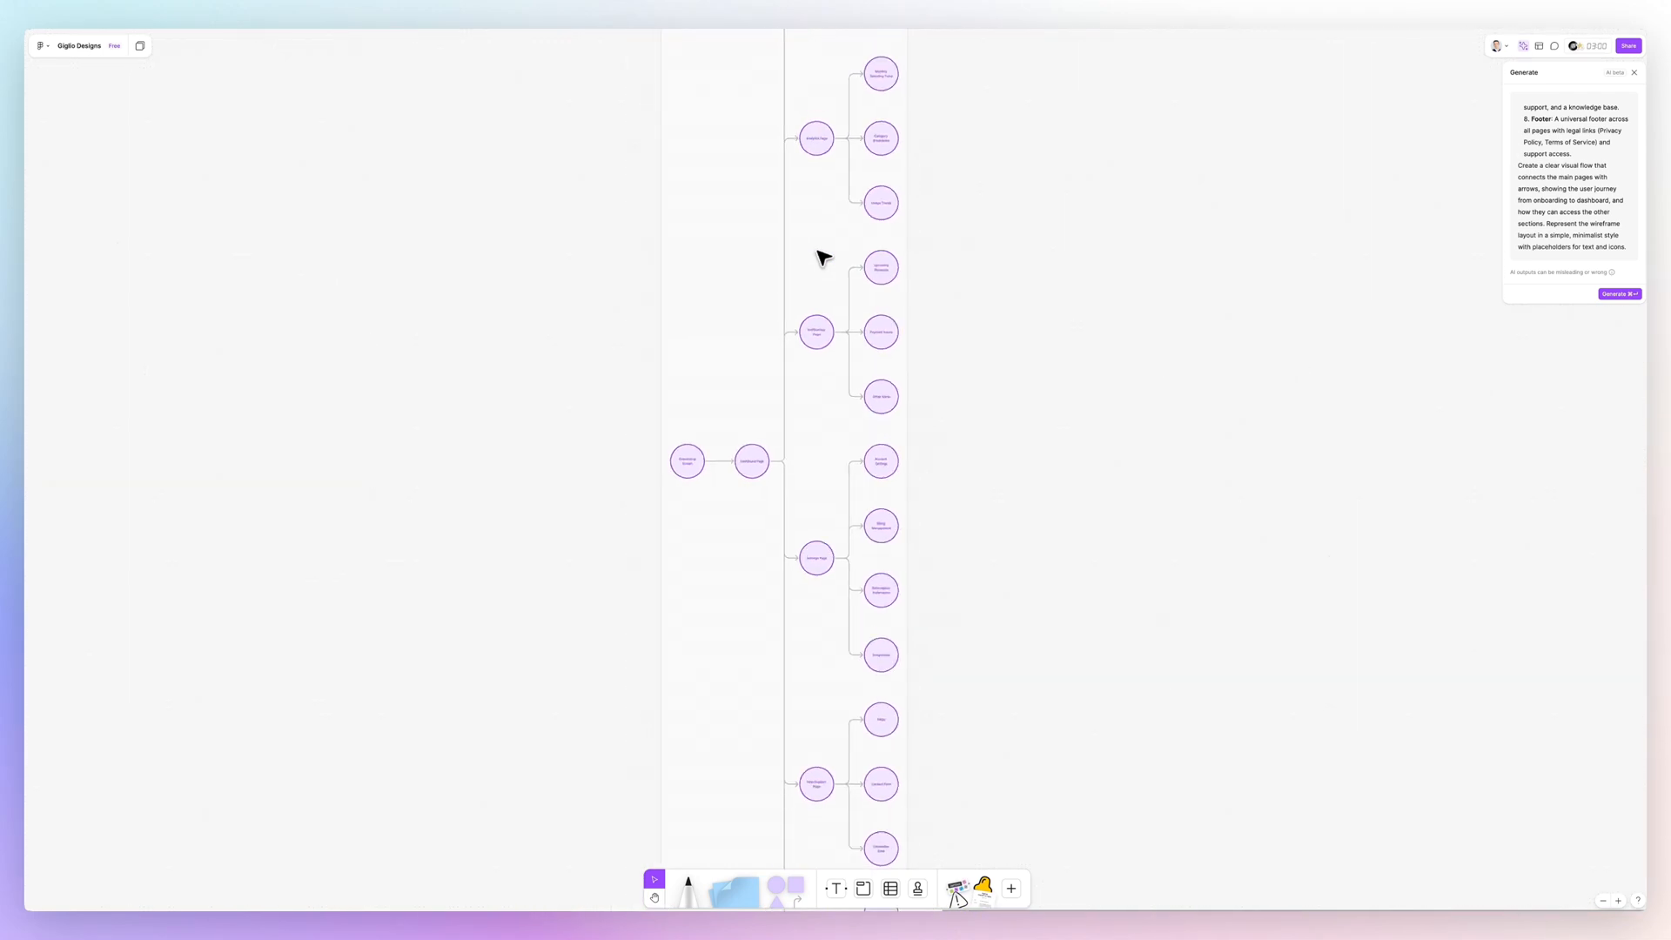
scroll("down", 3)
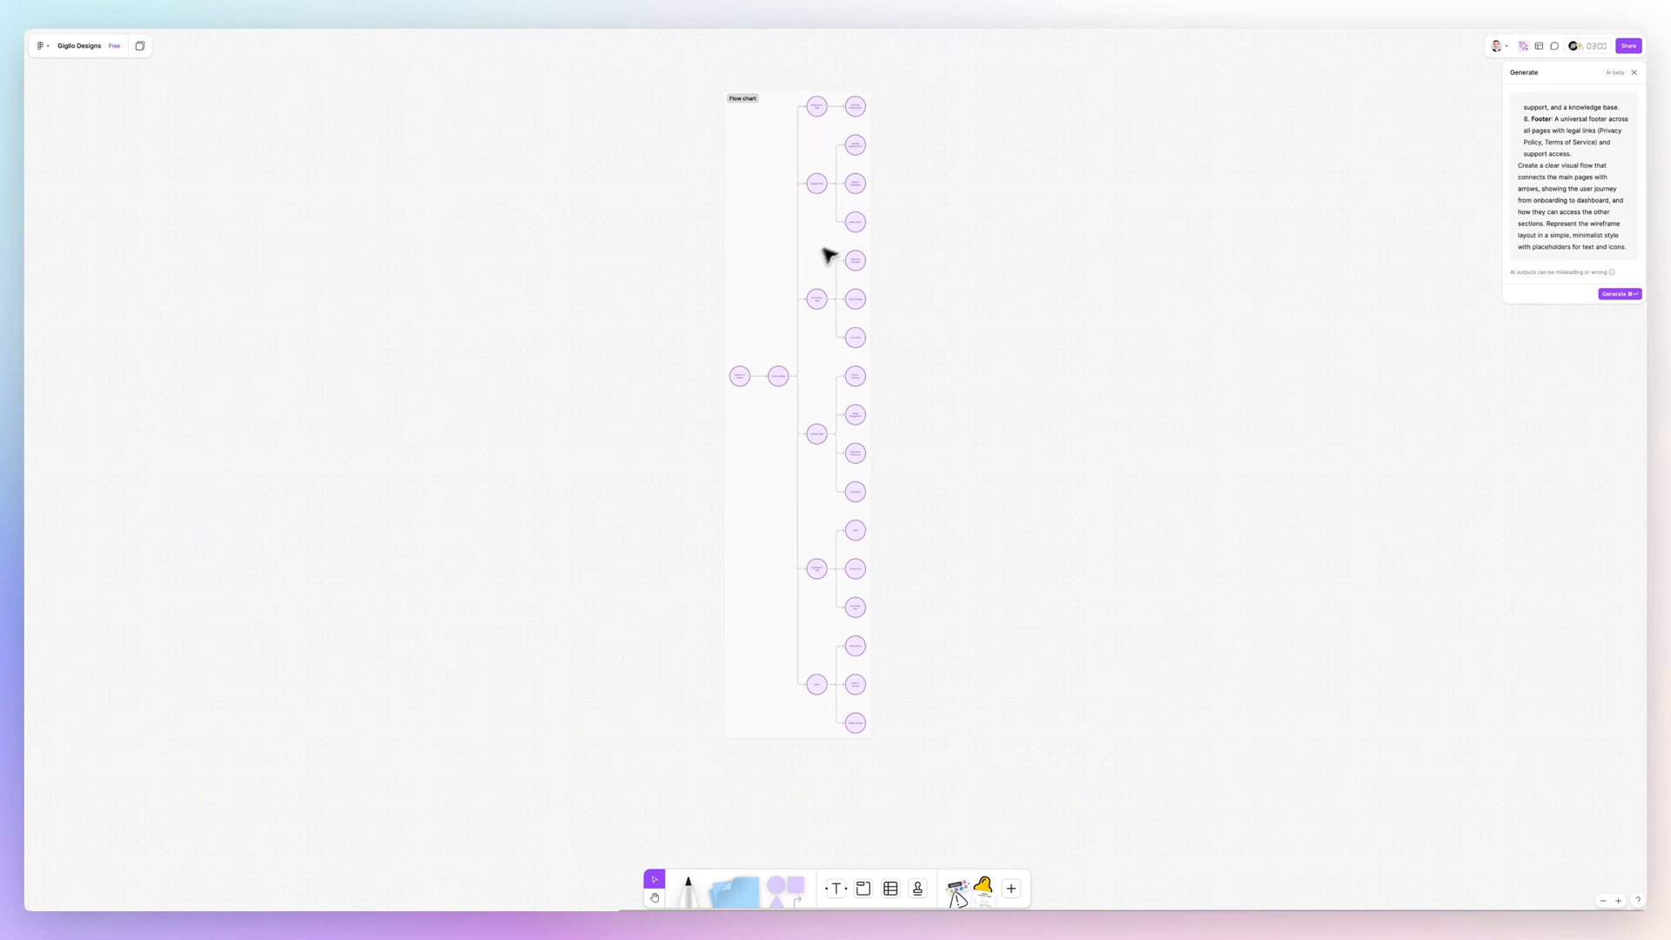
mouse_move(807, 361)
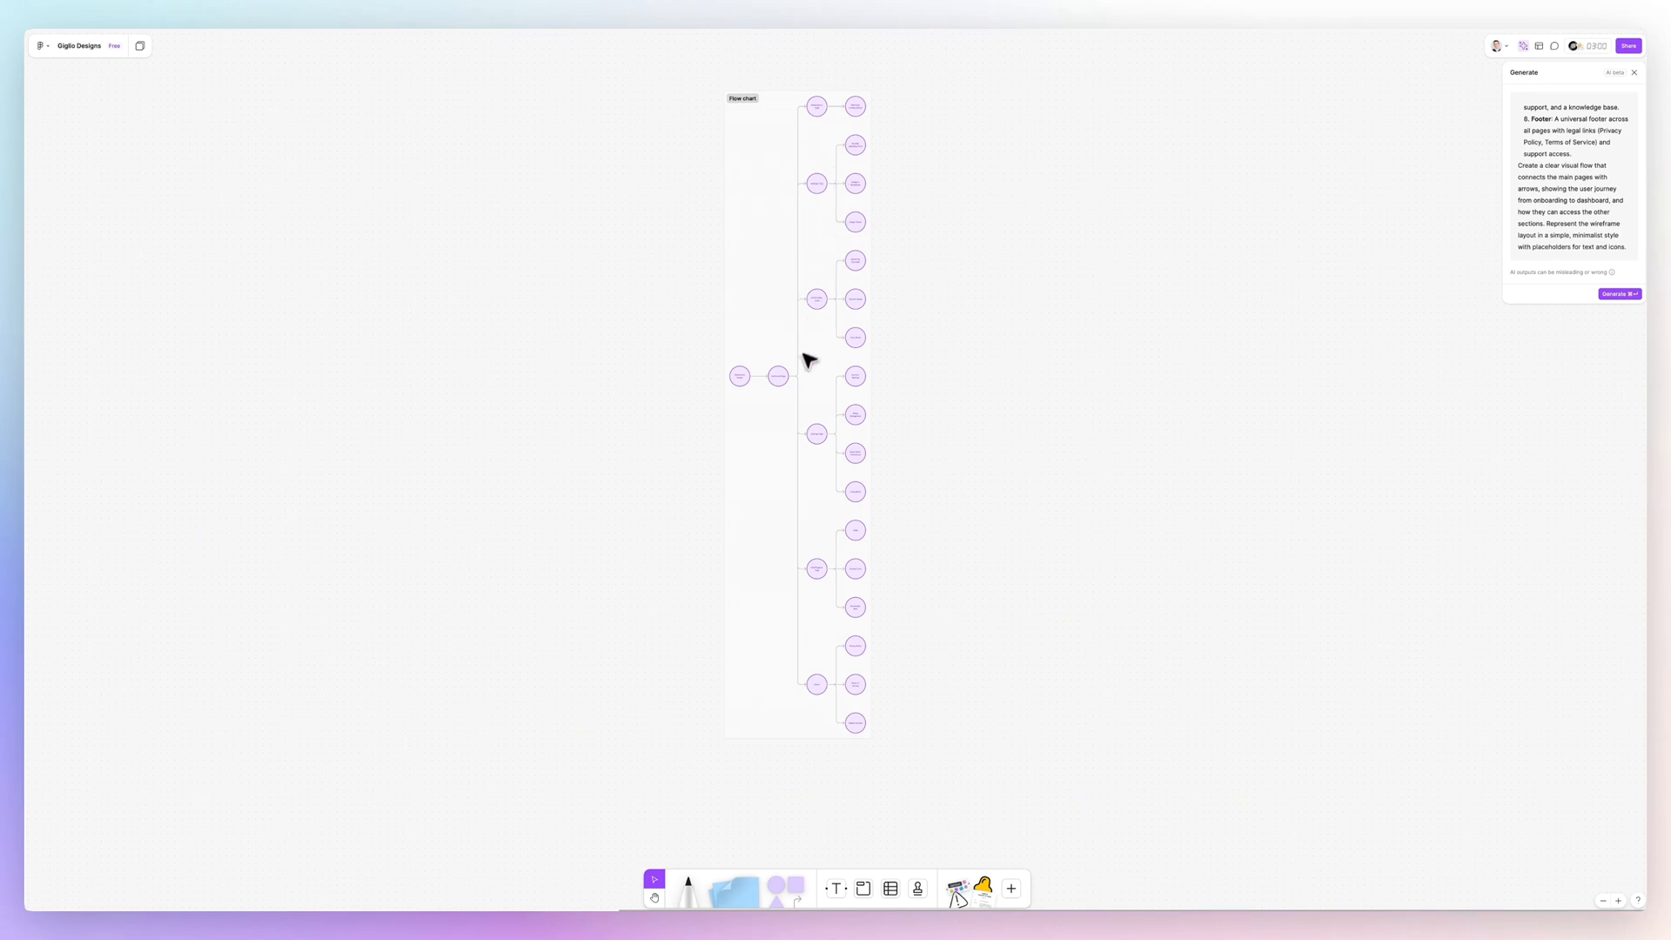
mouse_move(1619, 222)
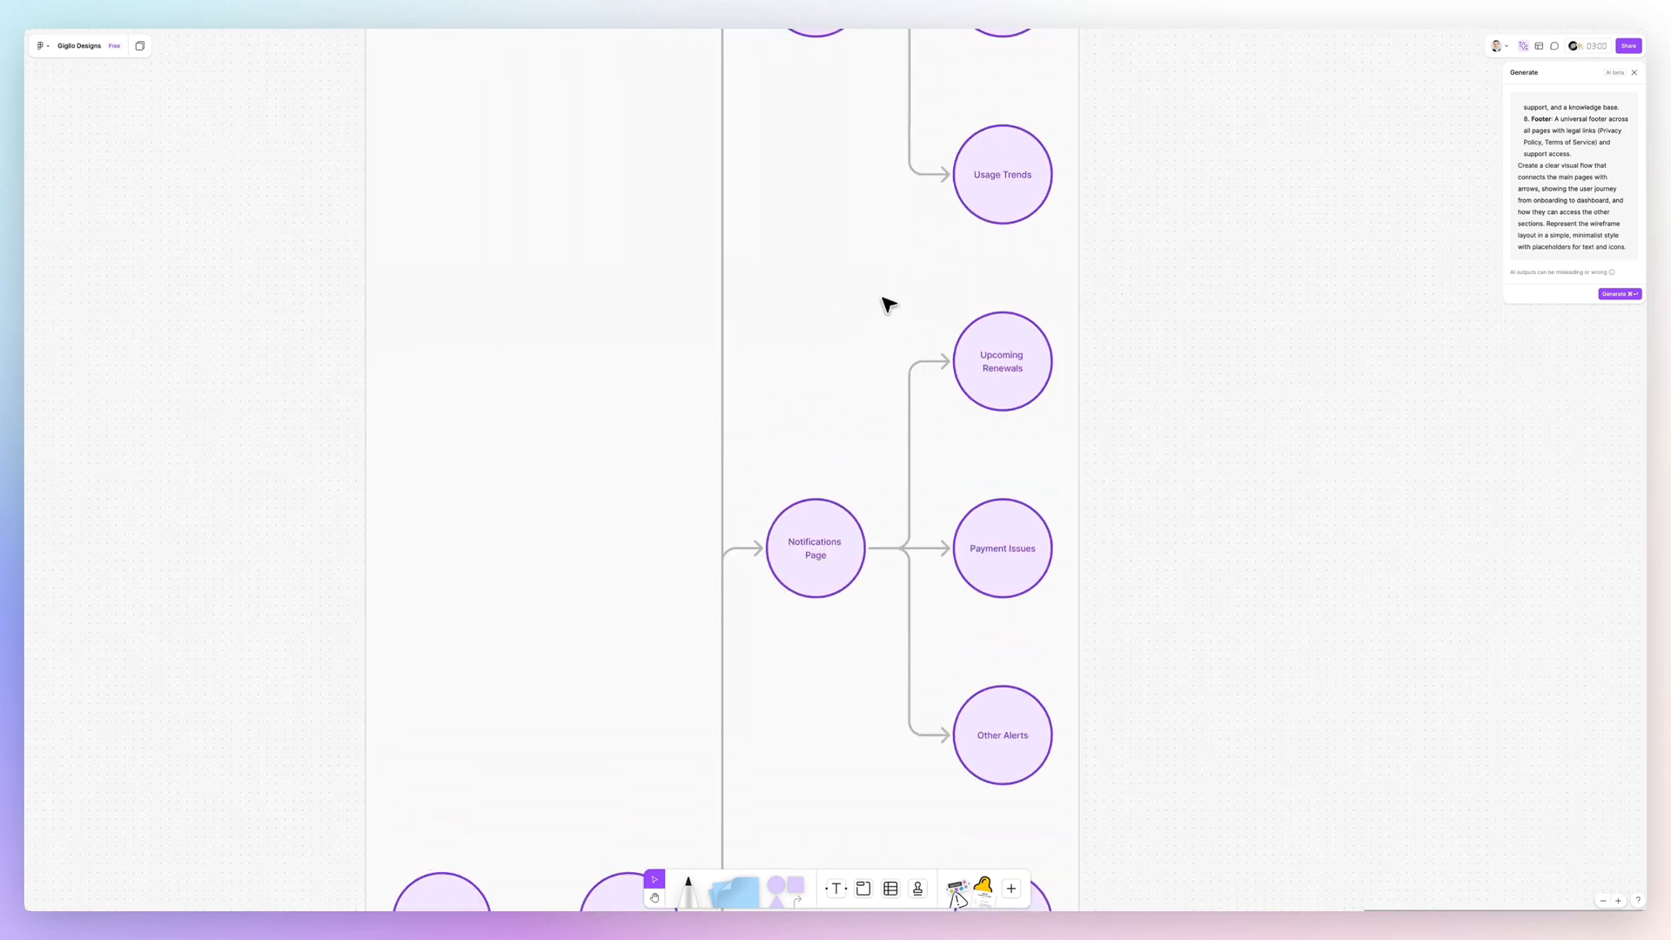
scroll("down", 3)
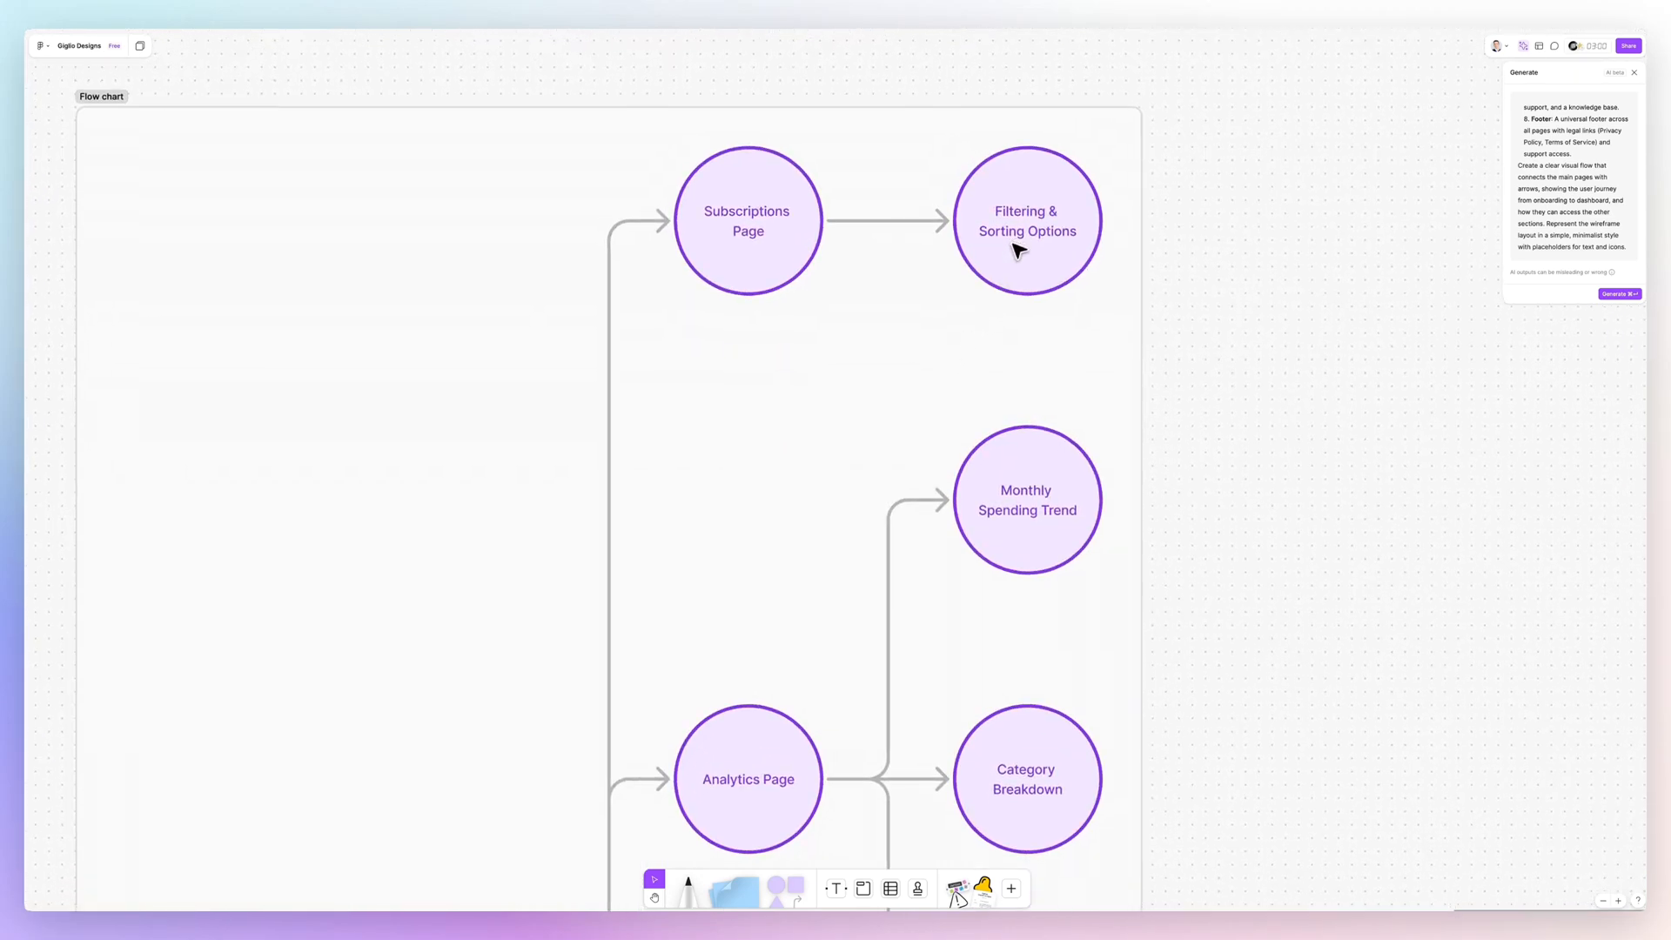
scroll("down", 3)
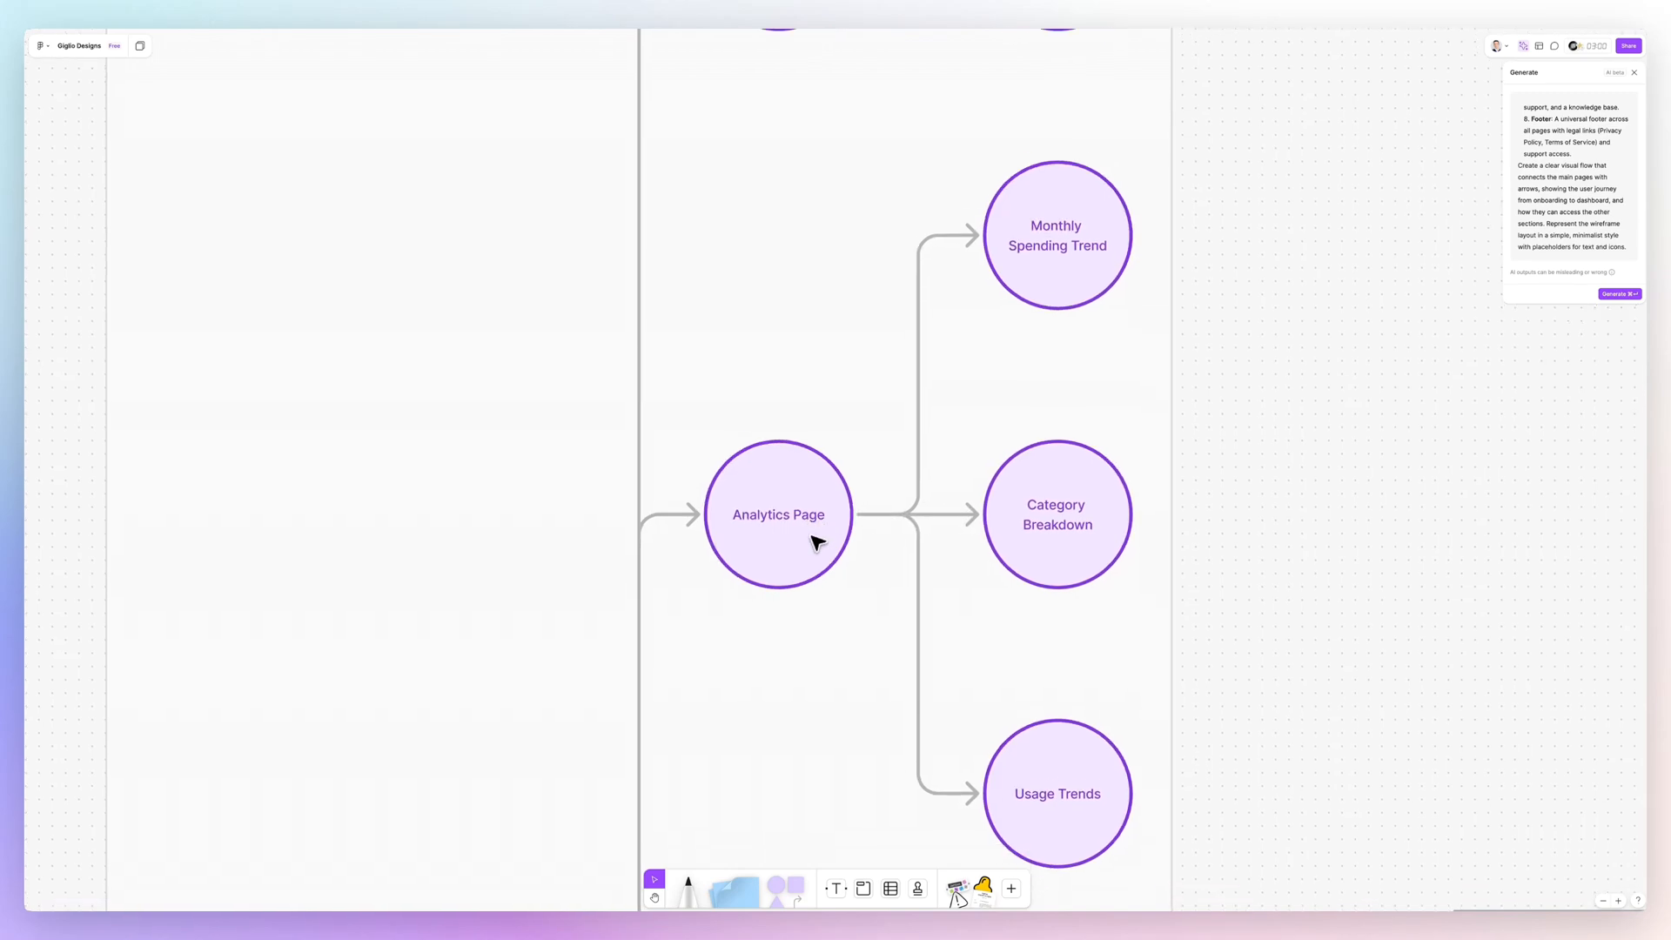
scroll("down", 3)
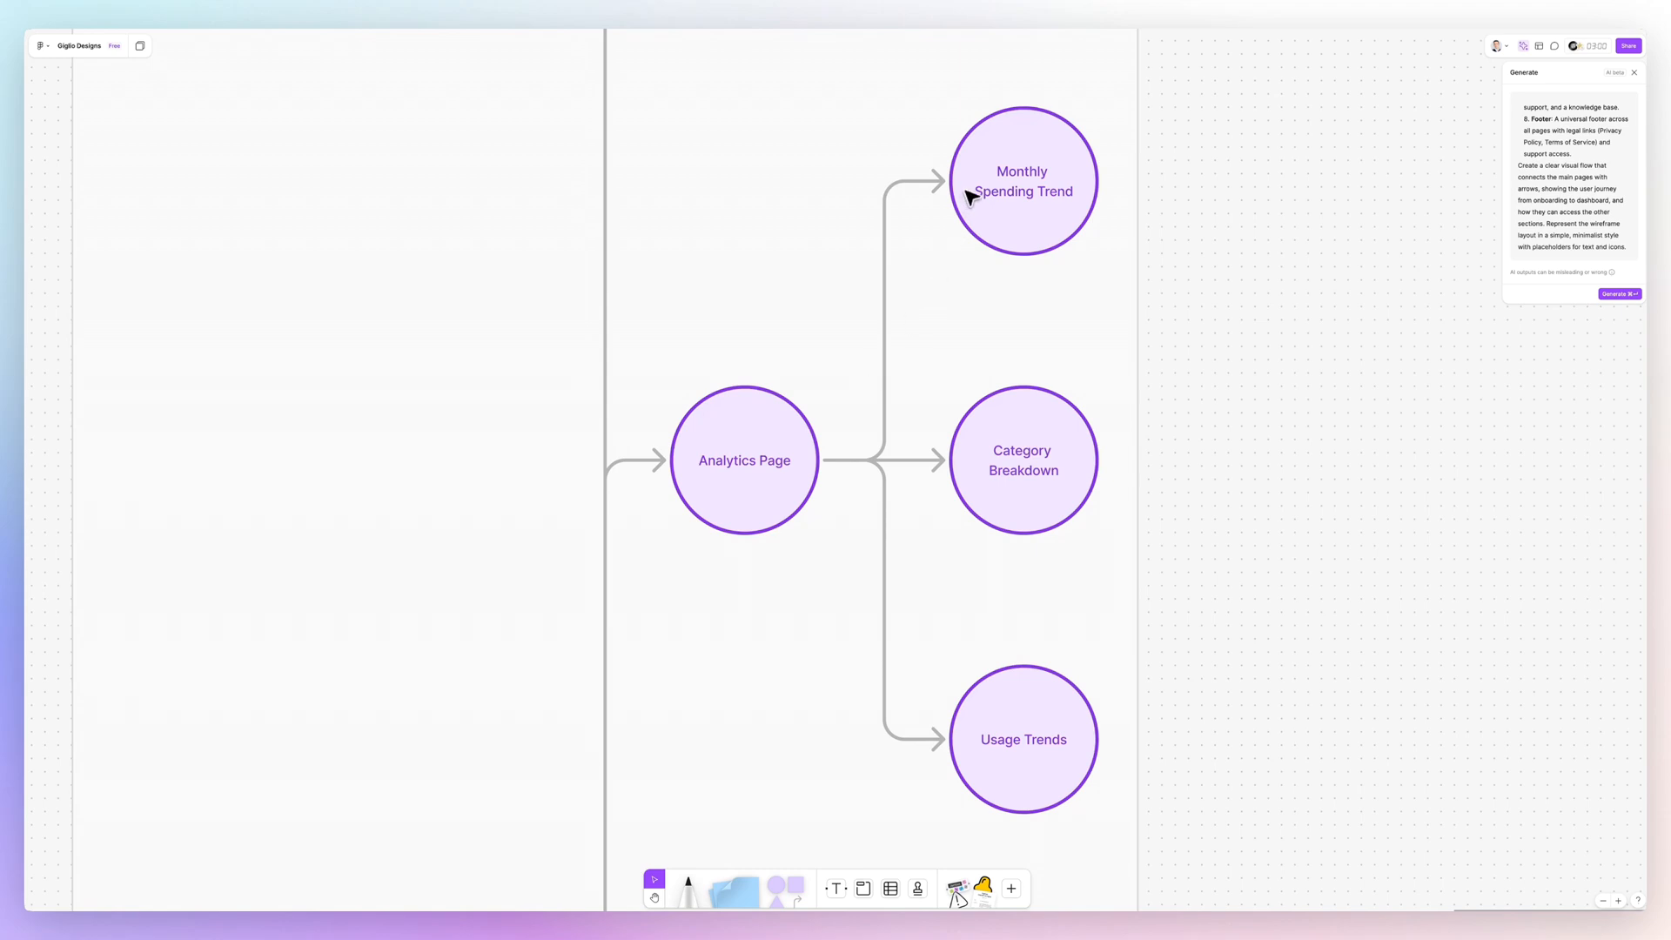
mouse_move(1053, 517)
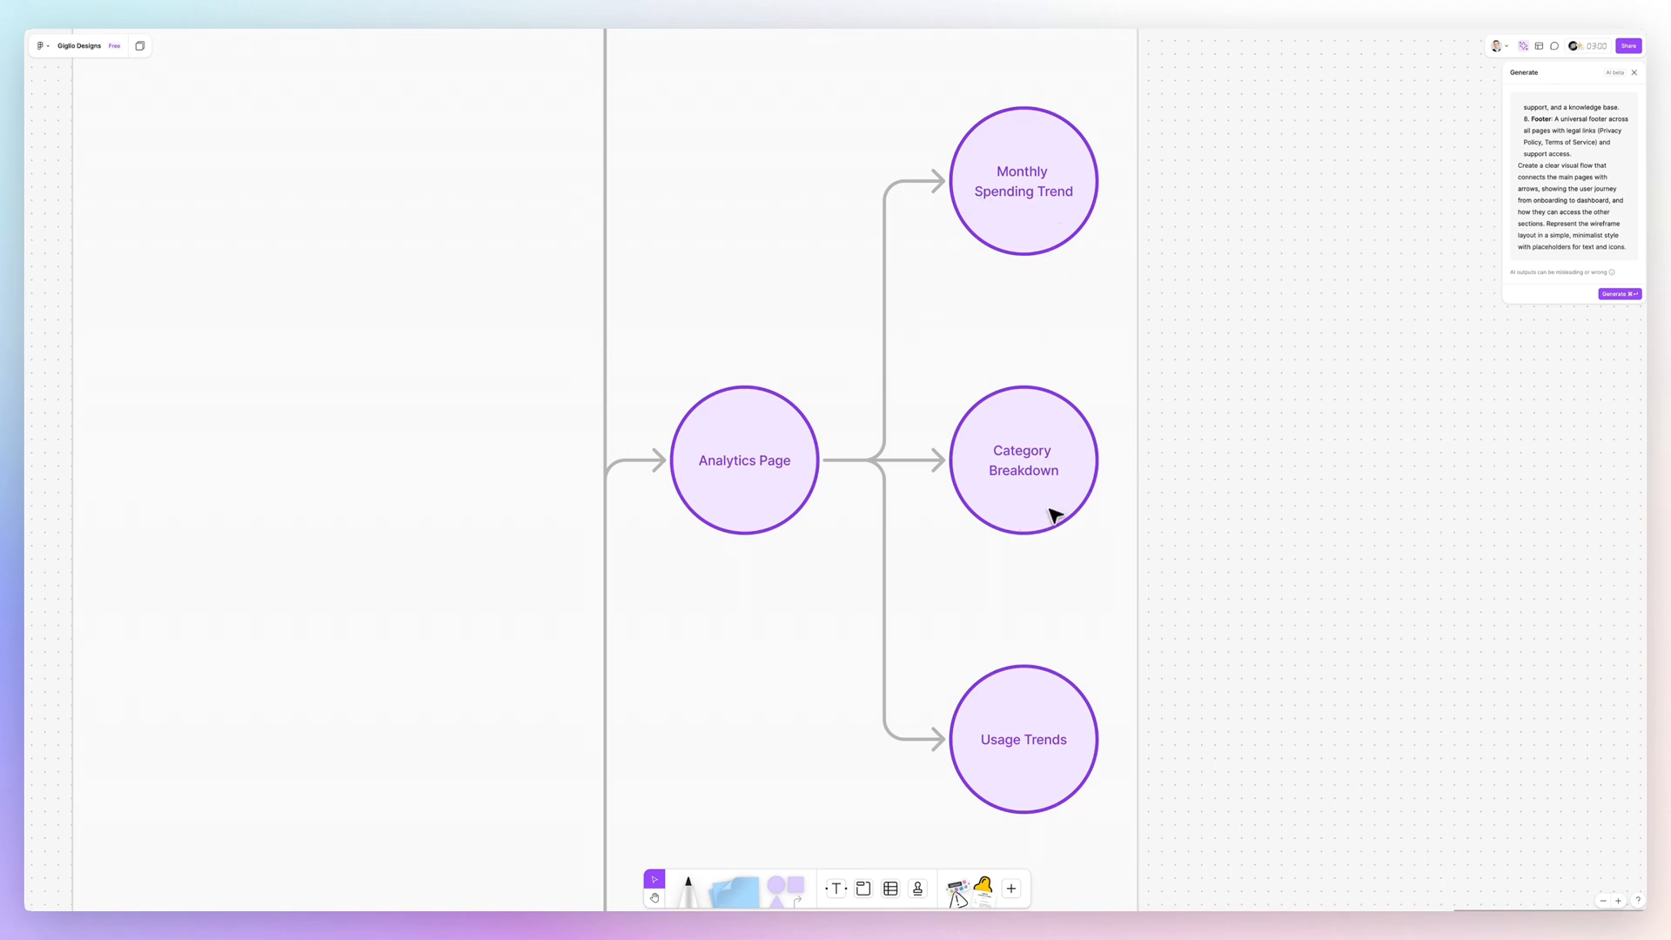
mouse_move(1044, 740)
type("Monthly Spending Trend")
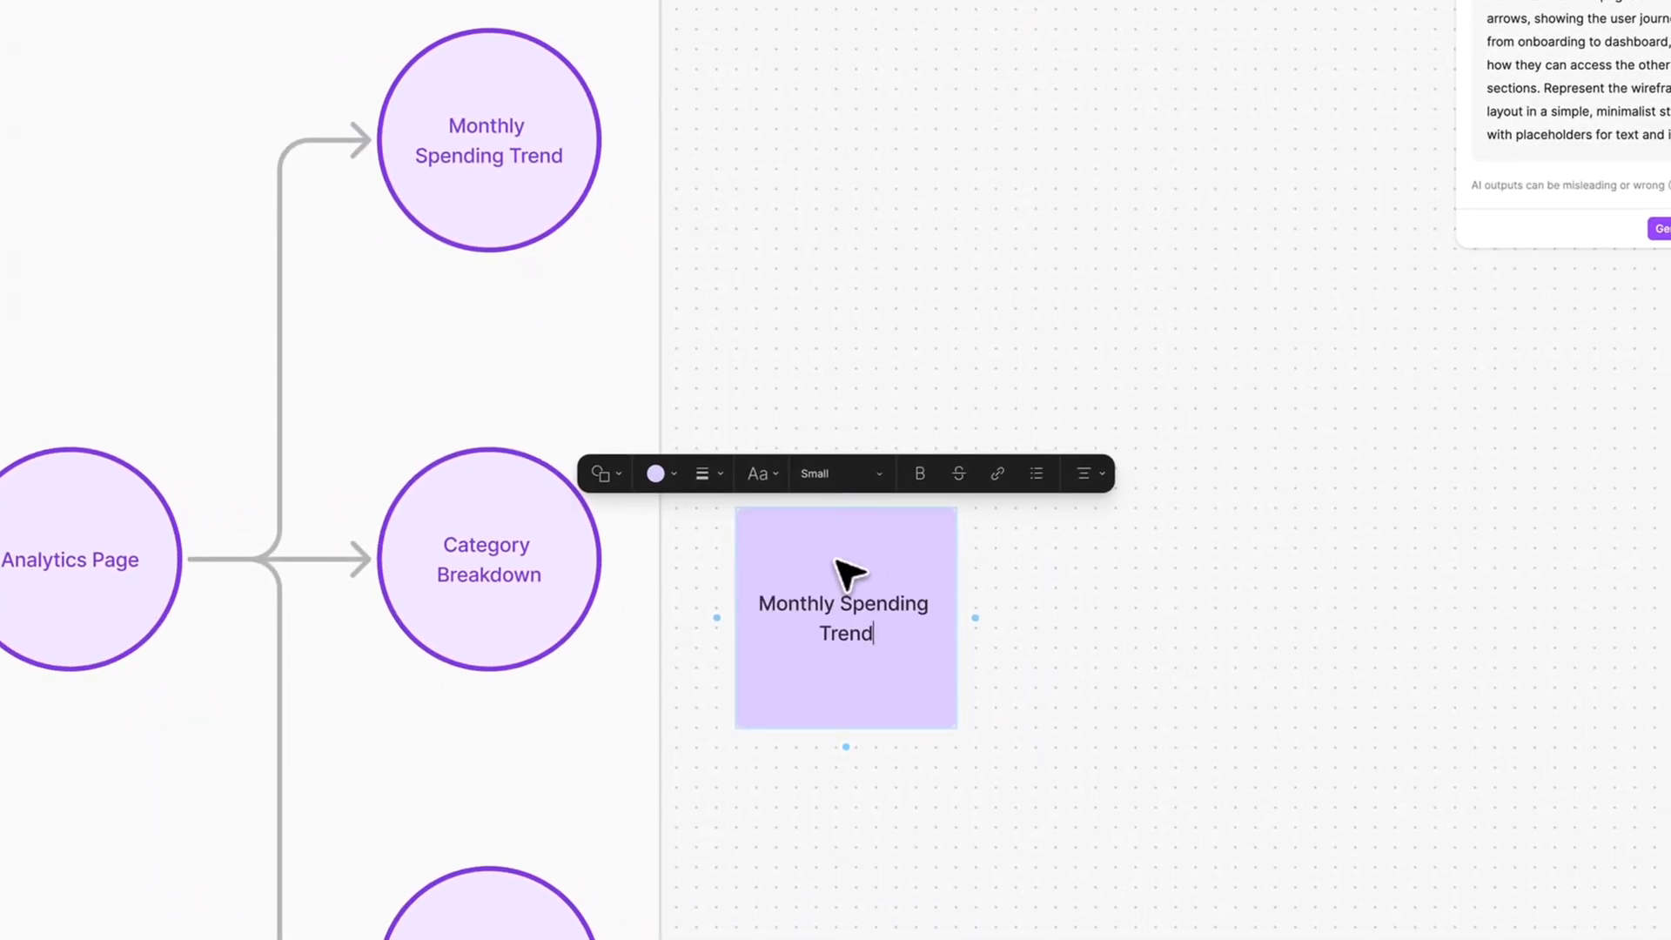
- Click away to finish the Monthly Spending Trend sticky note
left_click(487, 557)
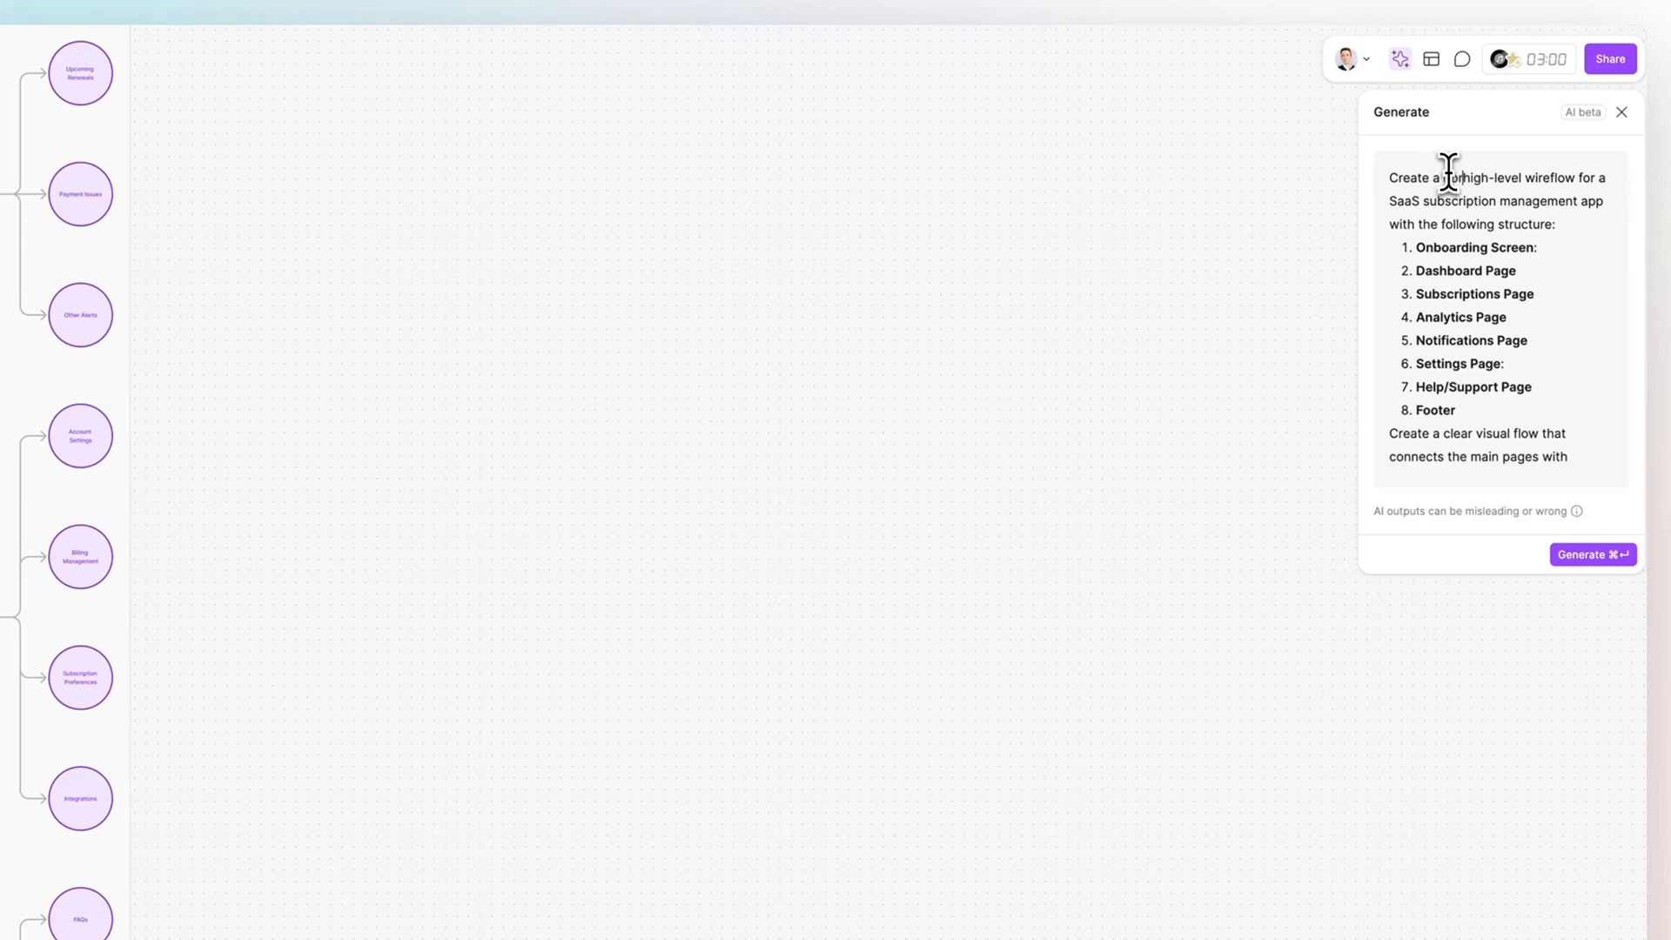
- Insert the word 'horizontal' before high-level in the AI prompt
type("horizontal")
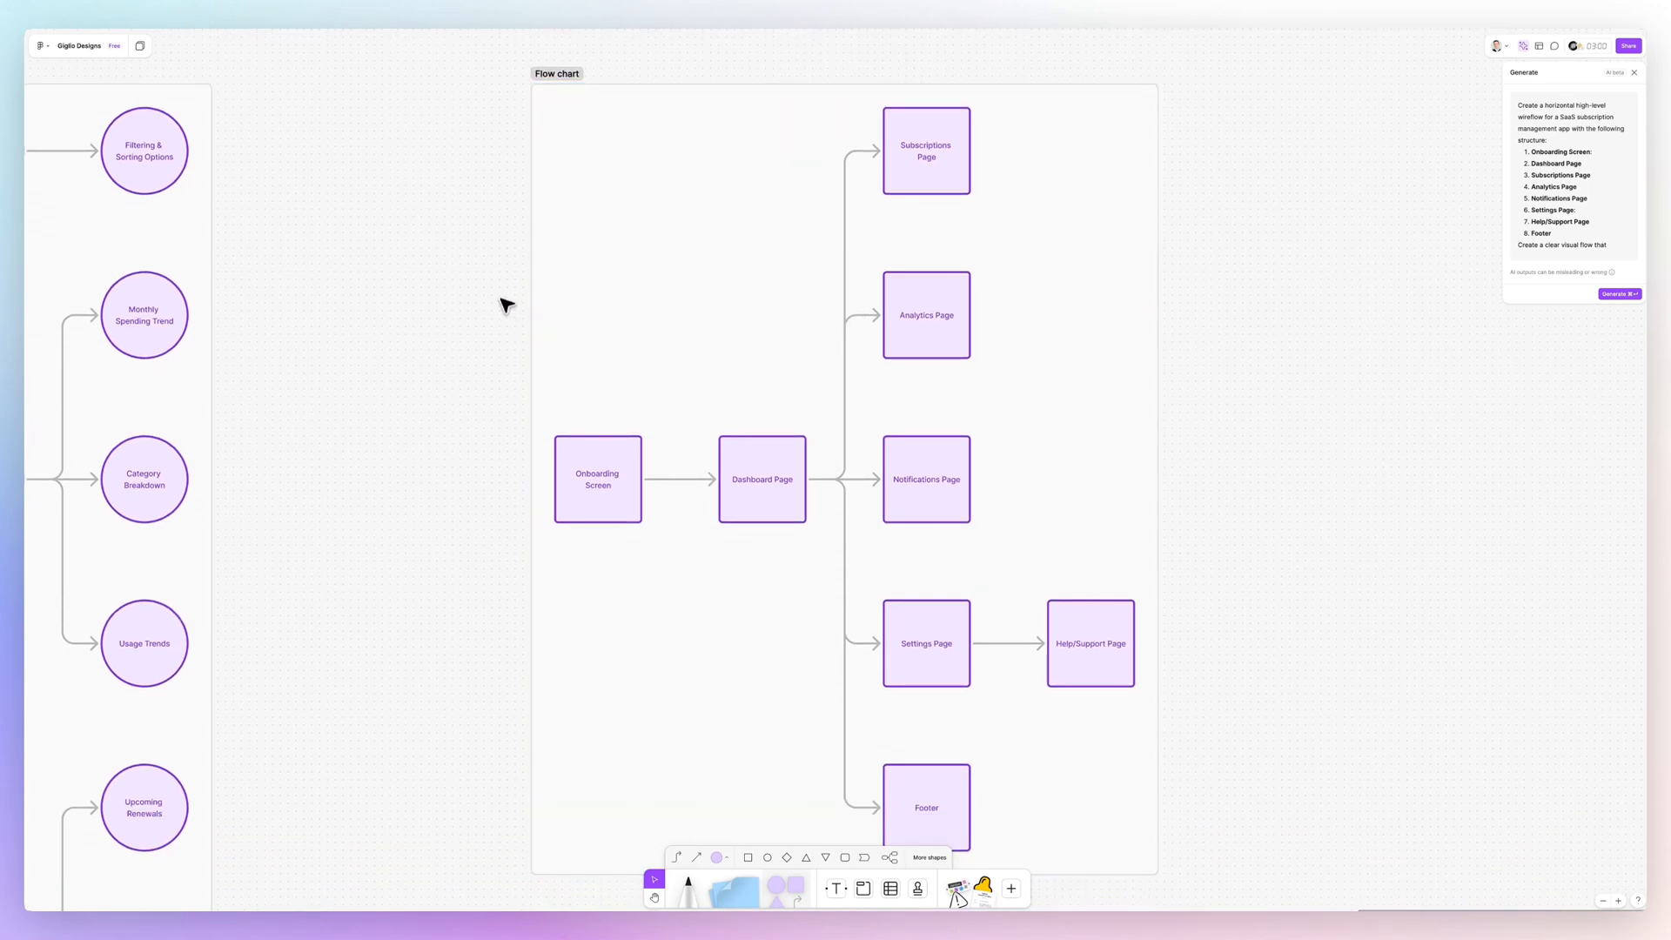
mouse_move(820, 224)
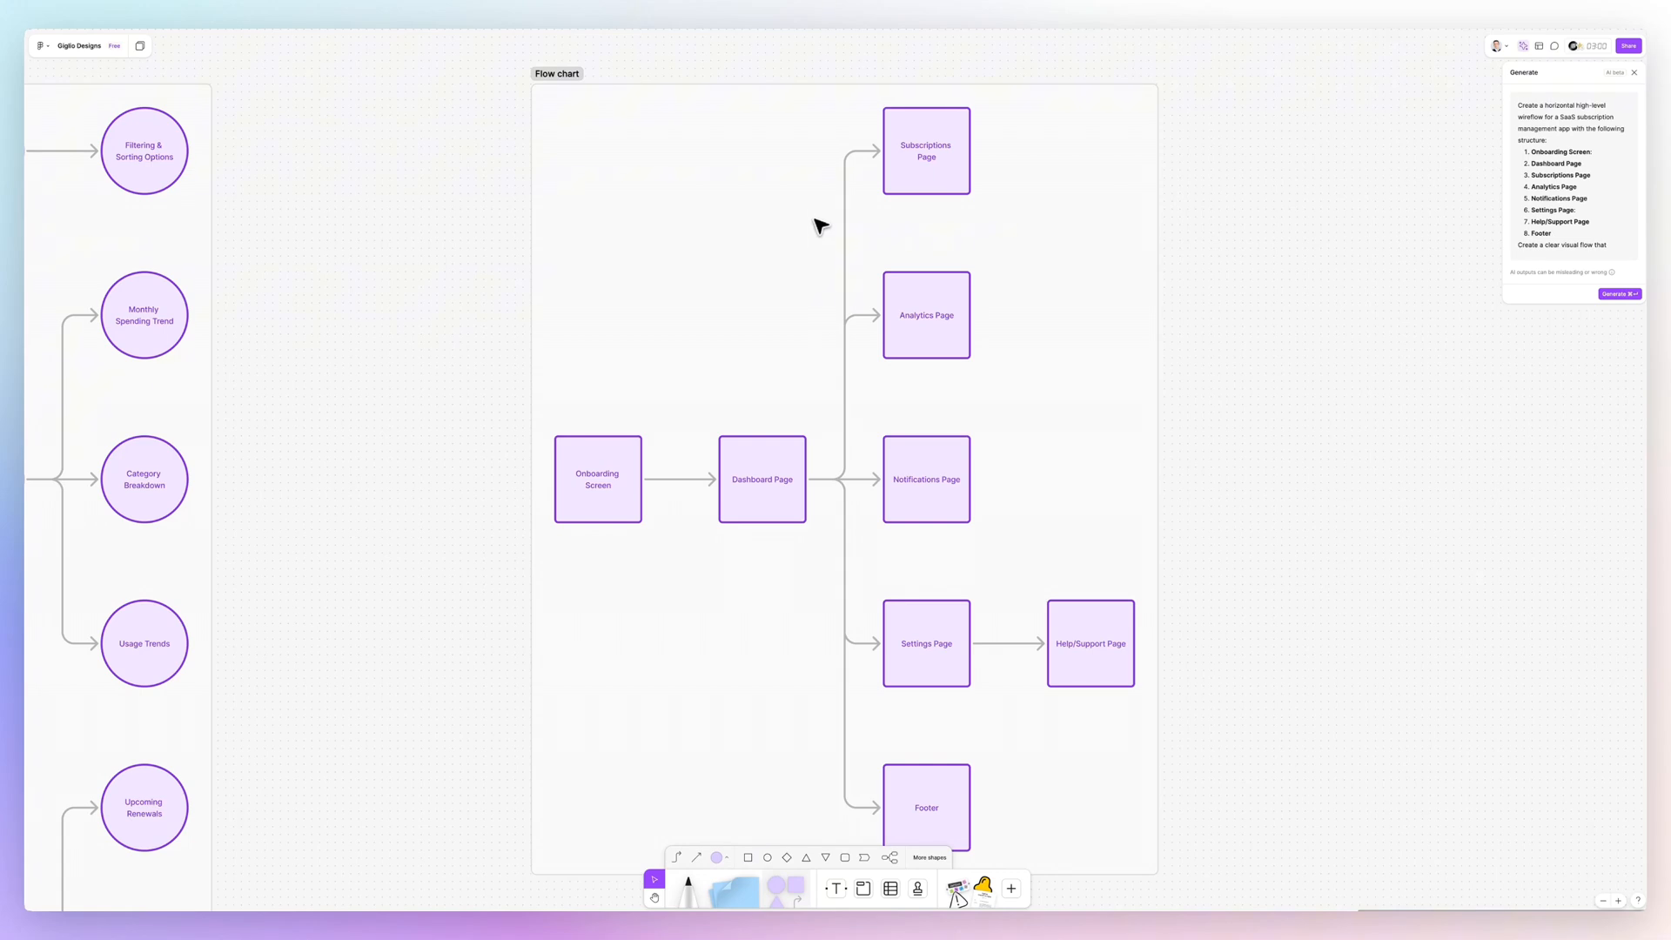
- Scroll to view the new square-node flow chart from Onboarding Screen to Footer
scroll("down", 3)
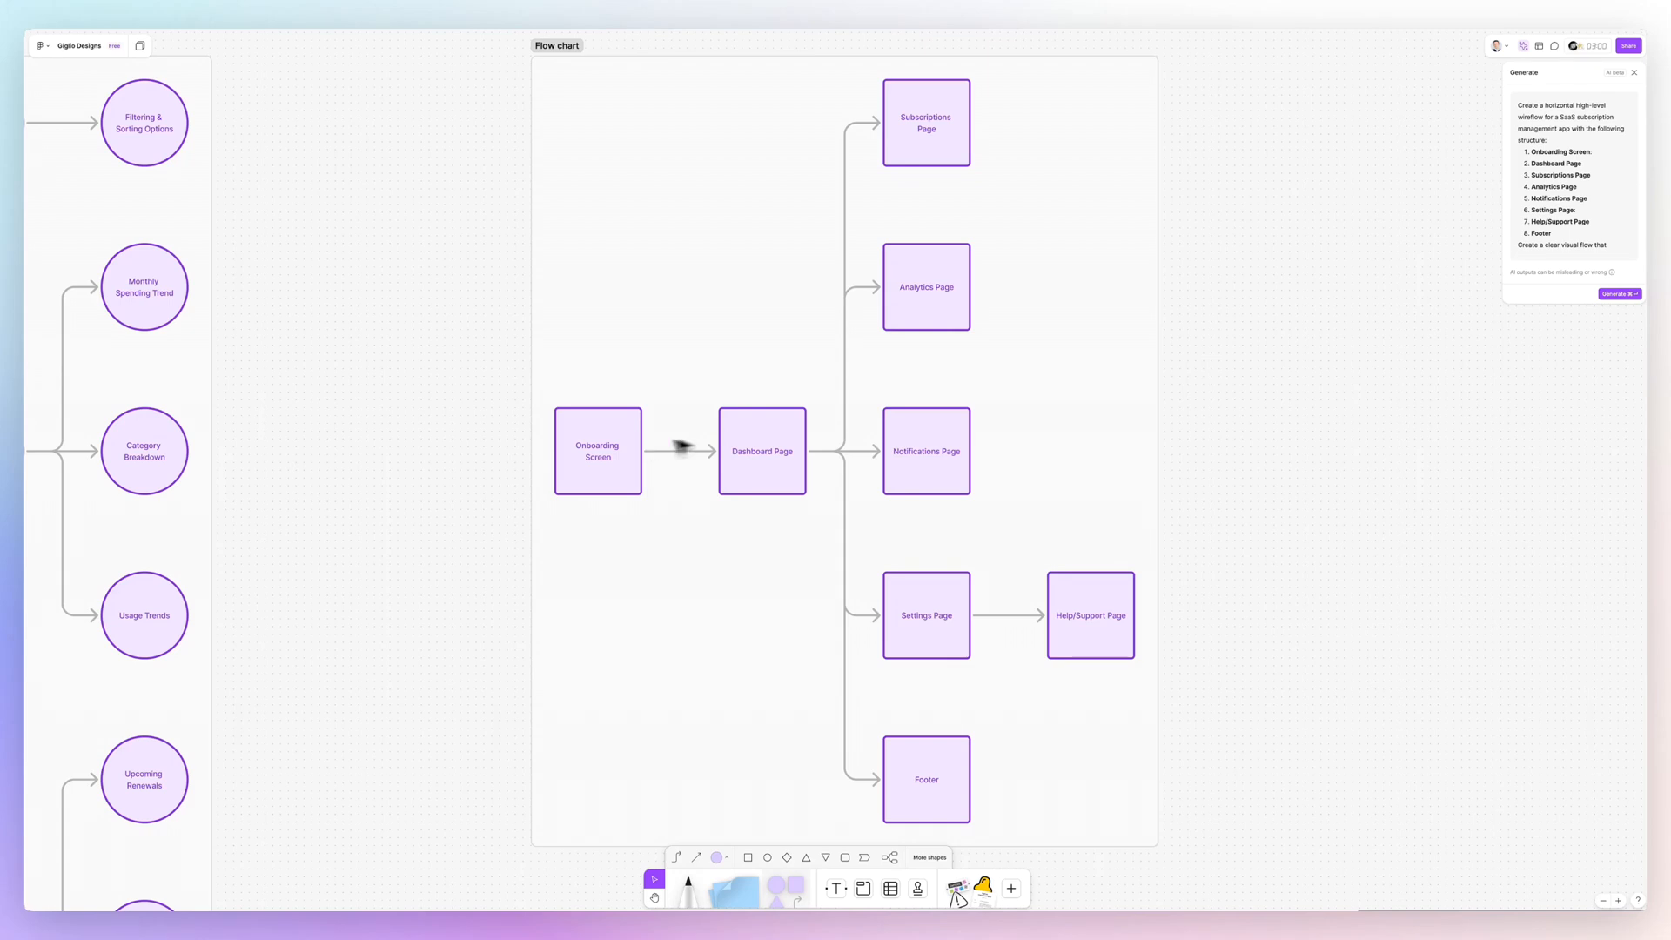
- Fill the Dashboard Page node black, then recolor the Subscriptions Page node
left_click(761, 450)
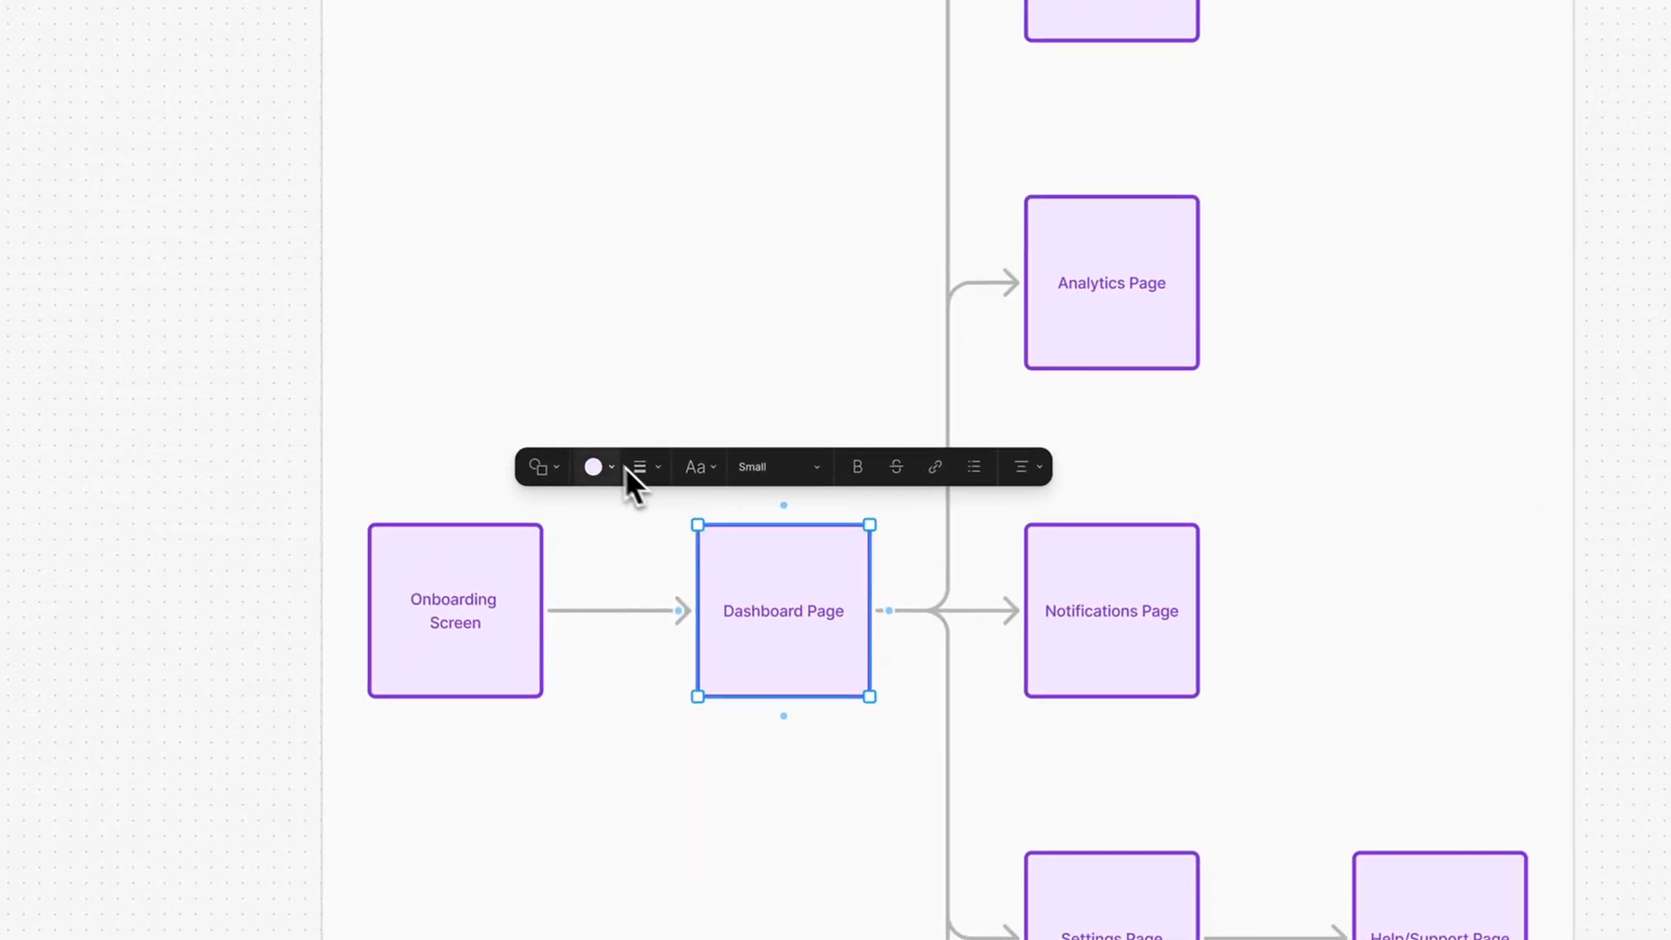
left_click(592, 466)
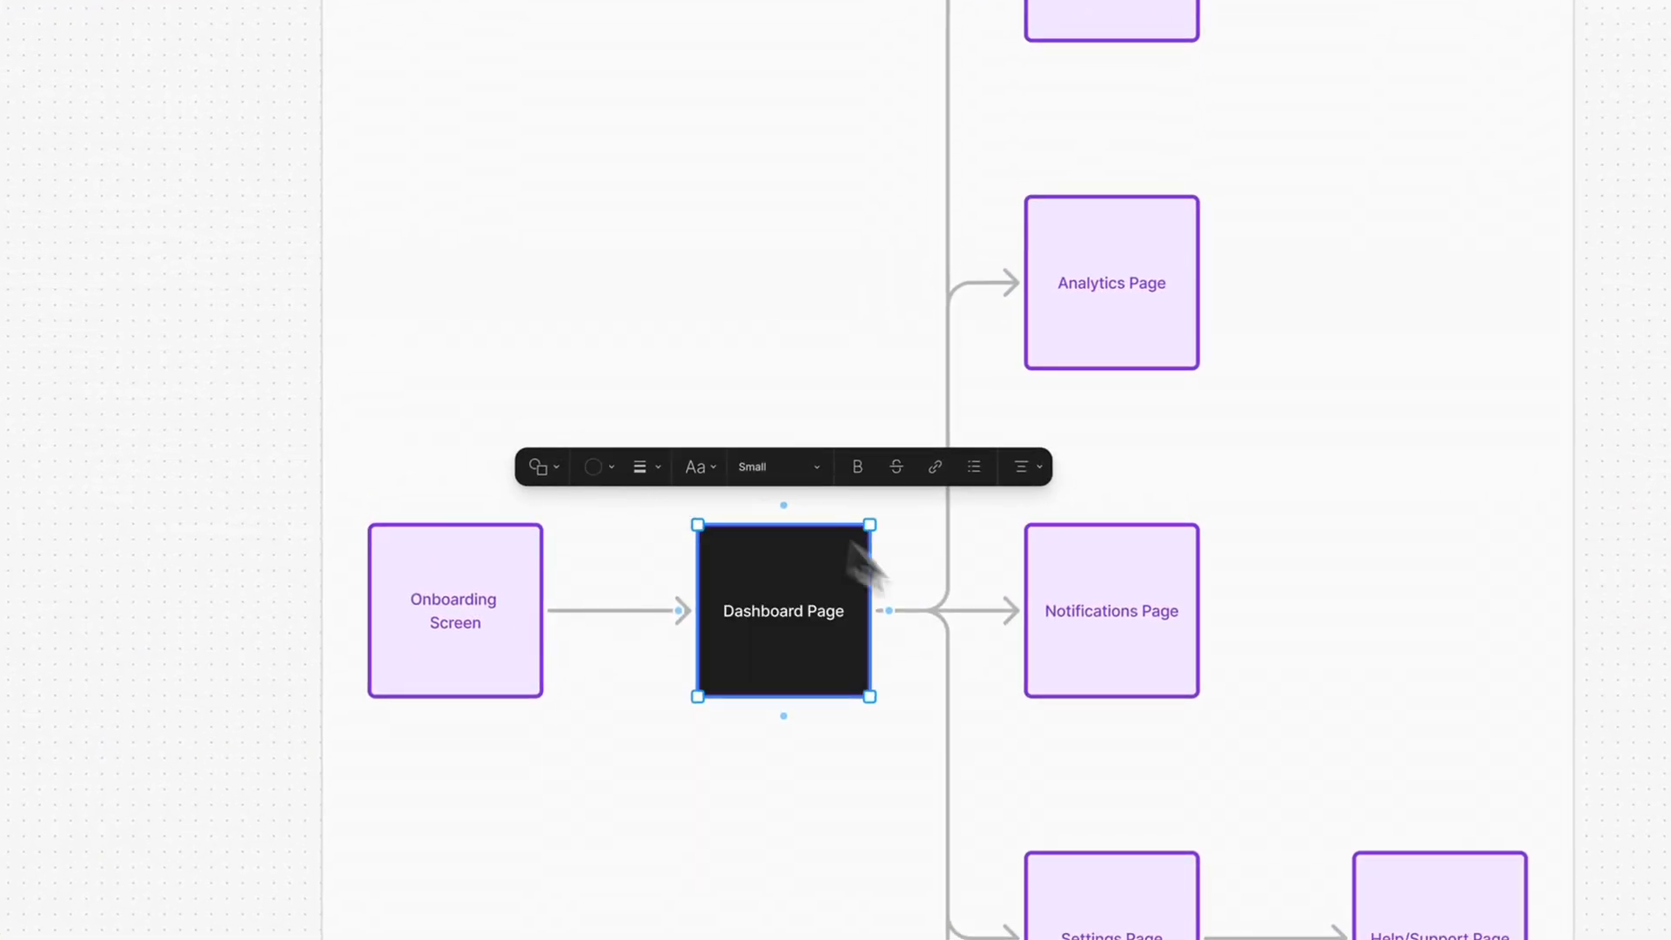
left_click(640, 467)
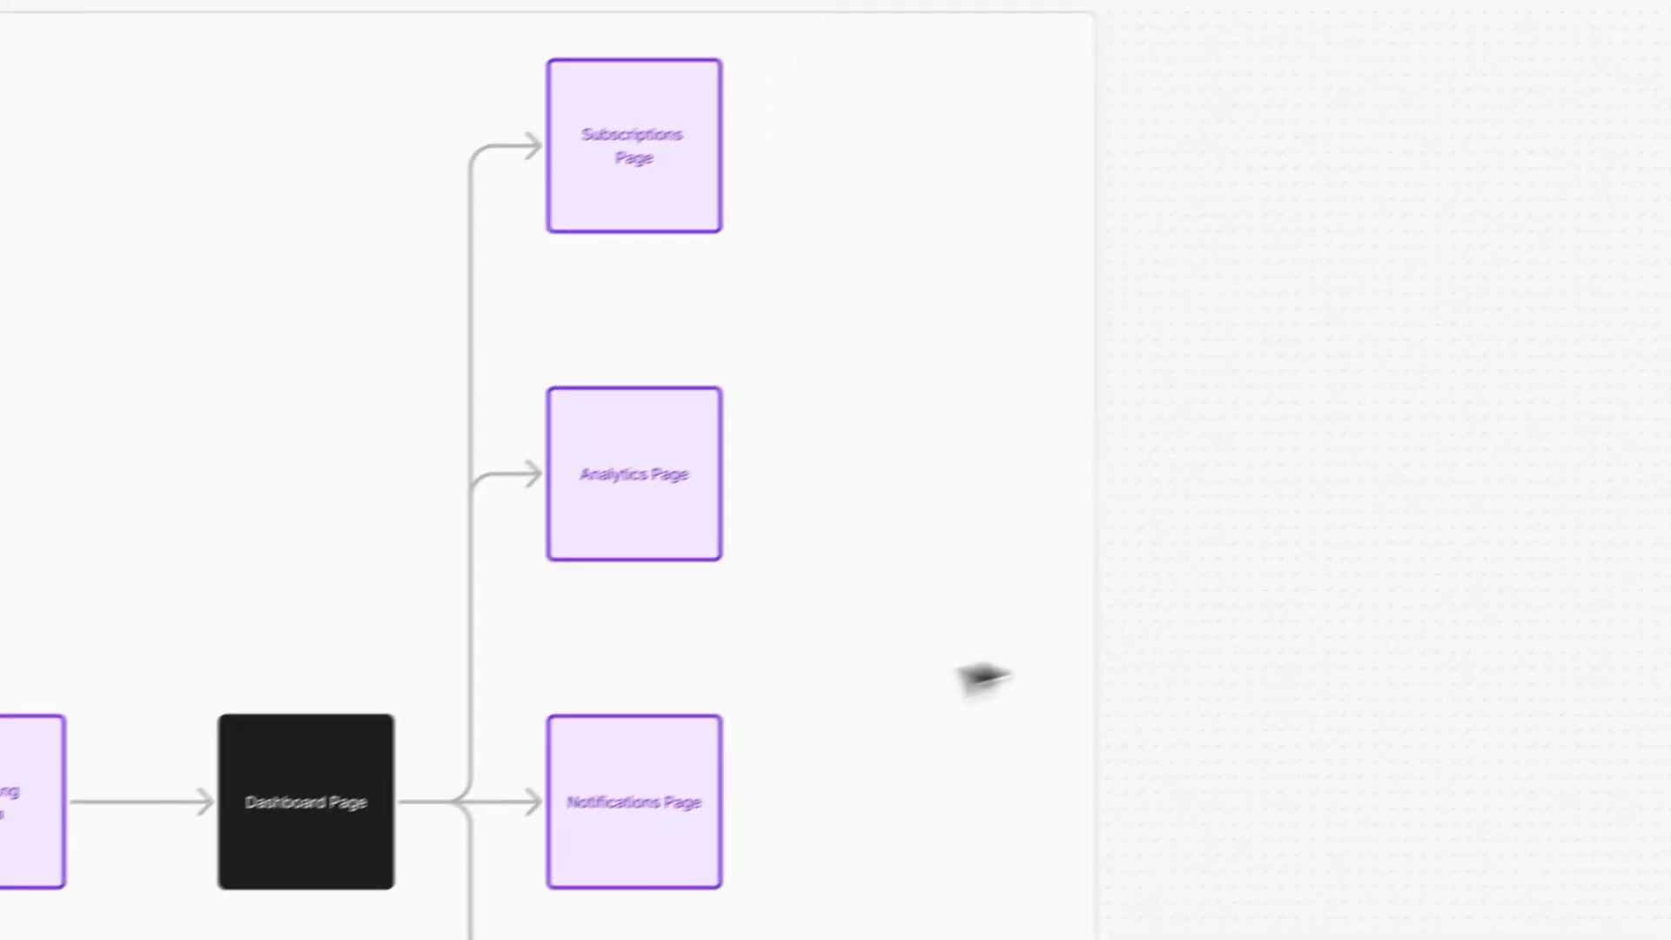
left_click(632, 143)
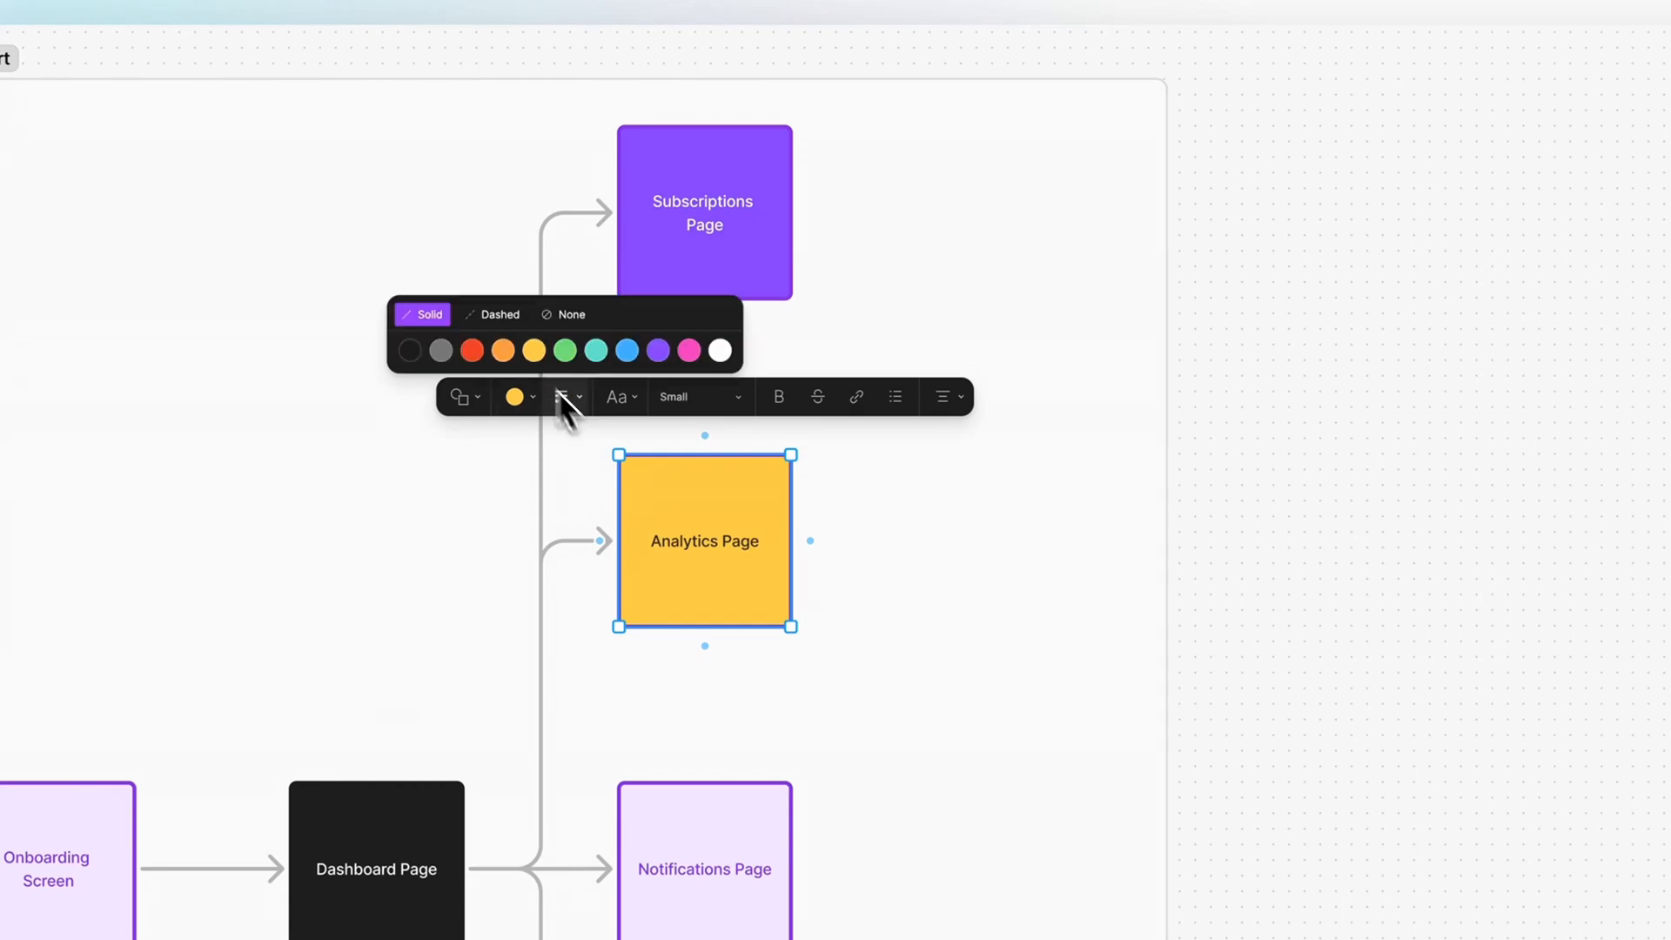
left_click(532, 350)
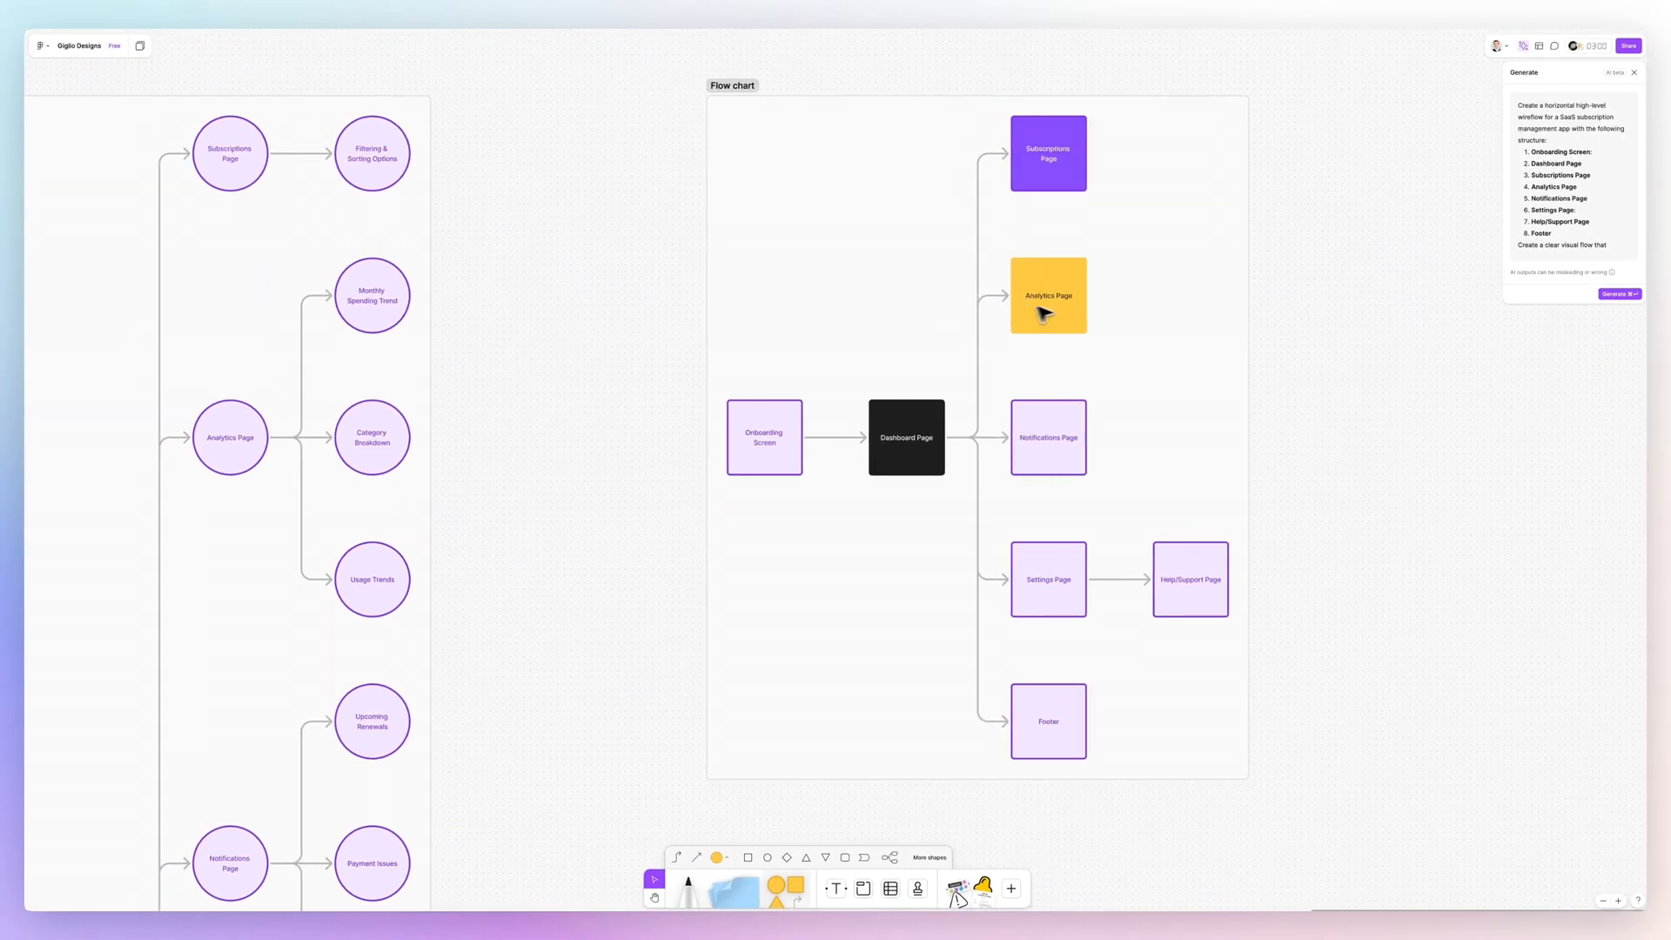
mouse_move(1249, 300)
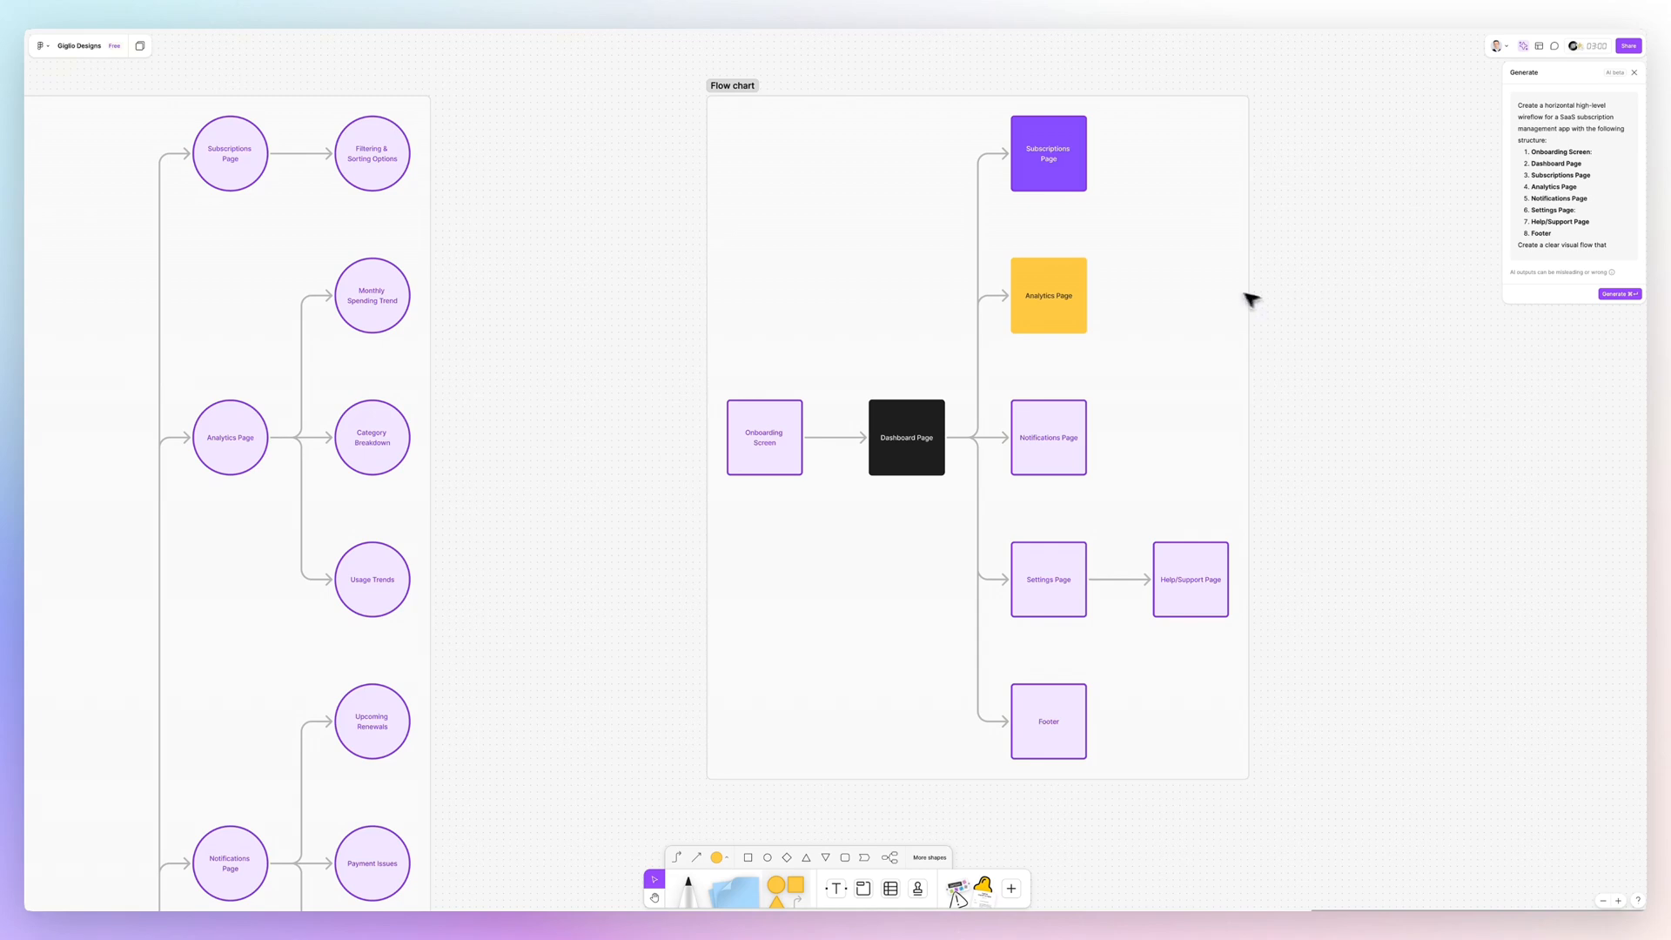
mouse_move(1182, 330)
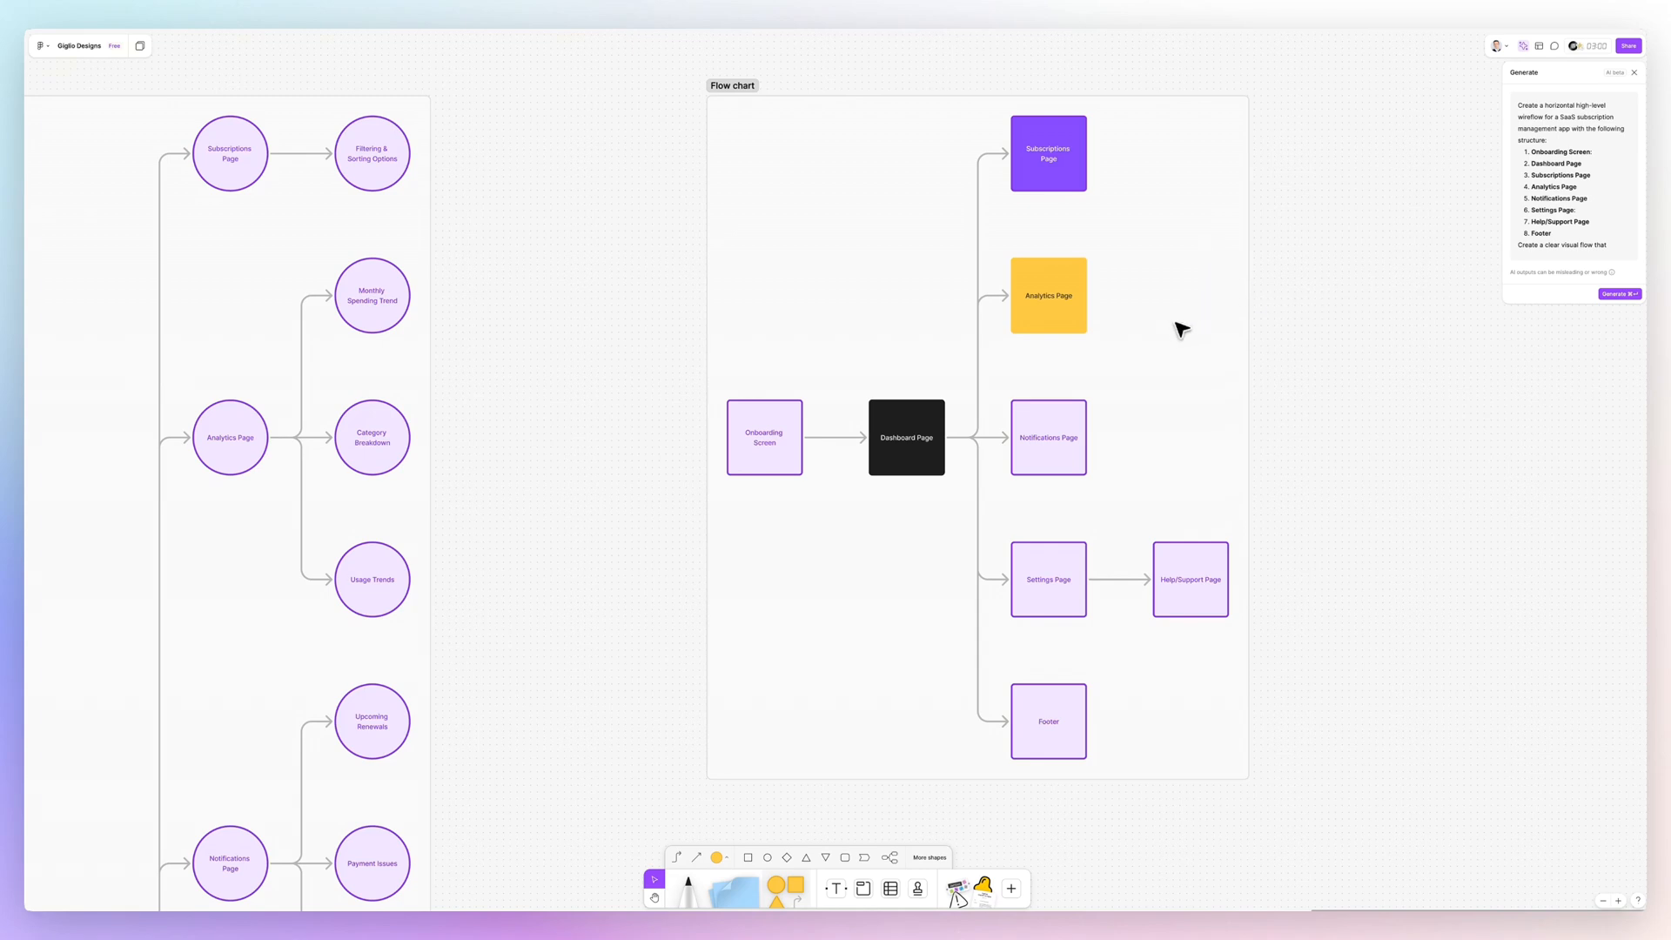
scroll("down", 3)
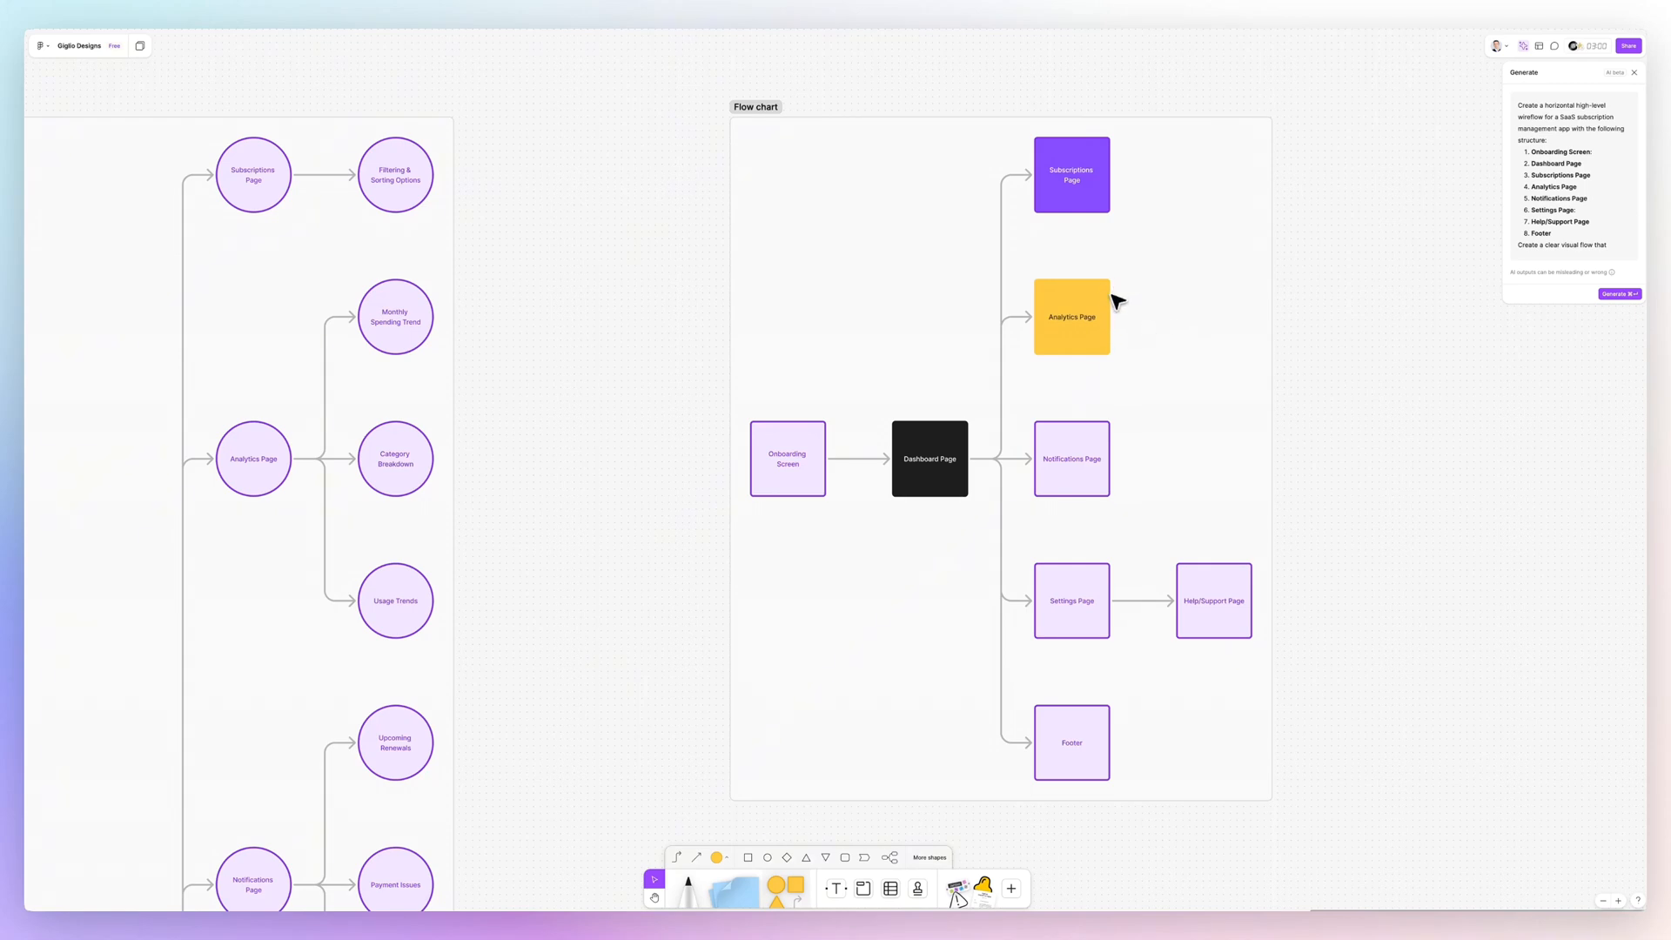
mouse_move(1132, 282)
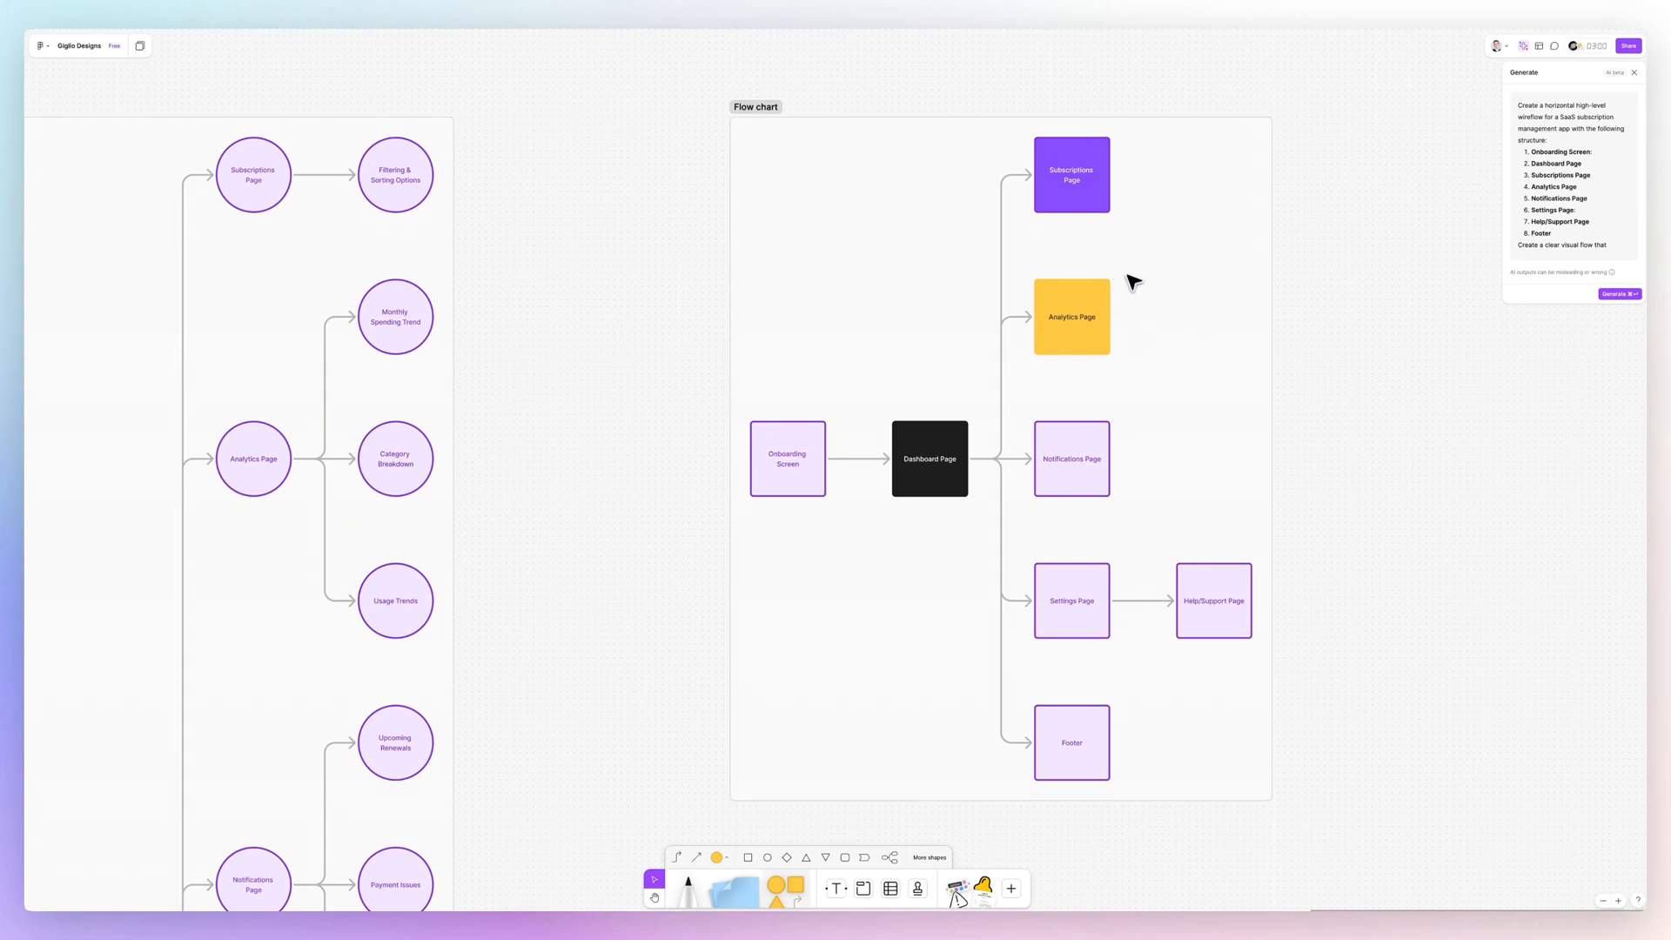
mouse_move(1136, 288)
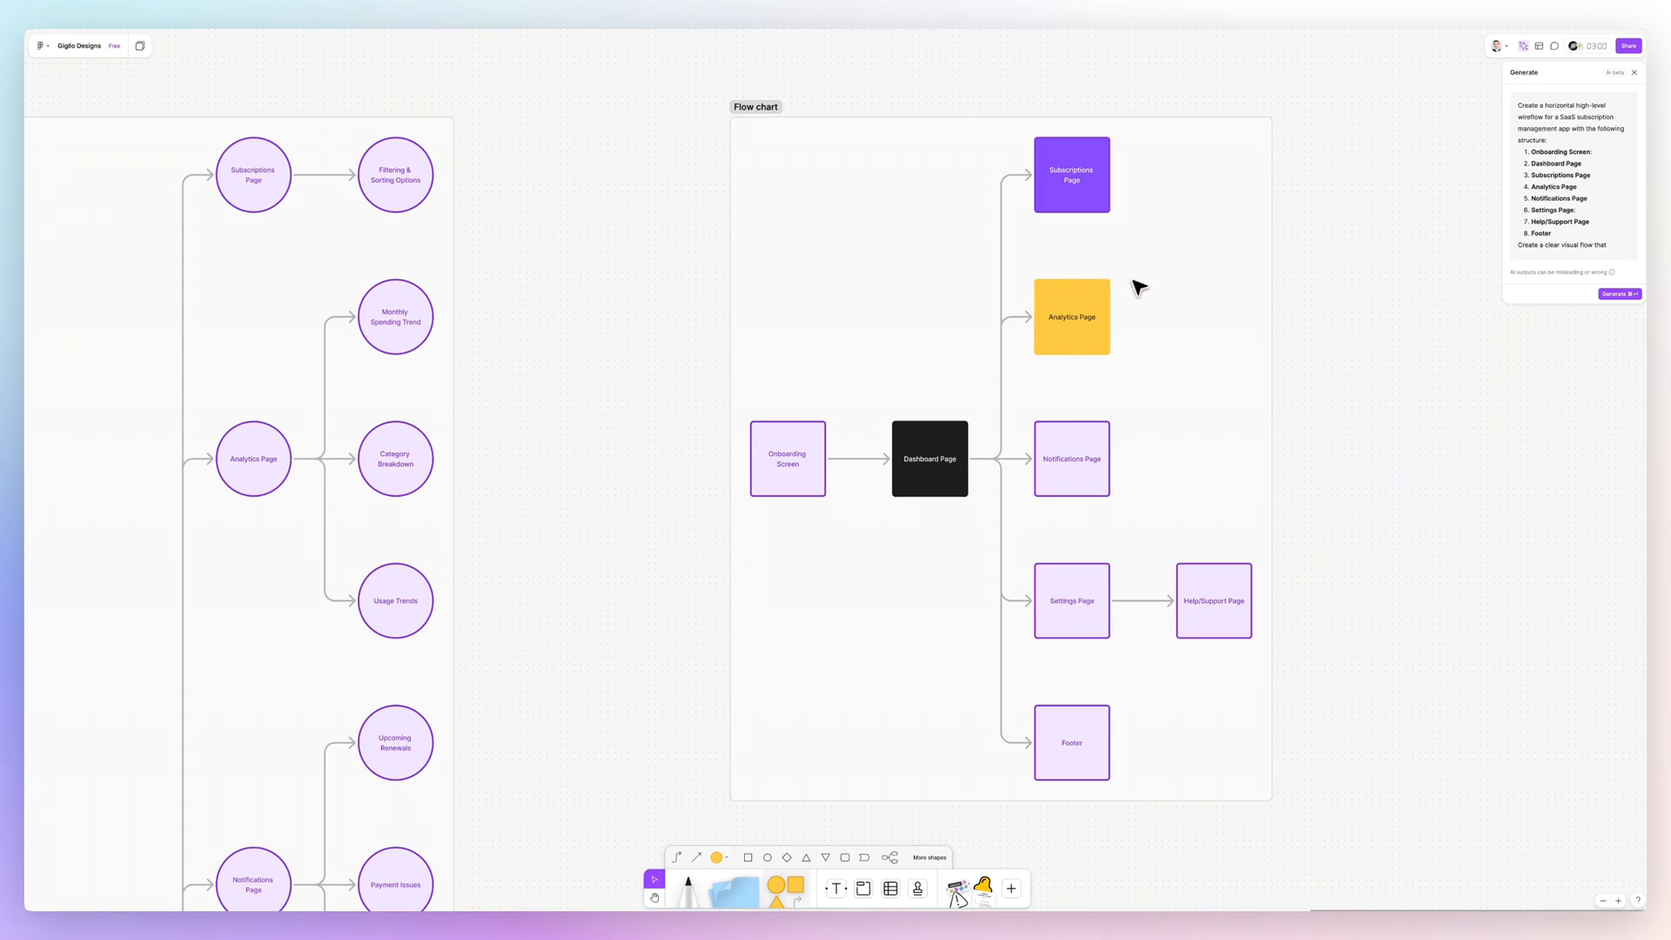
mouse_move(1101, 309)
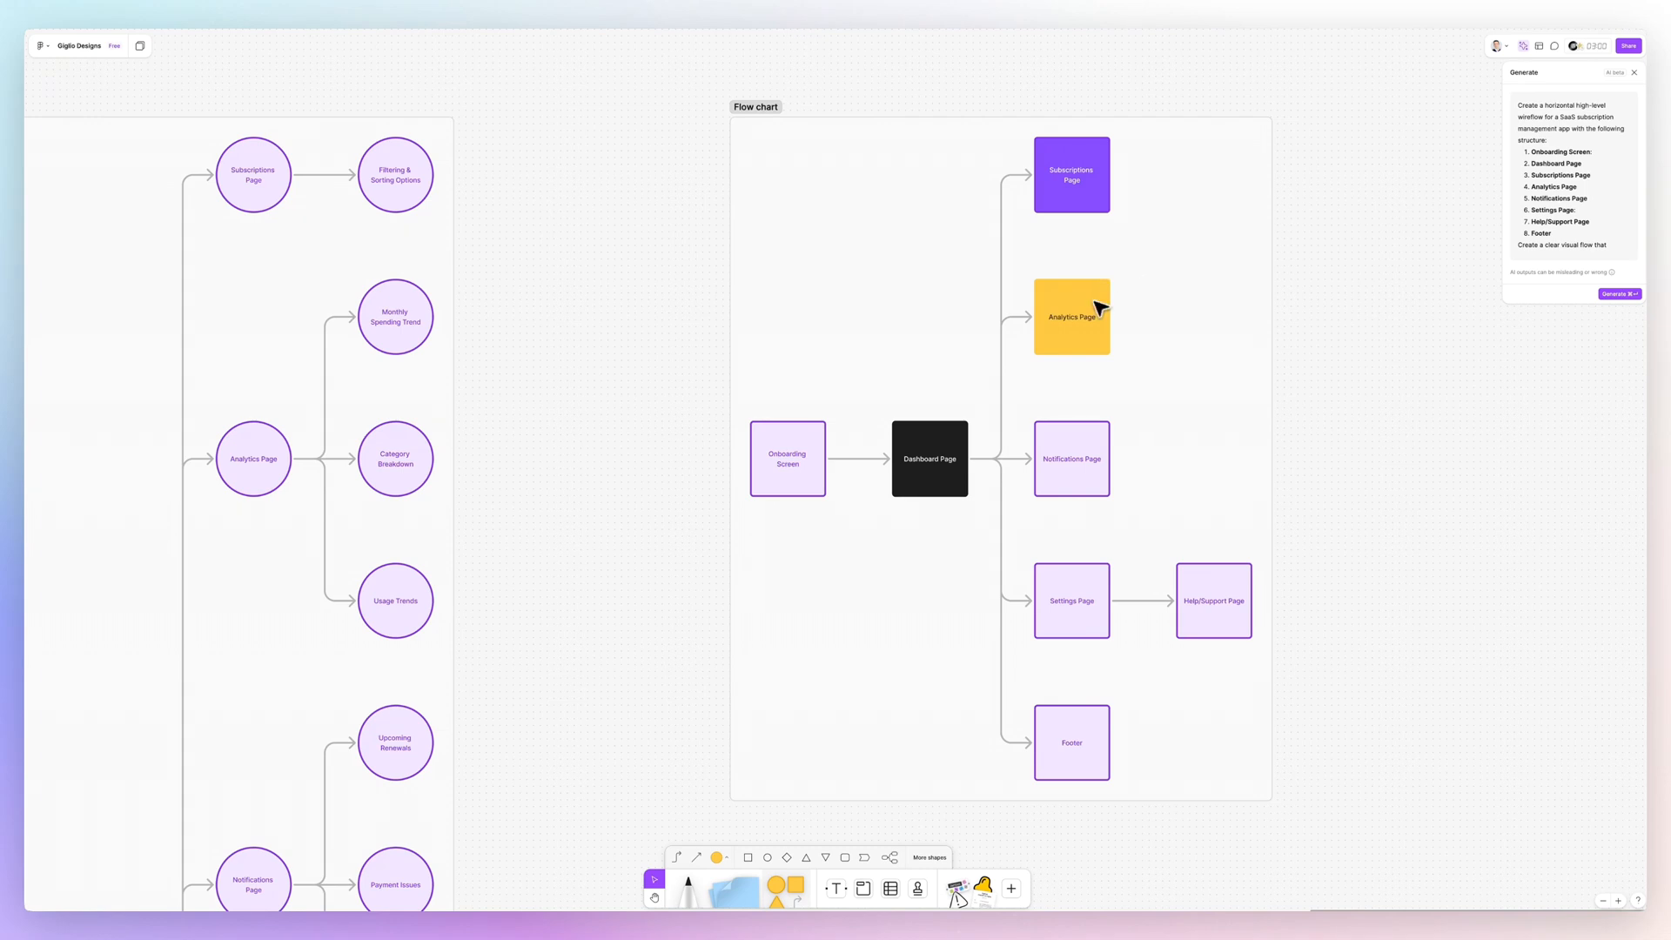
mouse_move(1169, 328)
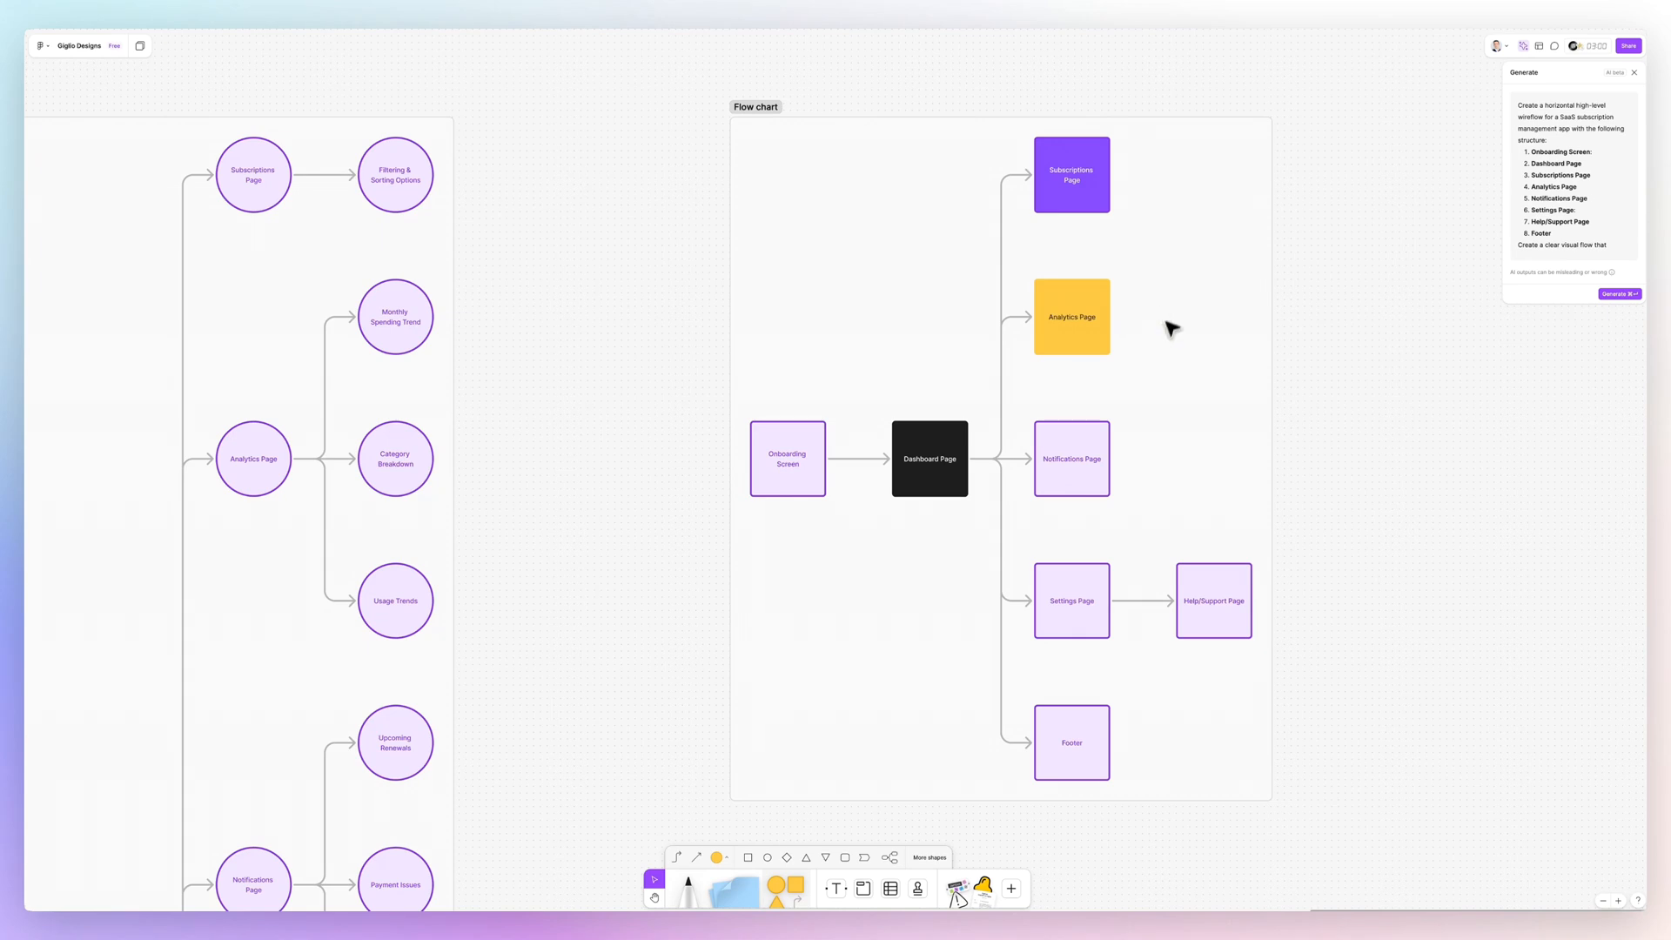
mouse_move(1113, 356)
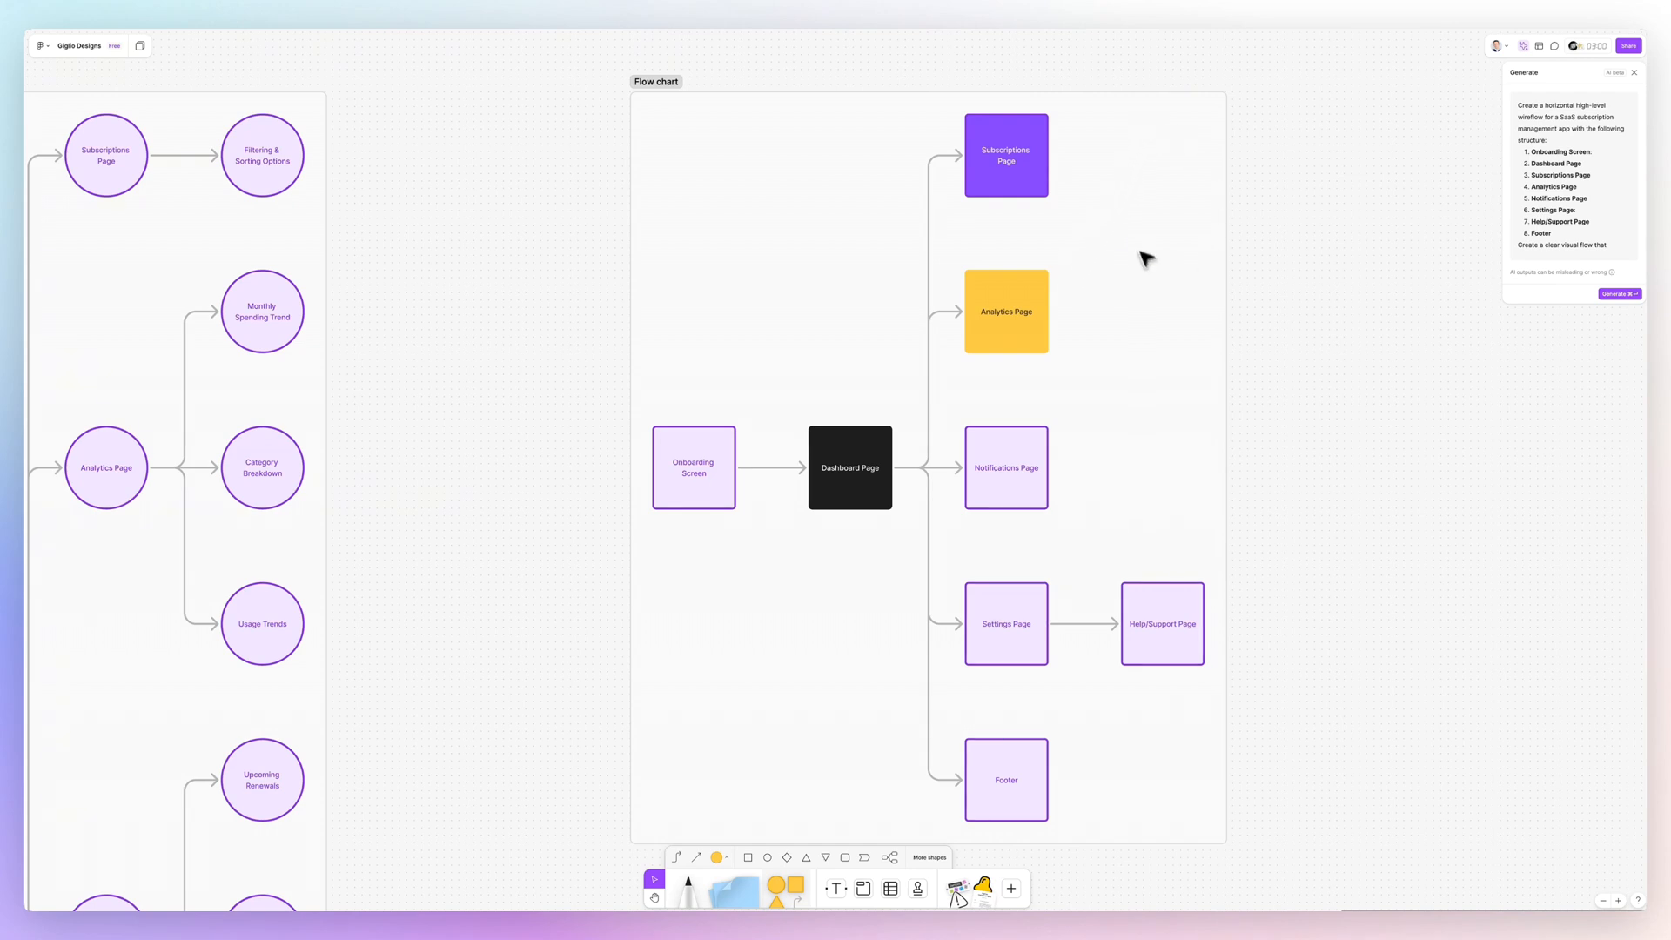
mouse_move(1122, 280)
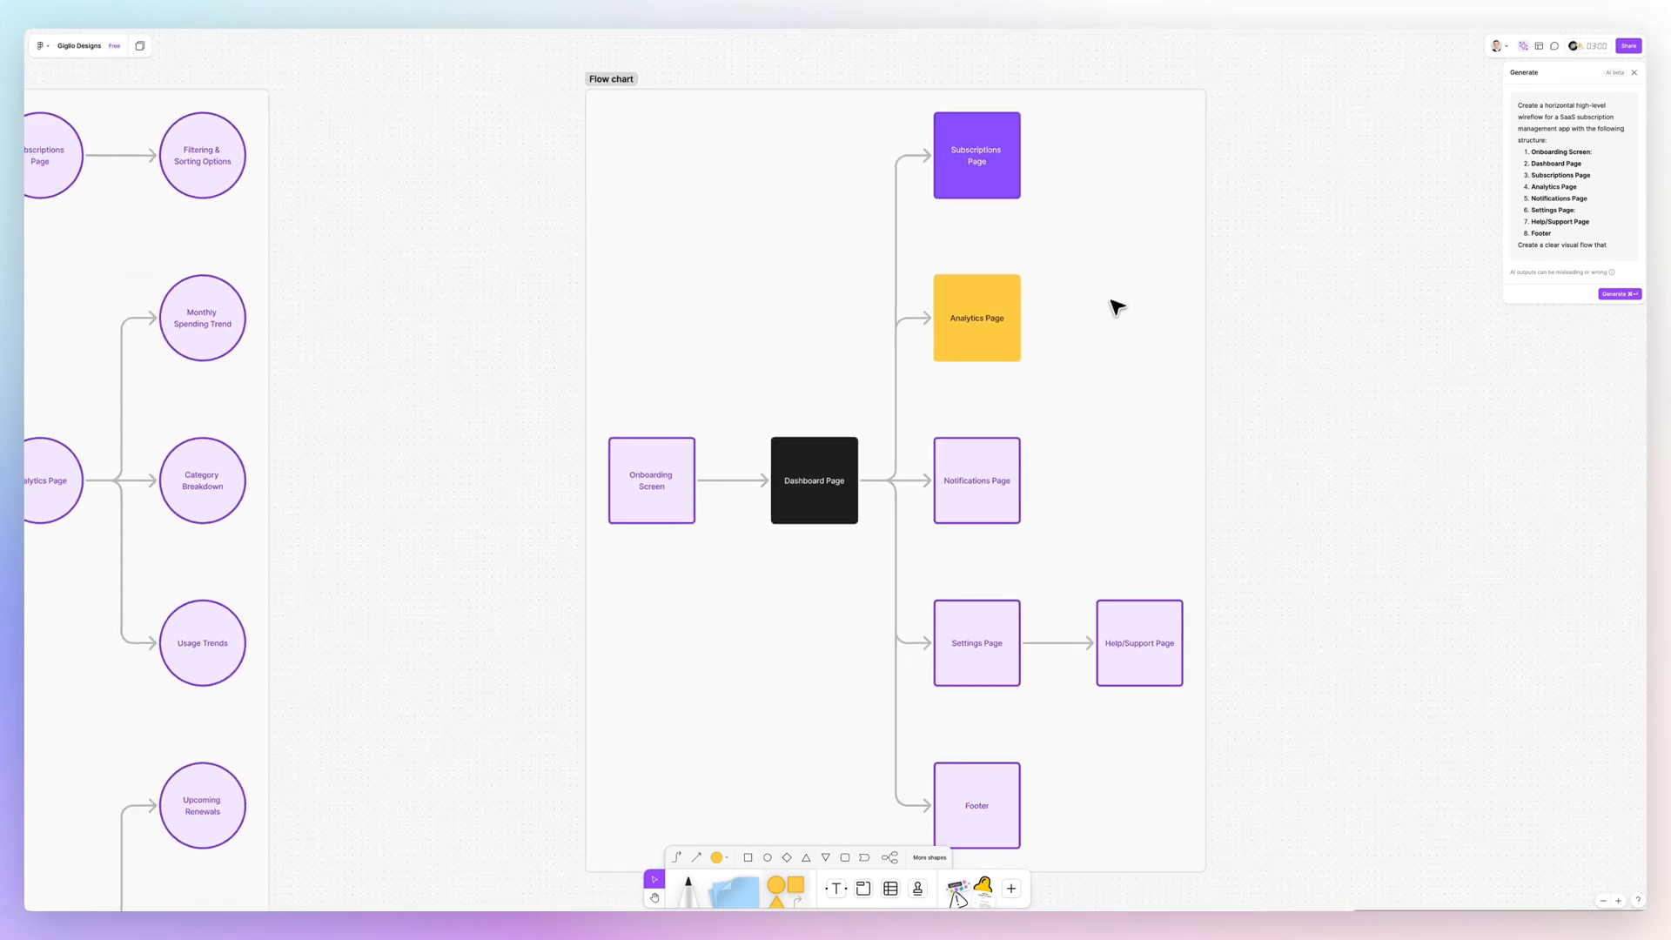
mouse_move(530, 459)
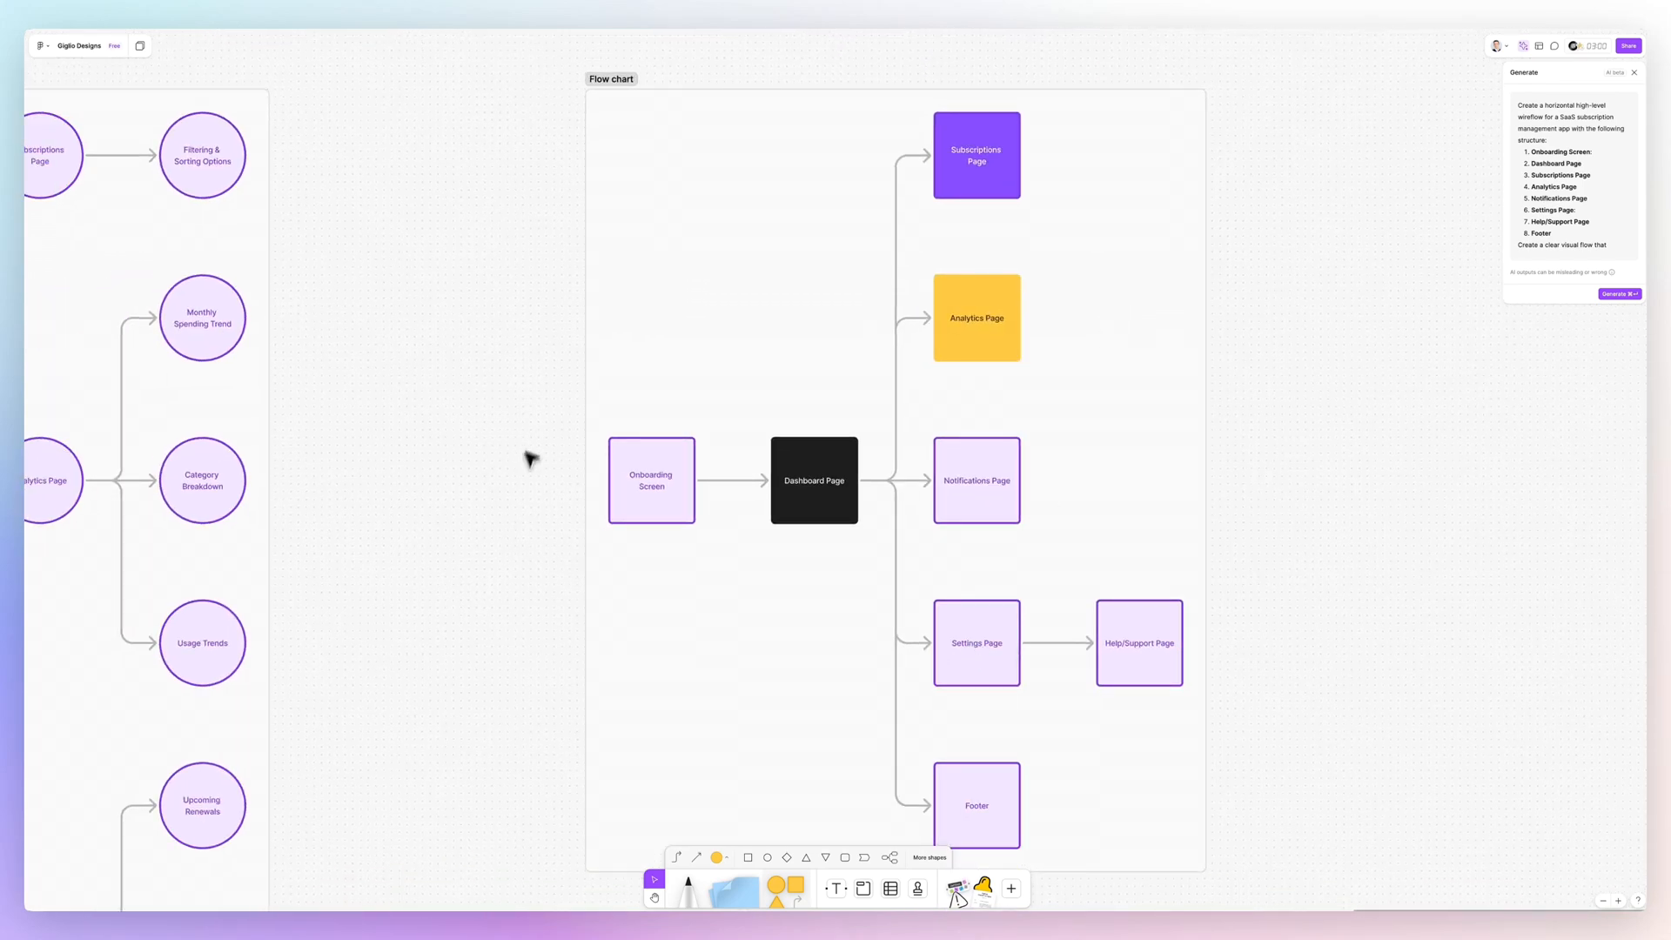
mouse_move(534, 637)
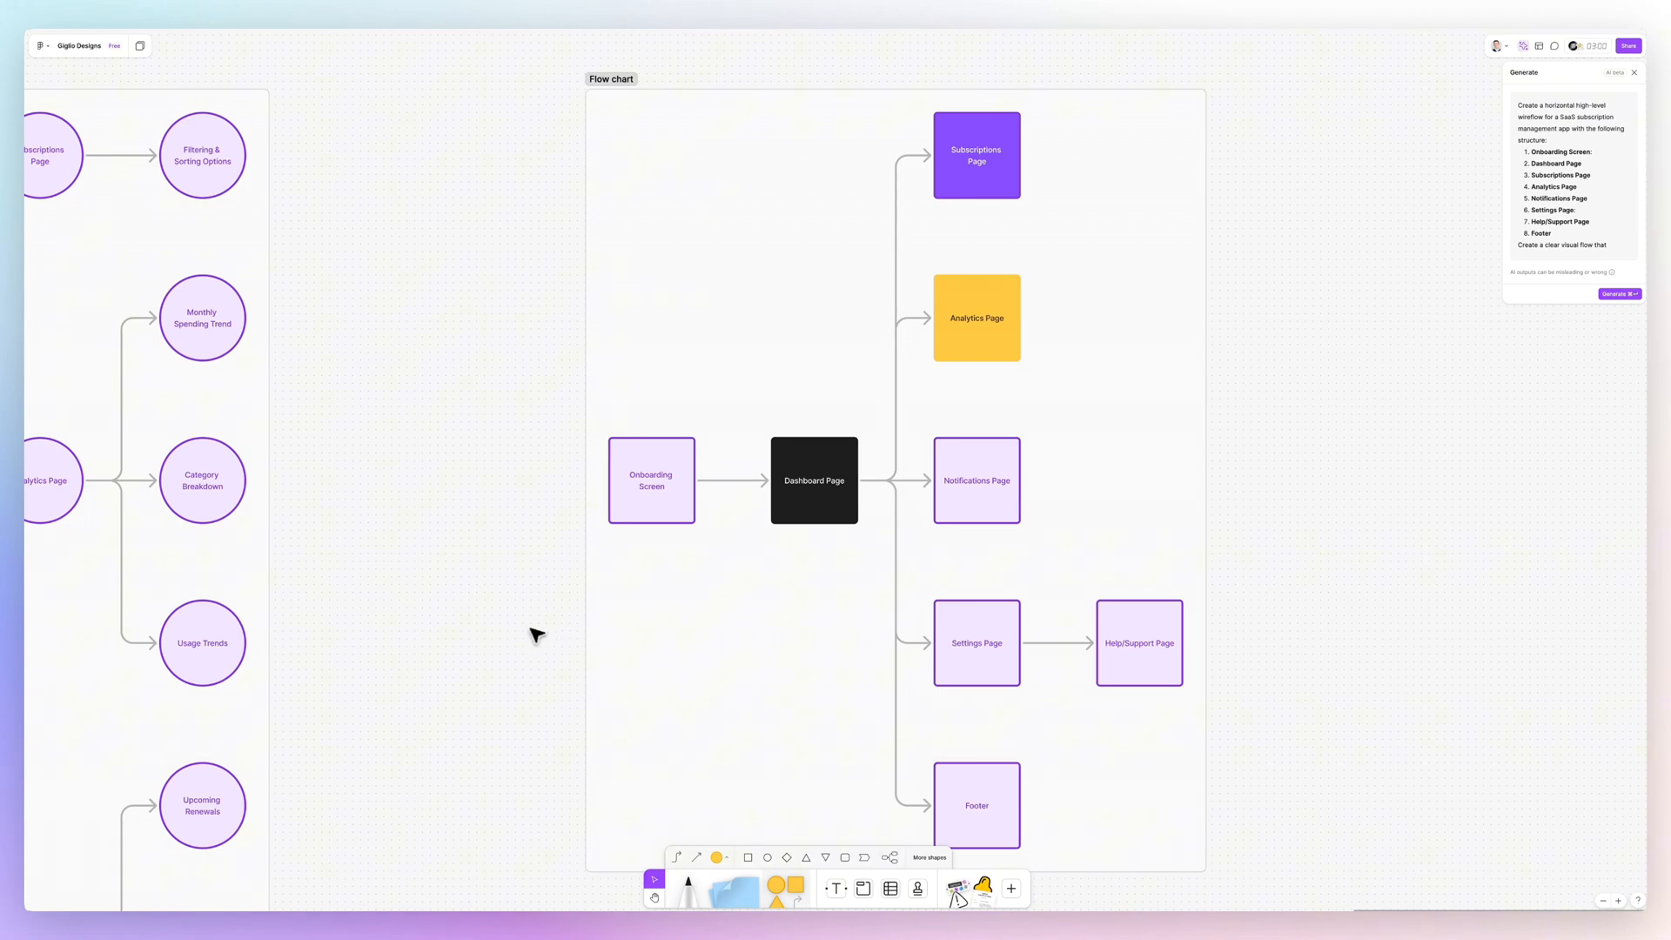